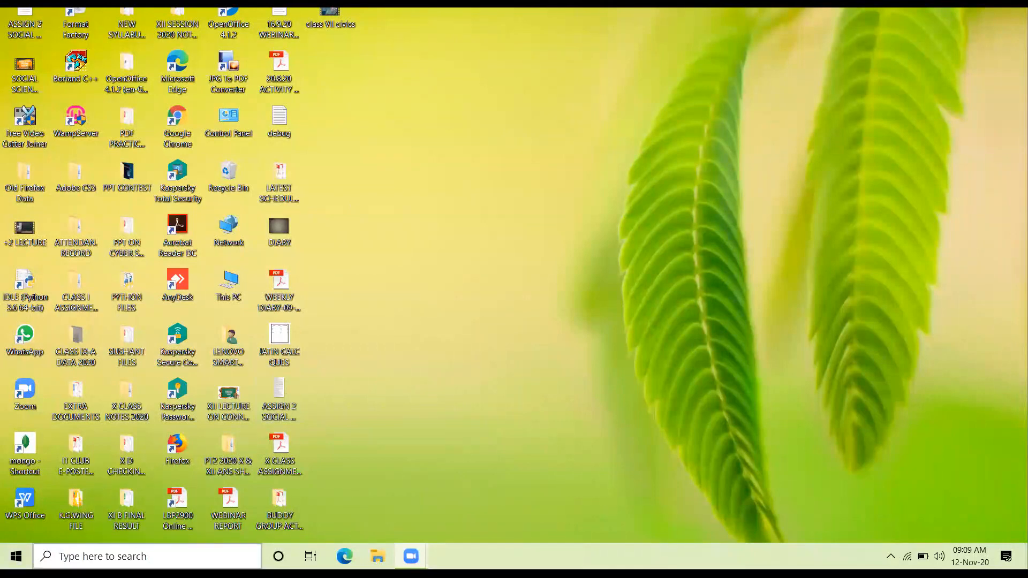
Launch Word 2016 from Start search and begin with a blank document
left_click(147, 556)
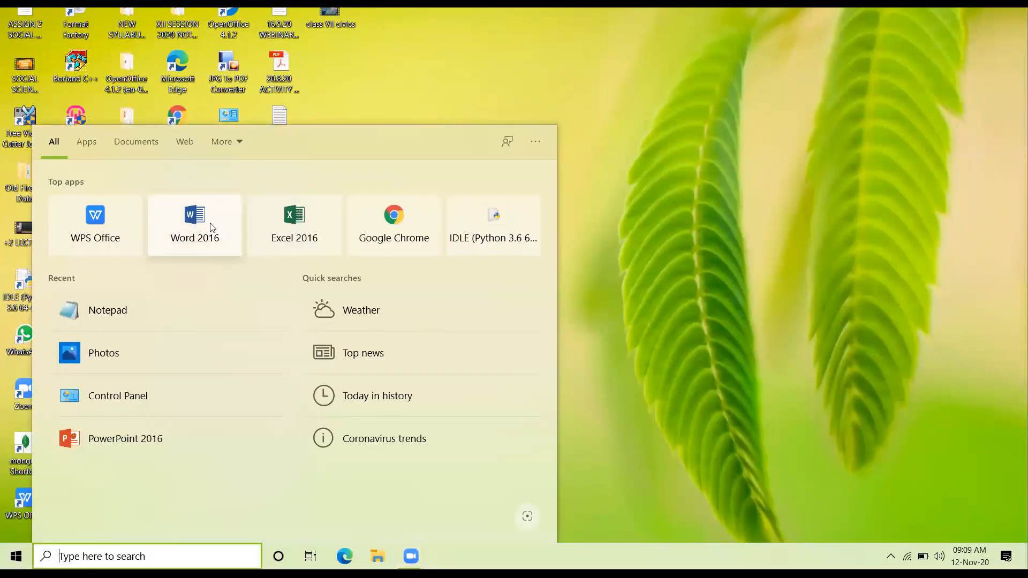
left_click(194, 224)
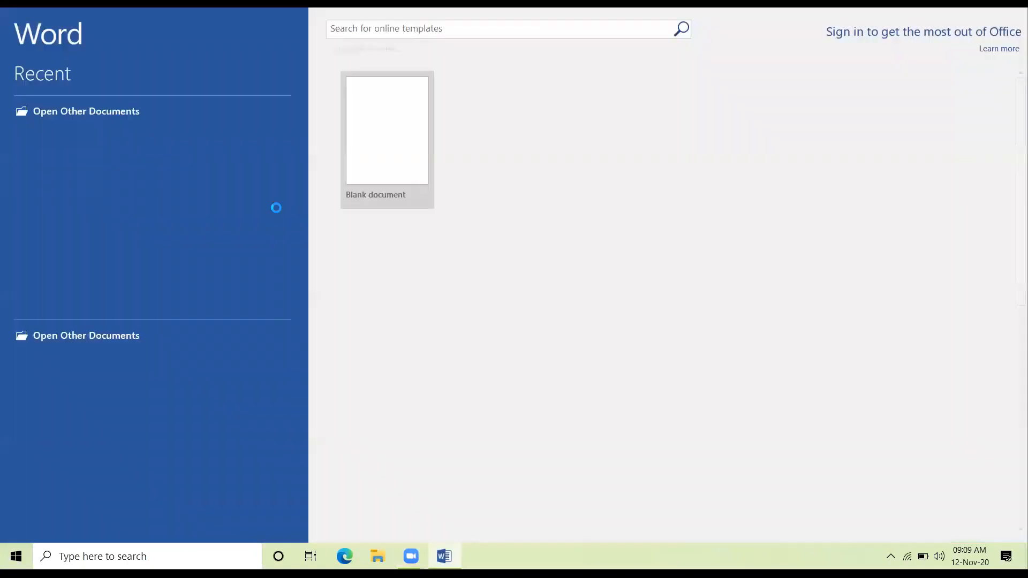
left_click(387, 130)
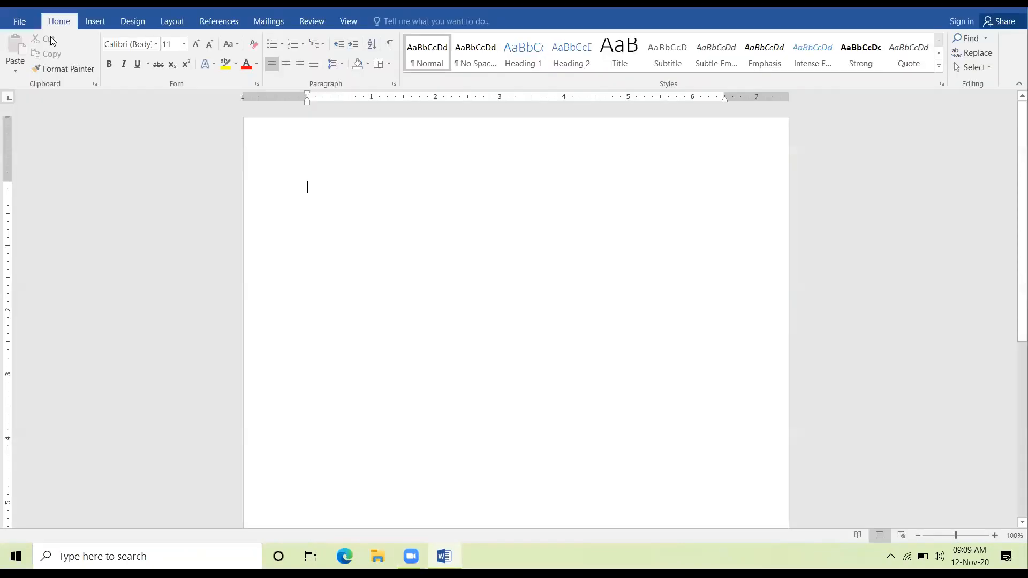
Bring up File > Open > Recent and scroll through the recent documents list
left_click(20, 21)
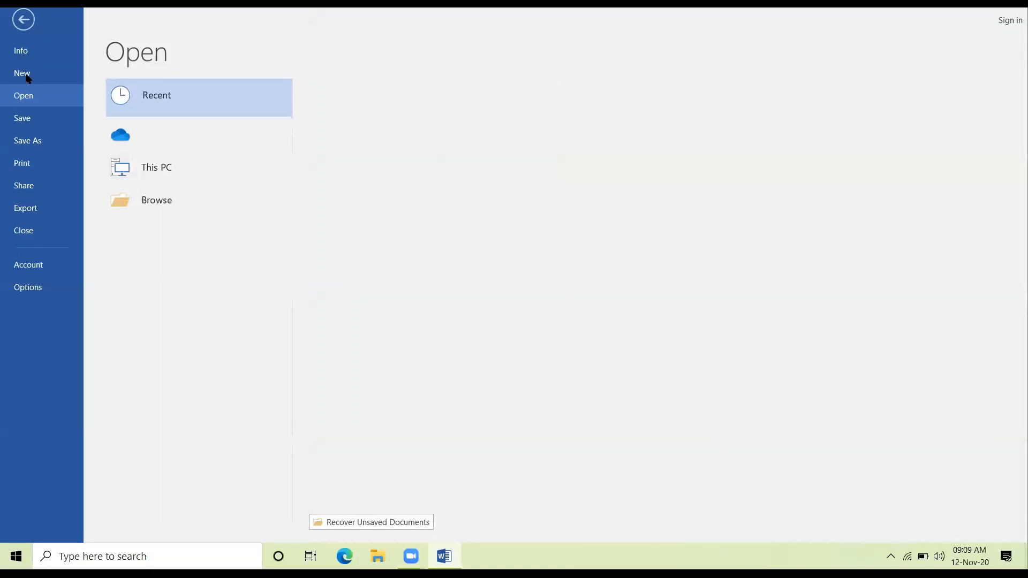
left_click(157, 95)
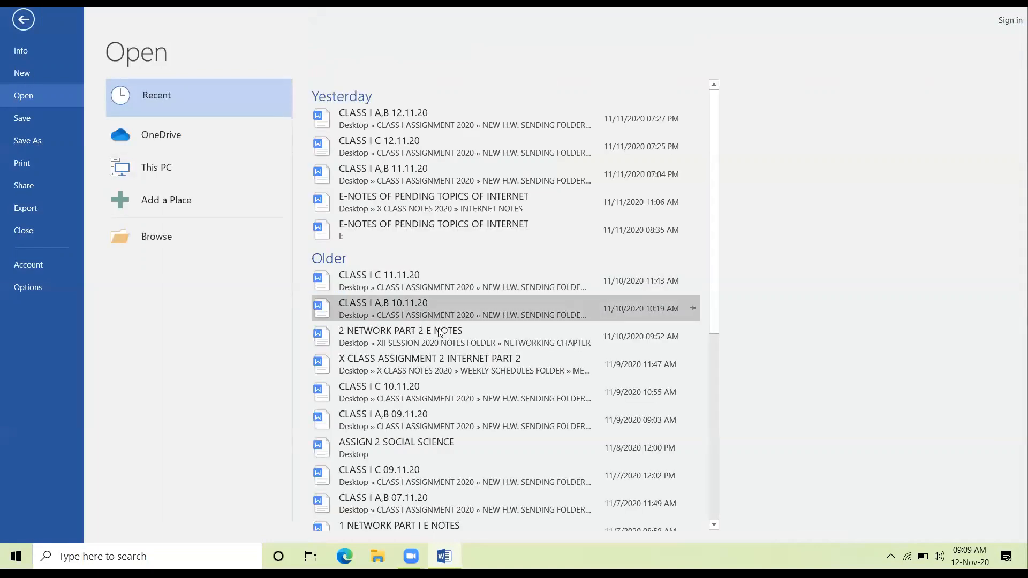
scroll("down", 3)
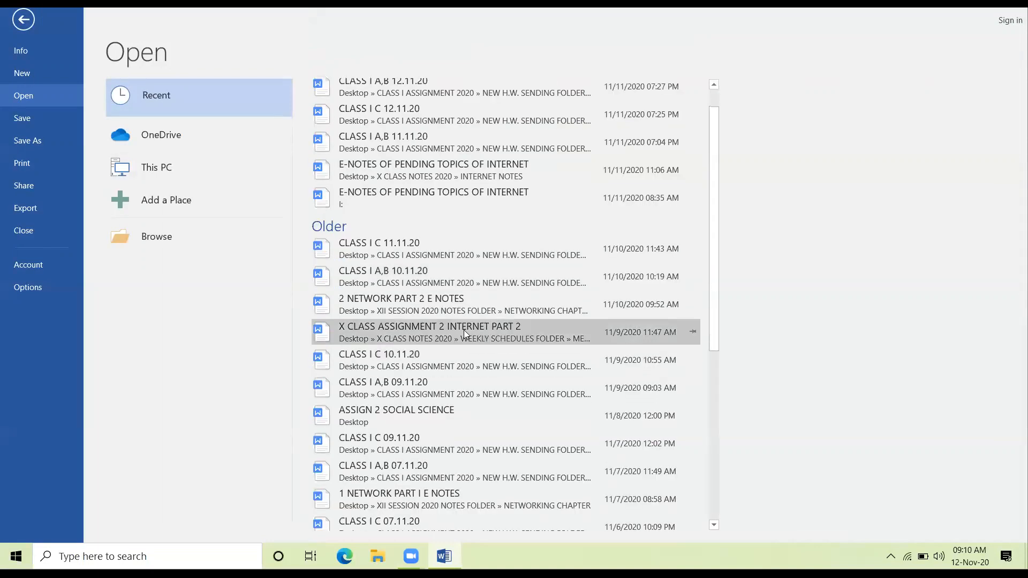
scroll("down", 3)
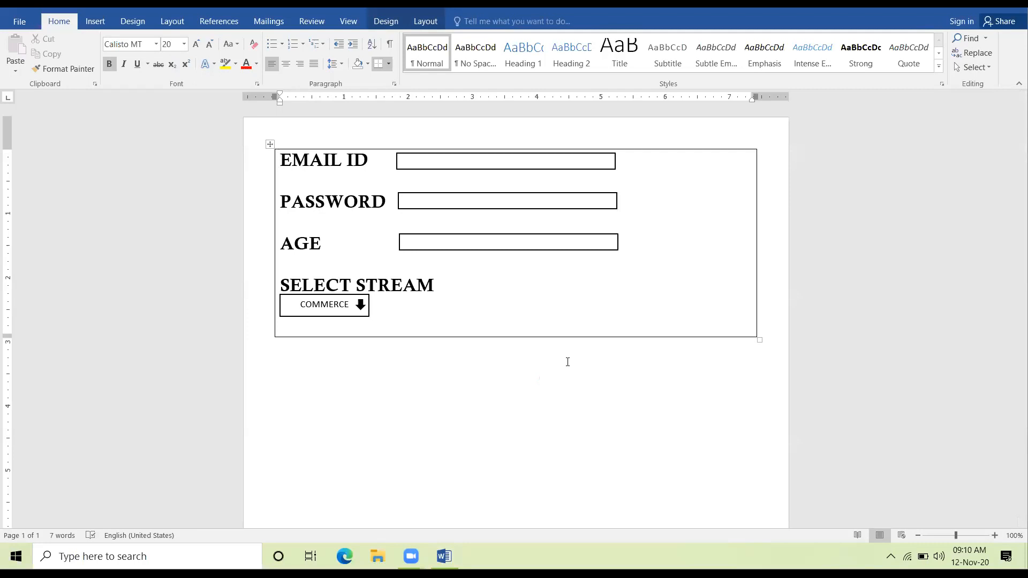
mouse_move(536, 182)
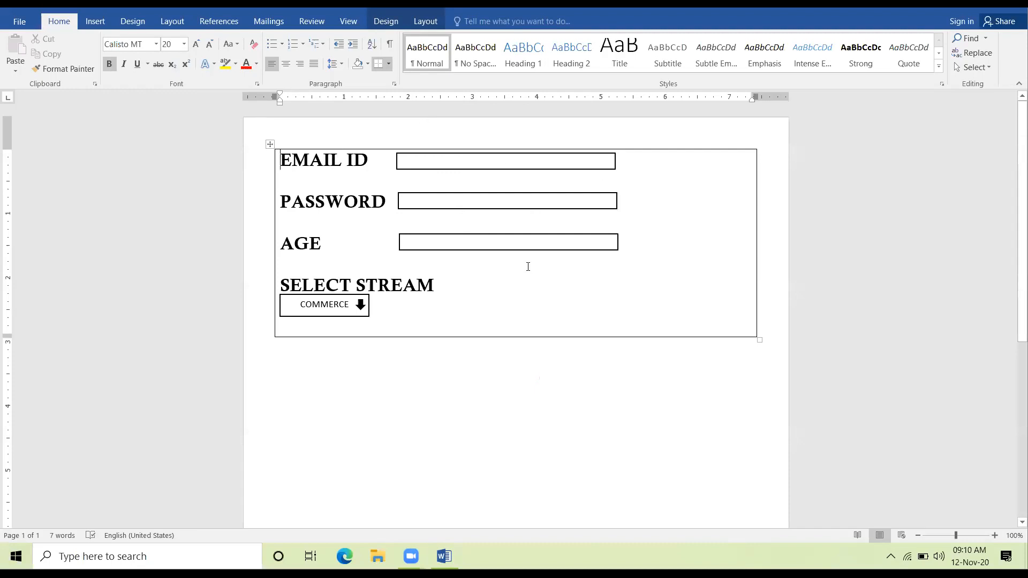
mouse_move(728, 204)
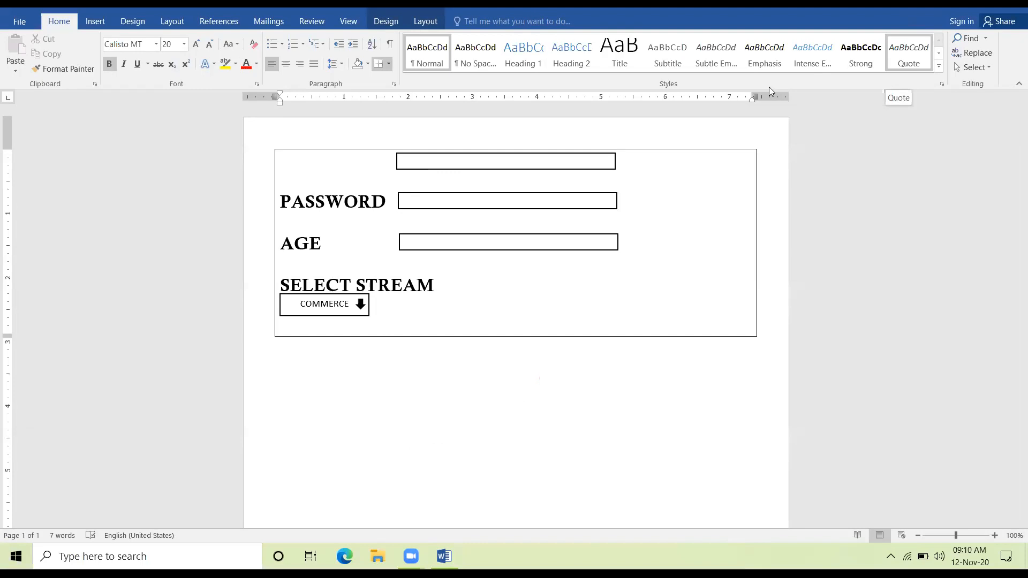
Restore the EMAIL ID label in the Word form layout
type("EMAIL ID")
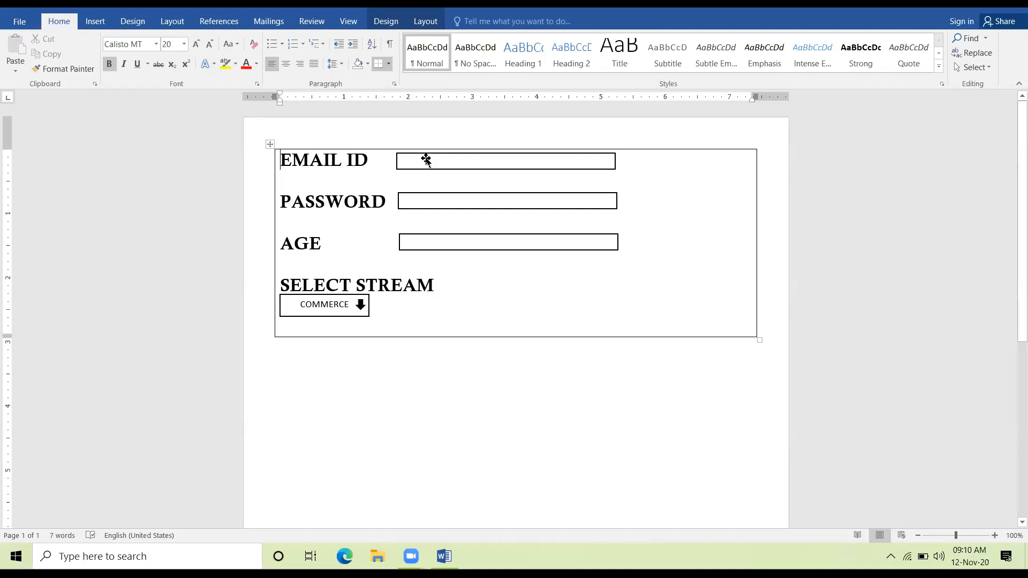
mouse_move(448, 157)
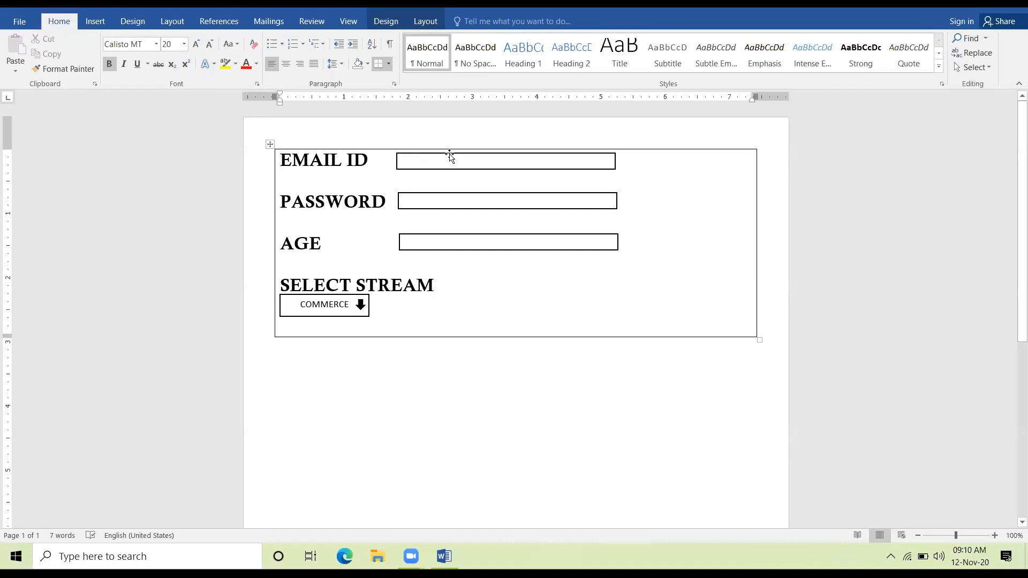
mouse_move(451, 157)
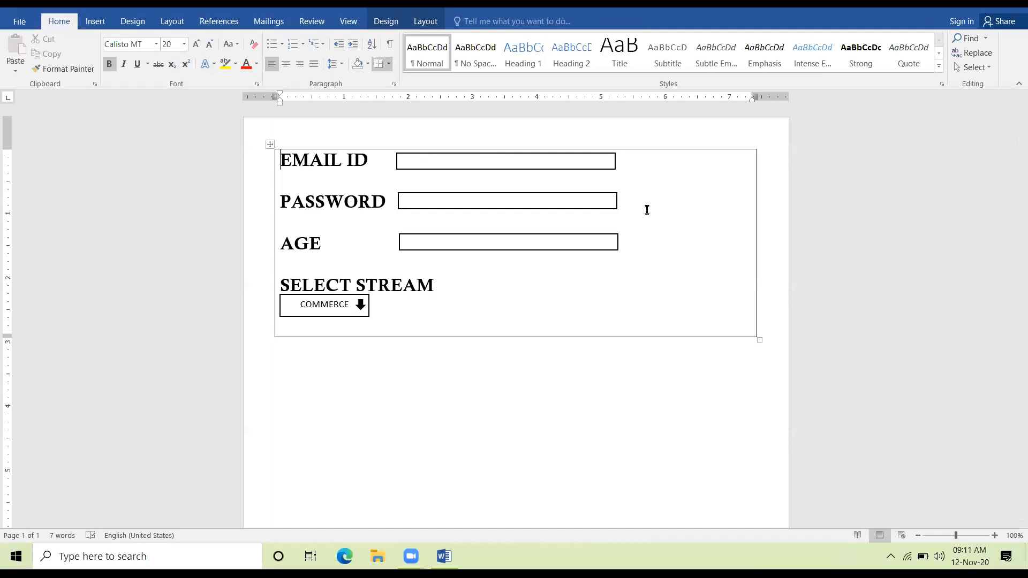
mouse_move(772, 67)
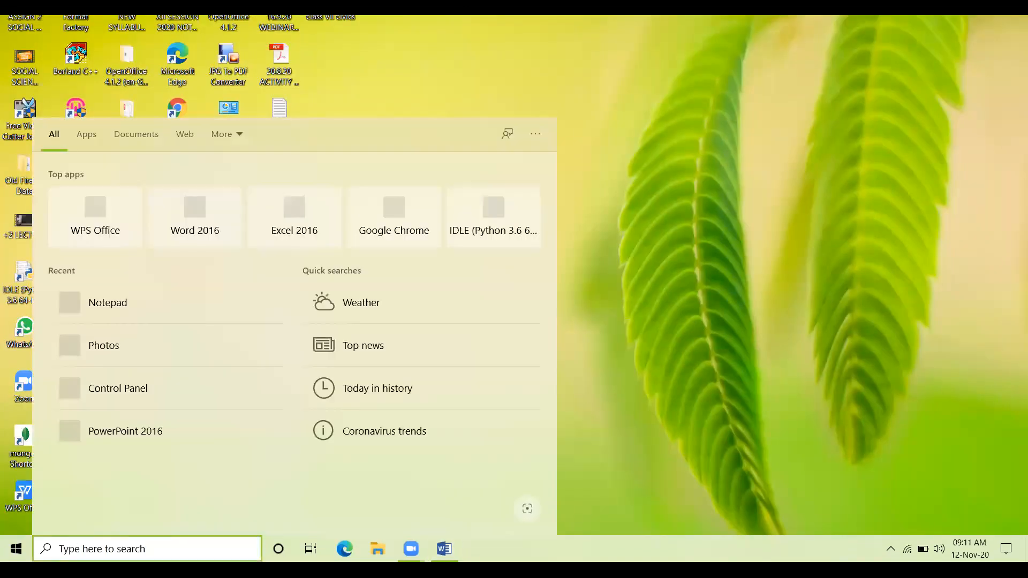
Launch Notepad and set its font to Bahnschrift SemiBold size 22
type("notepad")
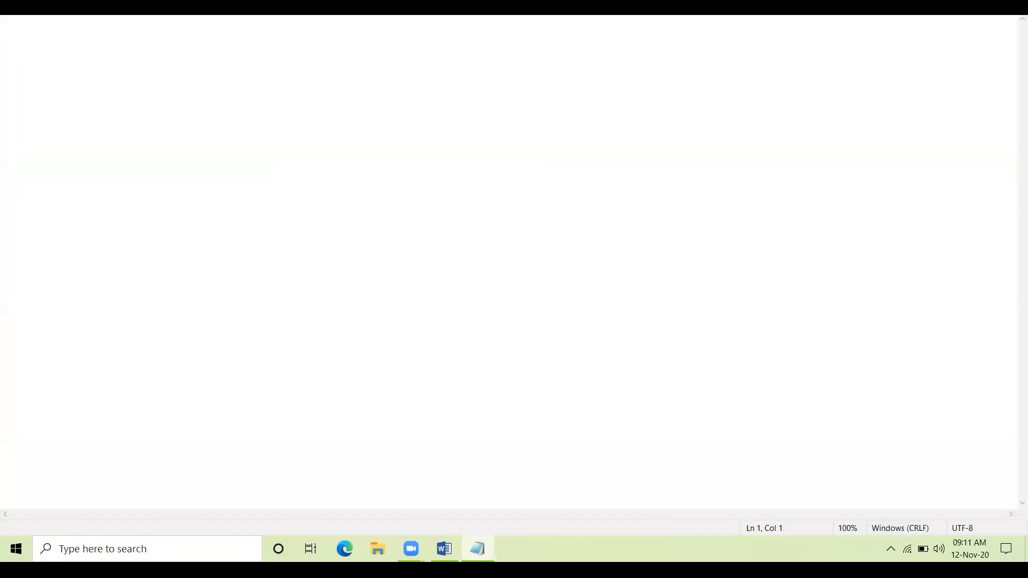
left_click(56, 13)
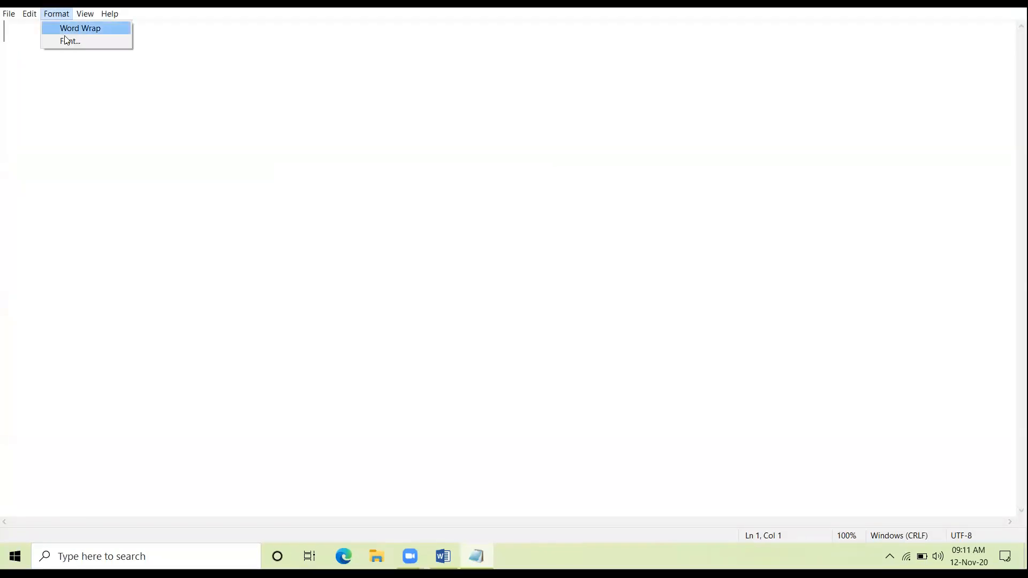
mouse_move(70, 41)
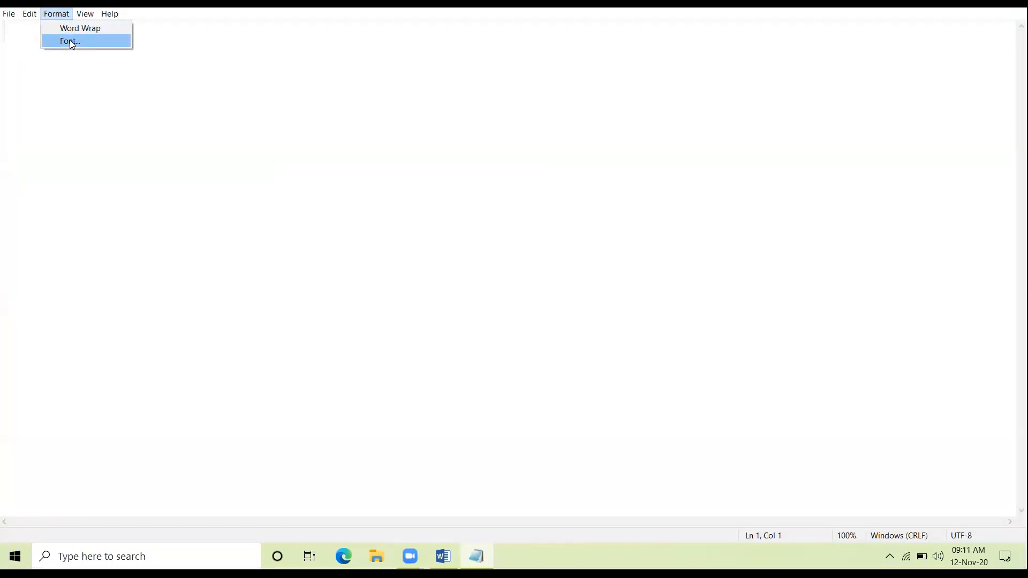
left_click(70, 41)
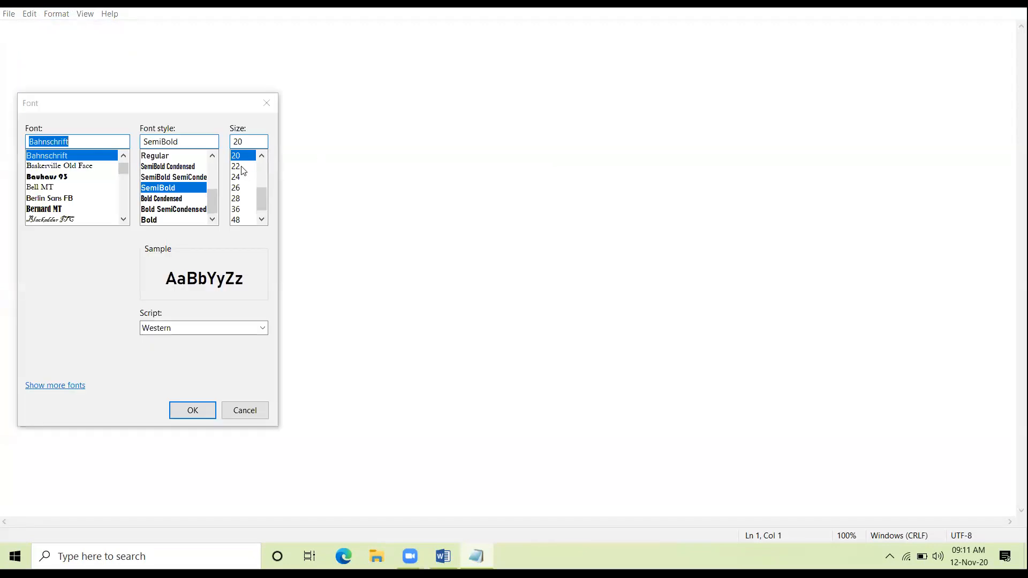
left_click(236, 166)
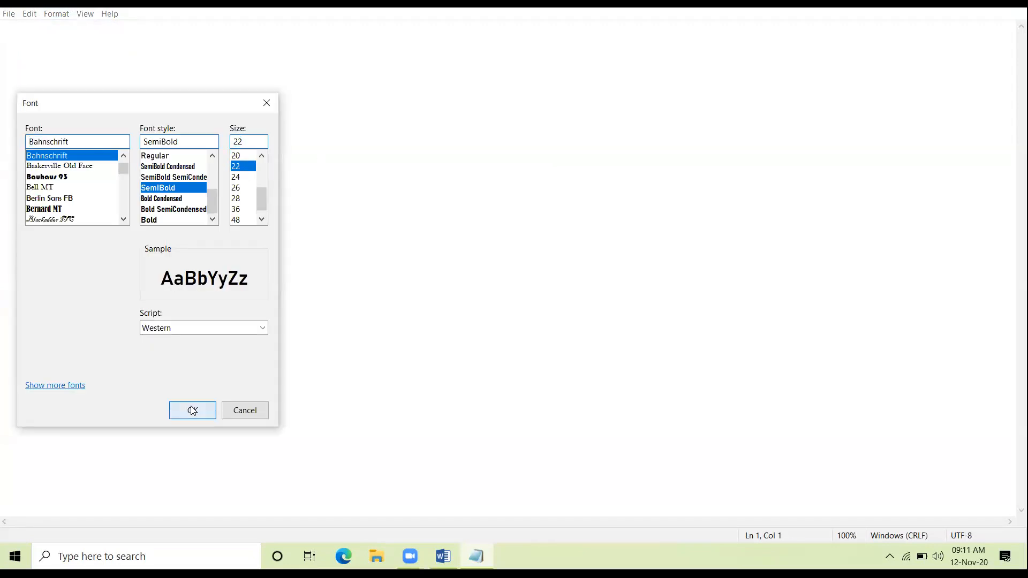
left_click(192, 410)
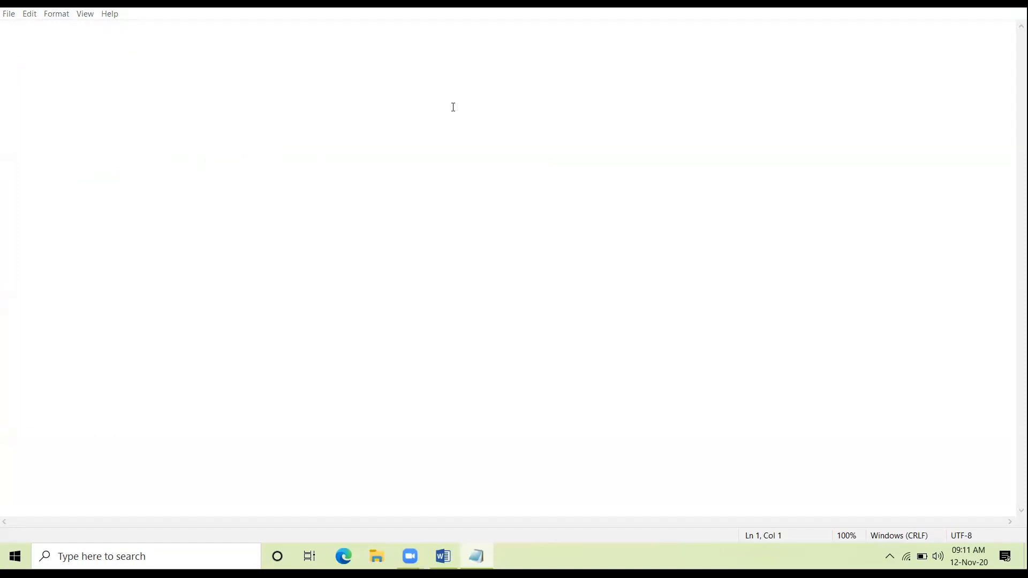
mouse_move(583, 126)
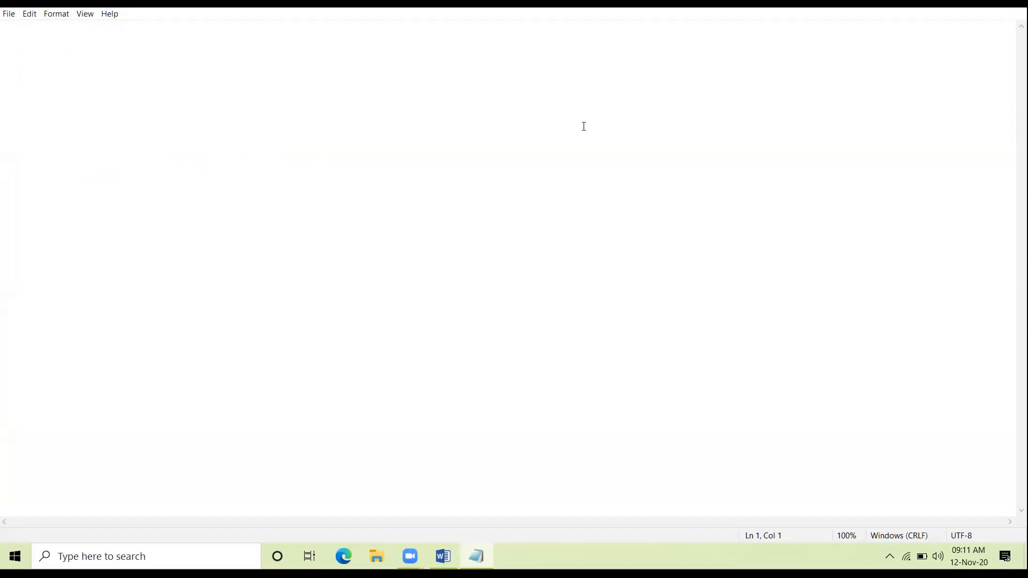
Write <HTML> and <BODY BGCOLOR="AQUA"> as the opening lines
type("<HTML")
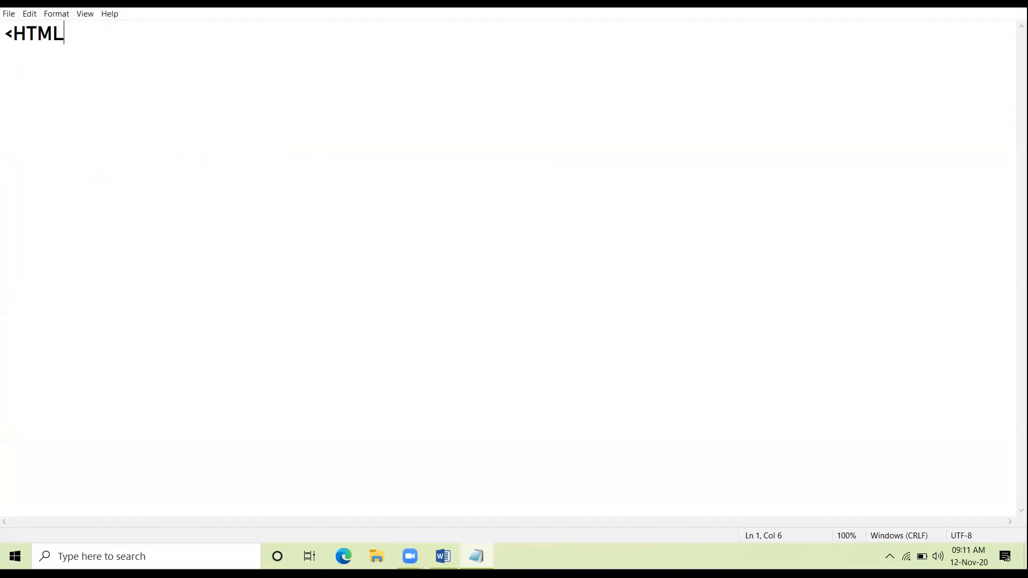
type(">")
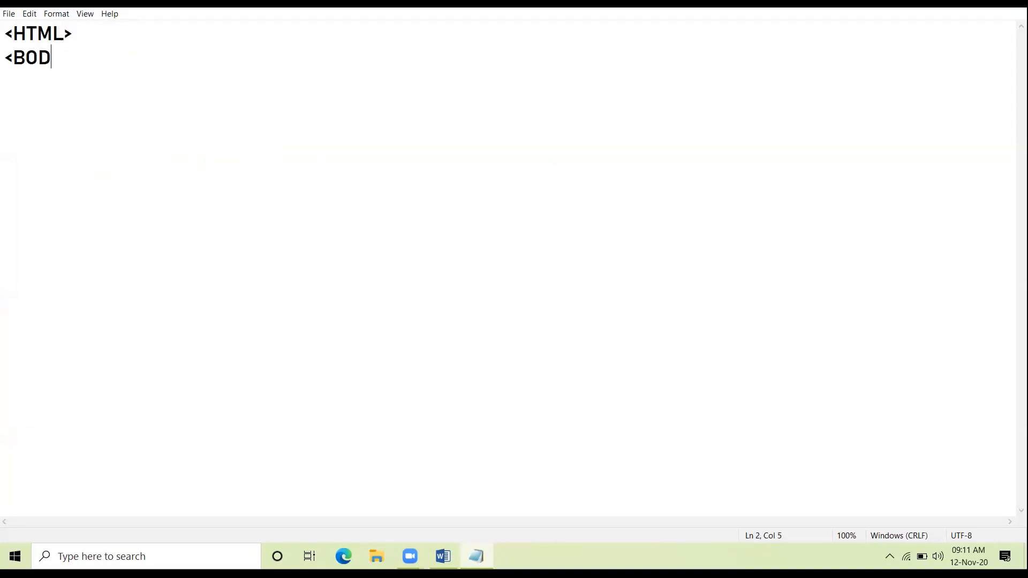
type("Y B")
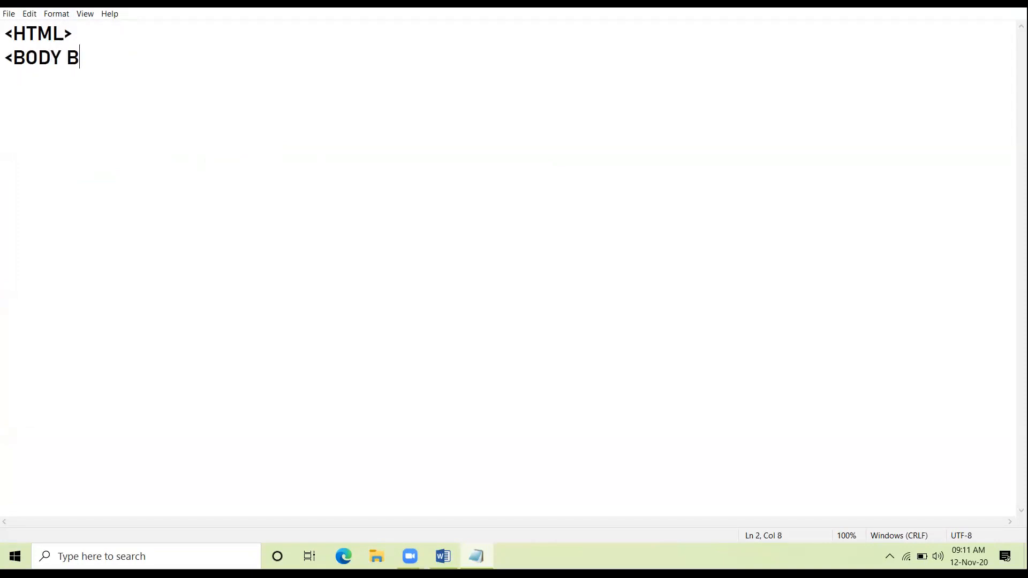
type("GCOLOR=")
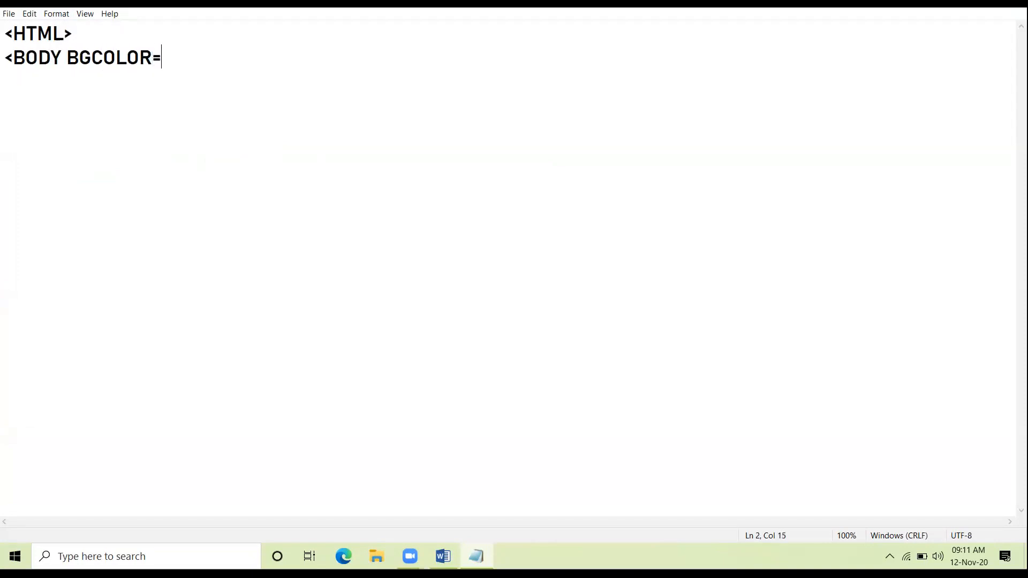
type("\"AQUA\">")
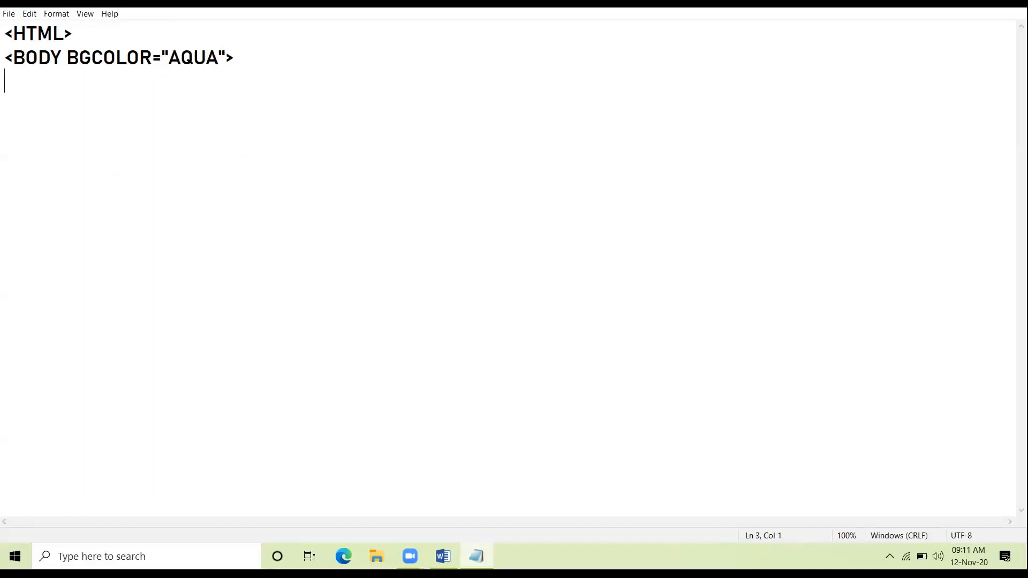
Add <FORM>, <H1> and an indented <TABLE tag on the following lines
type("<FORM>")
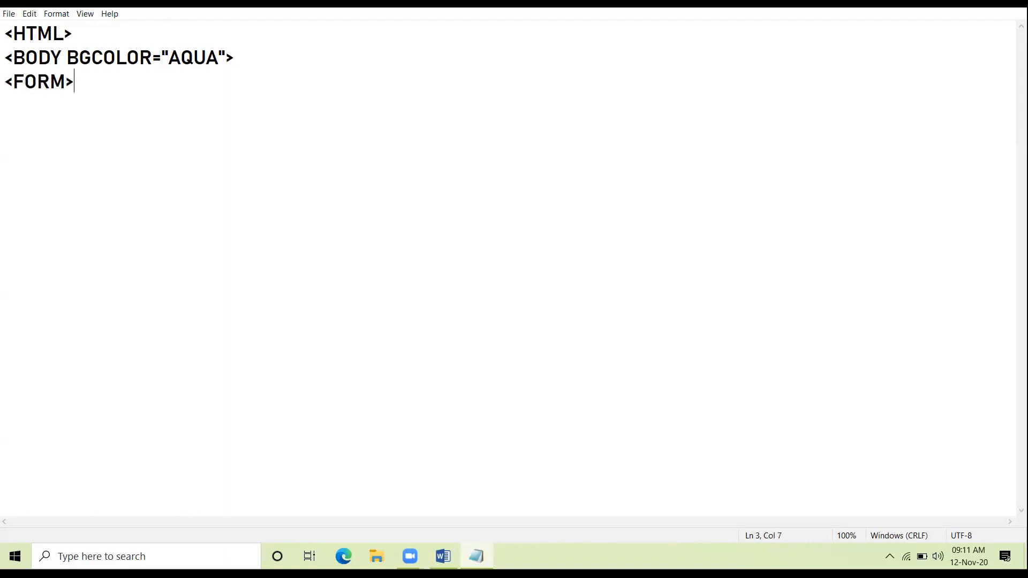
key("enter")
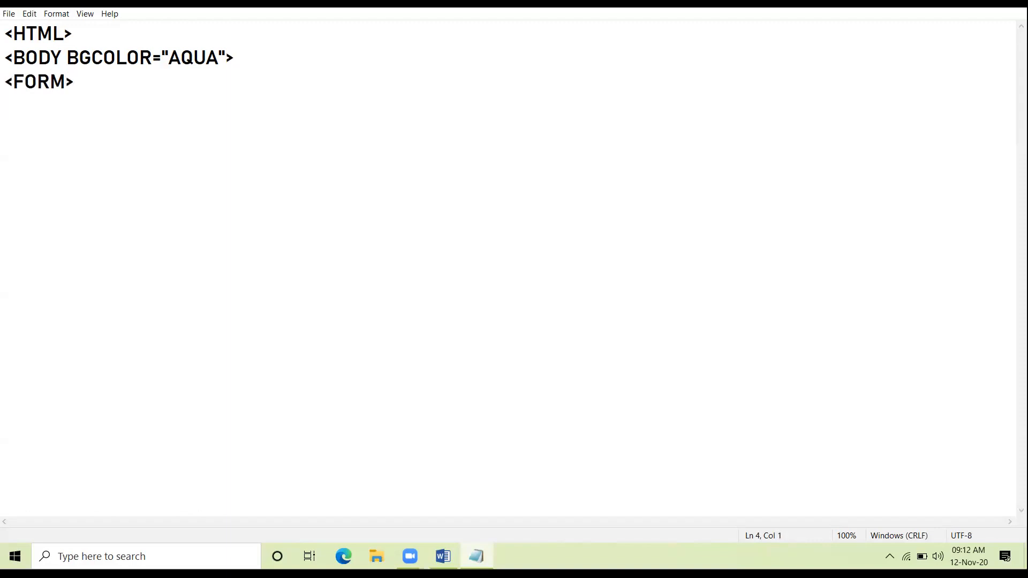
type("<H1>")
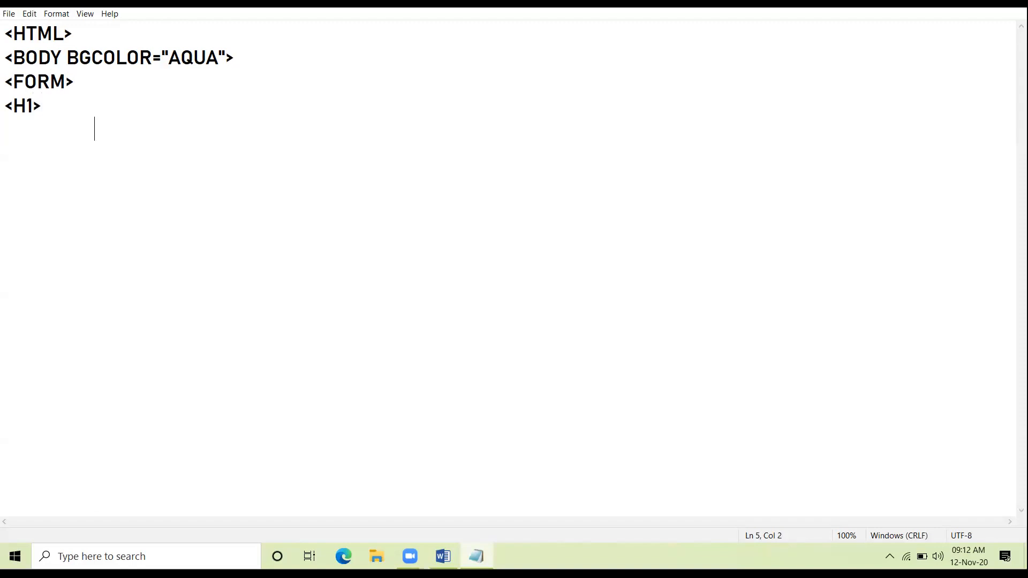
type("<TABLE>")
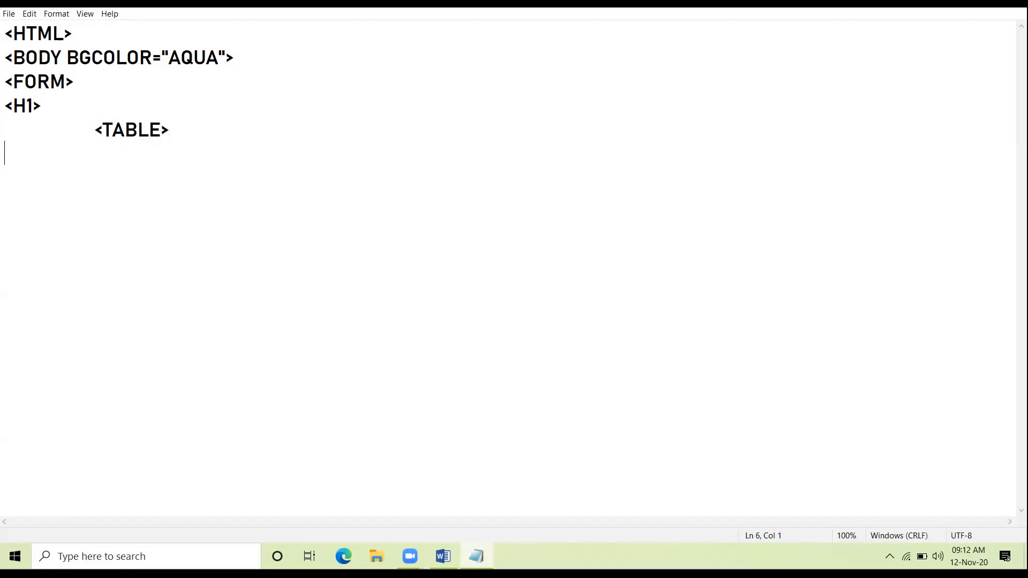
Write <TR> and the first cell <TD>EMAIL ID</TD>, then start the second cell
type("<")
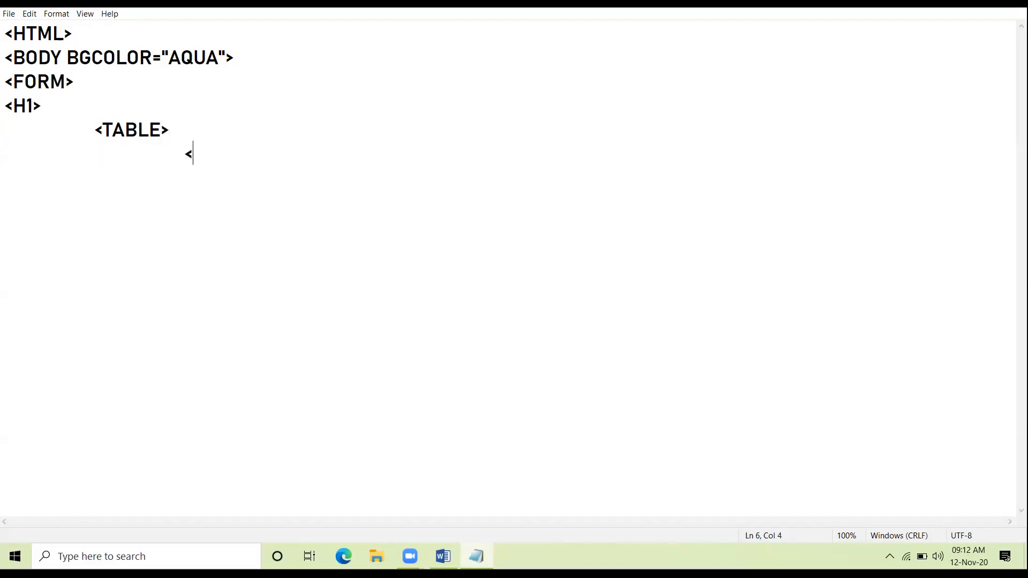
type("TR>")
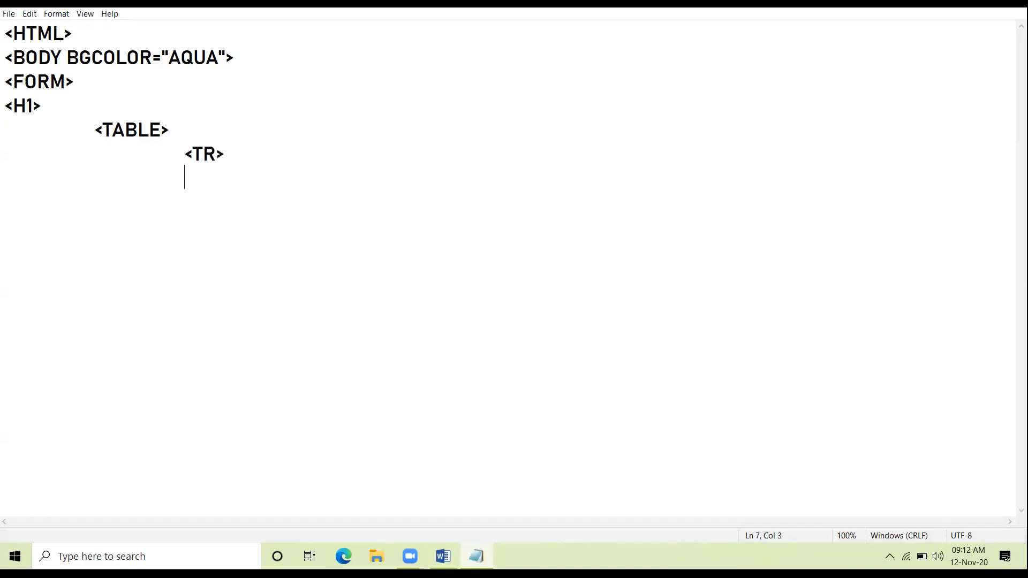
type("<")
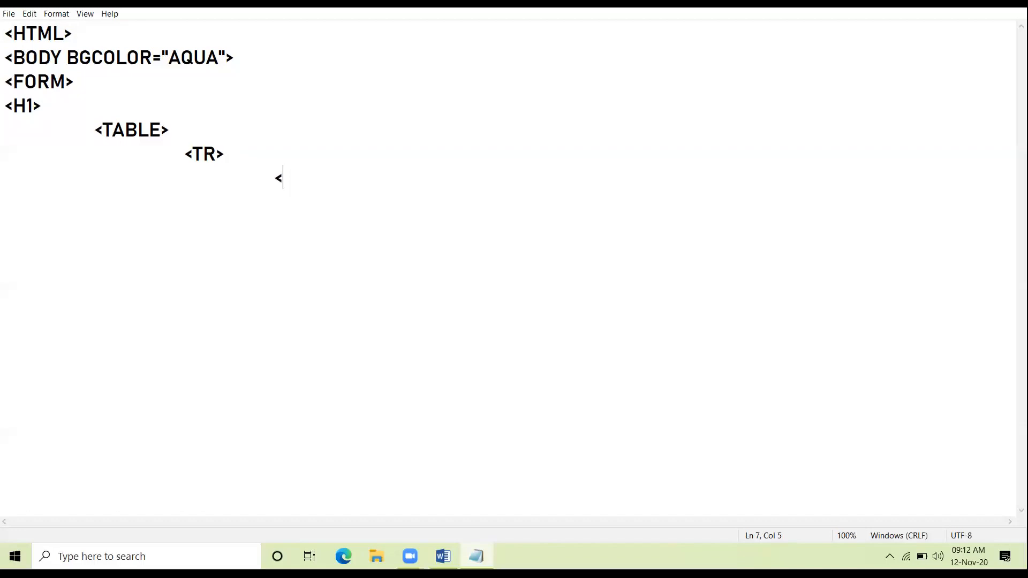
type("TD>EMAI")
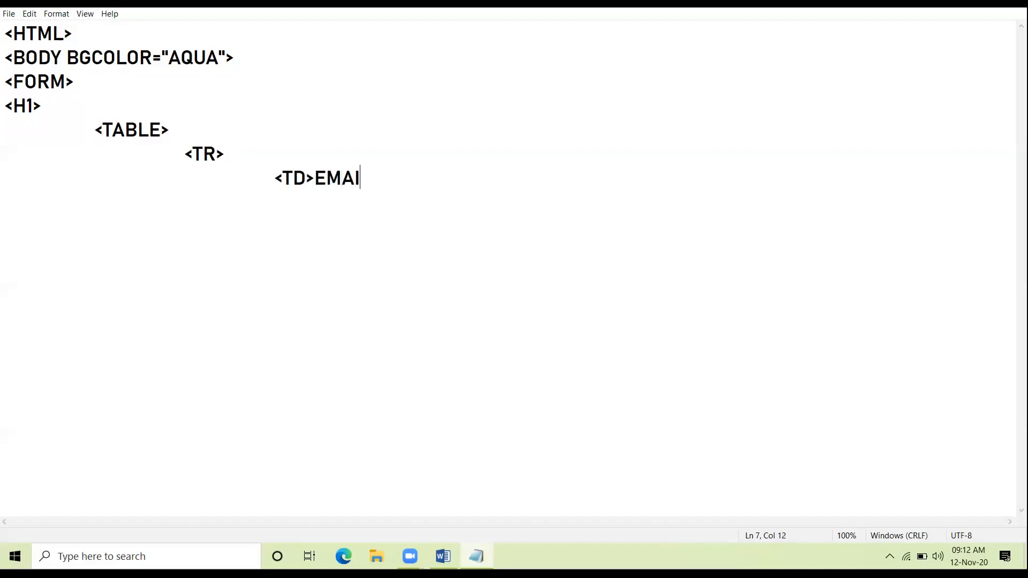
type("L ID<")
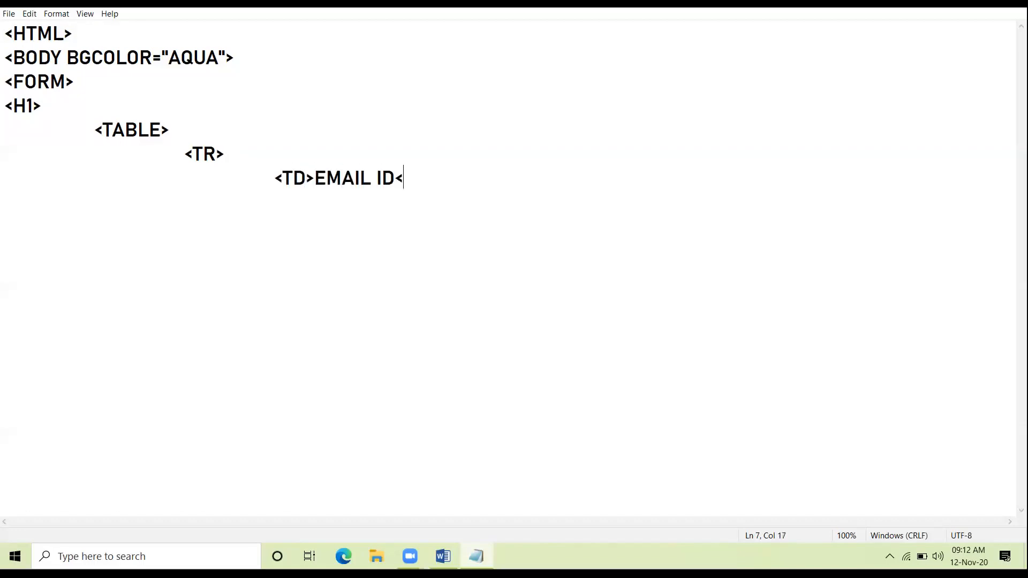
type("/TD>")
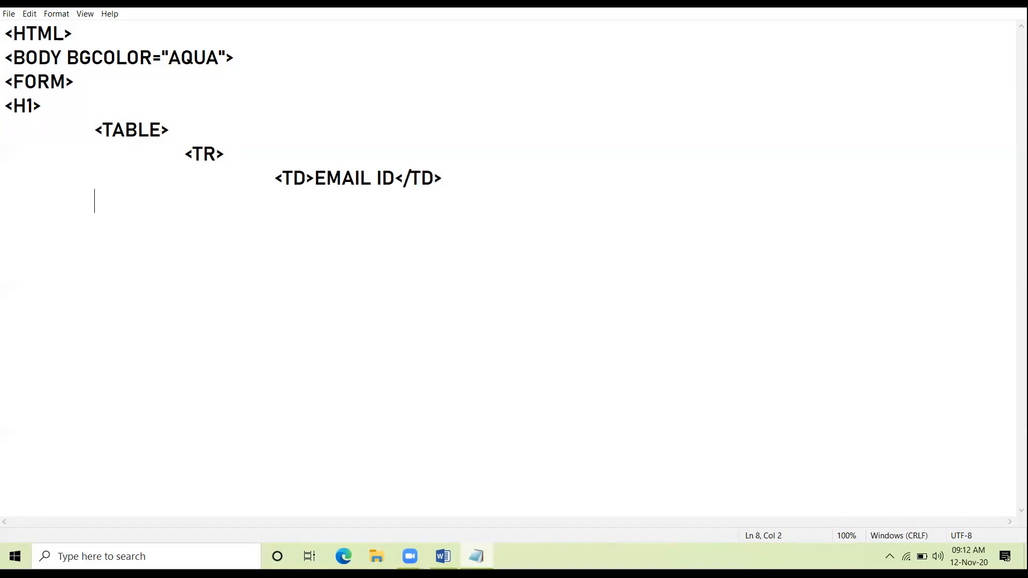
type("<")
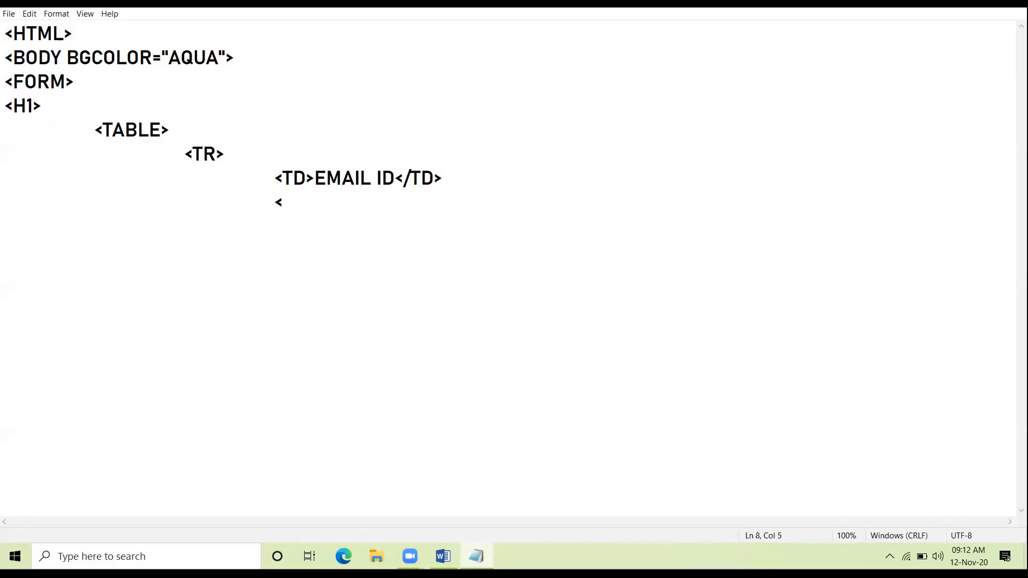
type("TD")
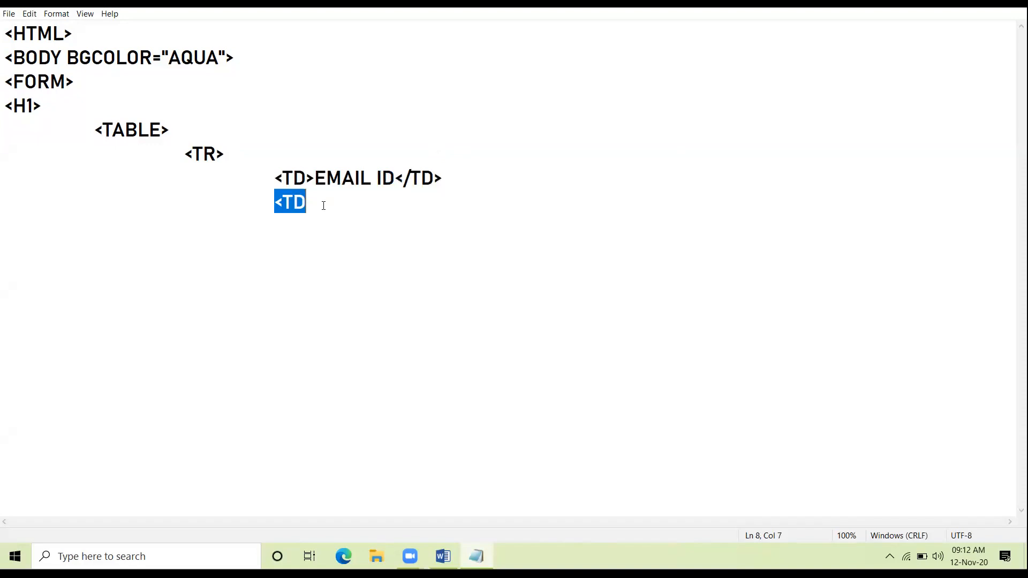
Complete the second cell with <INPUT TYPE="TEXT" NAME="BOX1"> and close the cell and row
left_click(315, 202)
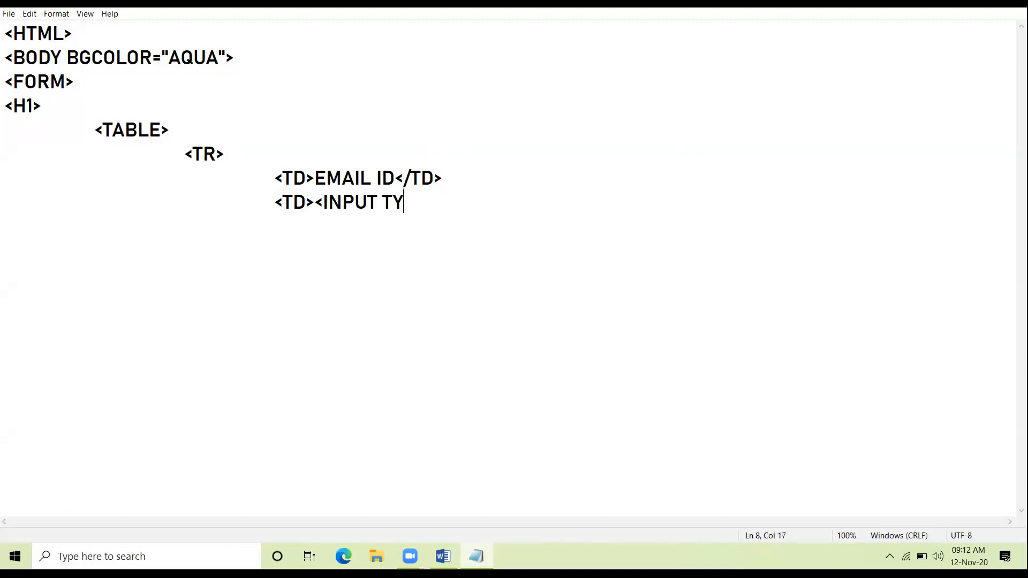
type("PE=\"")
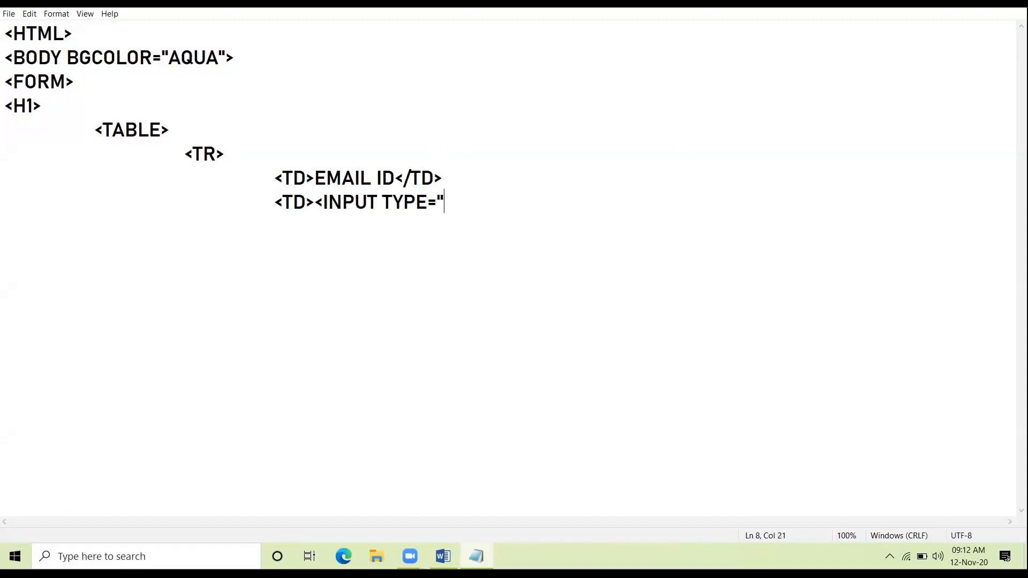
type("TEXT\"")
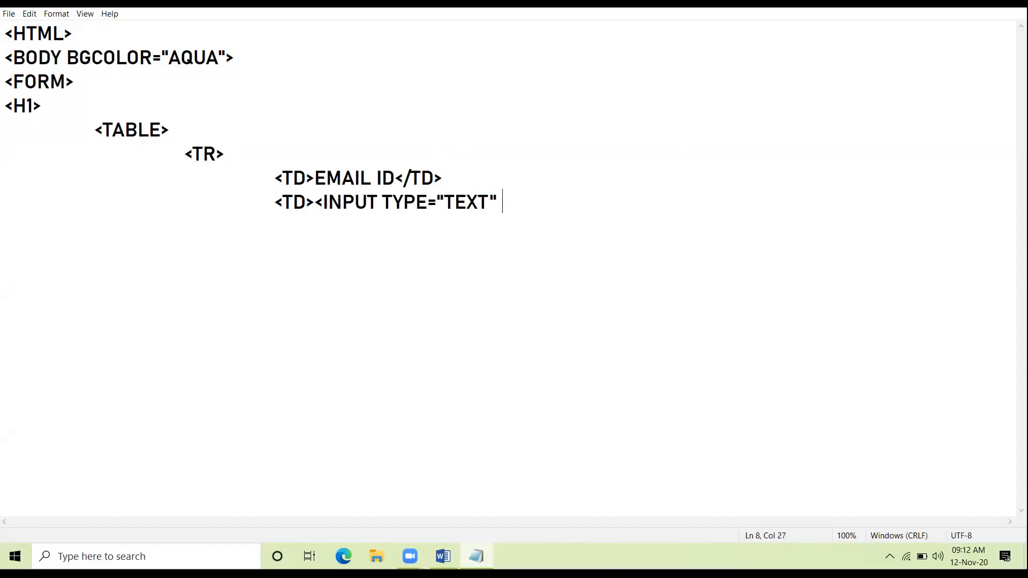
type("NAME=\"")
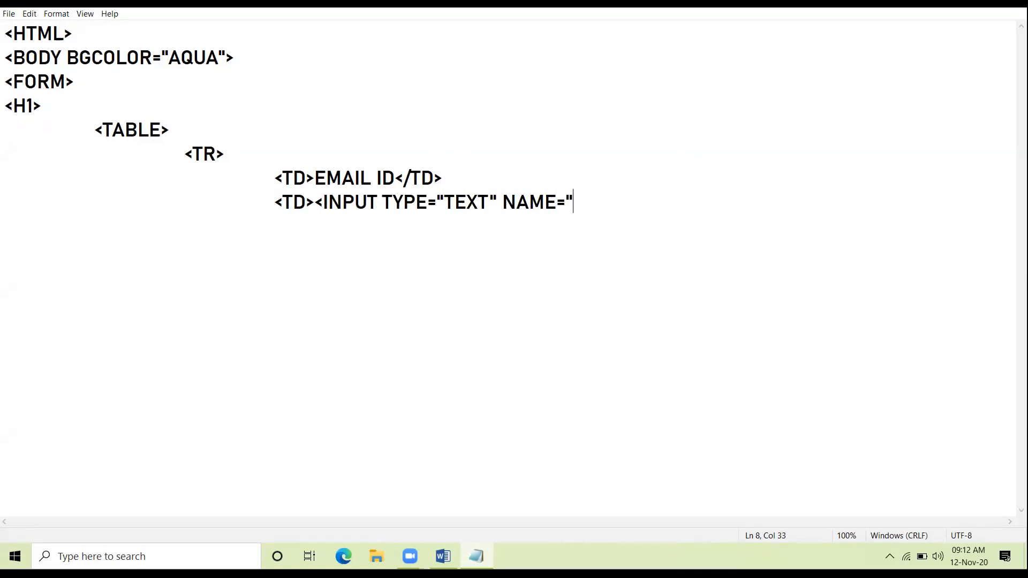
type("BOX")
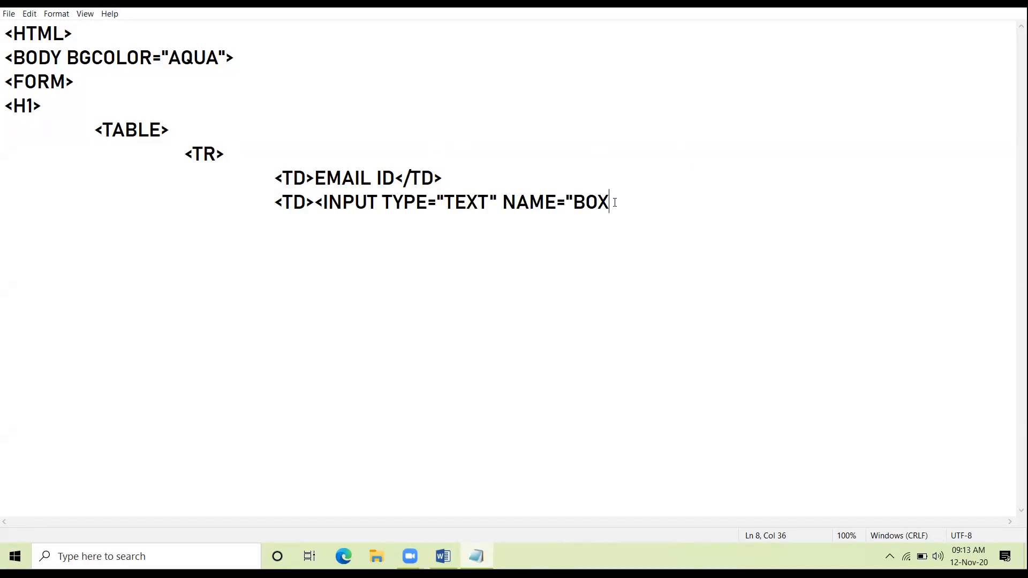
type("1\"")
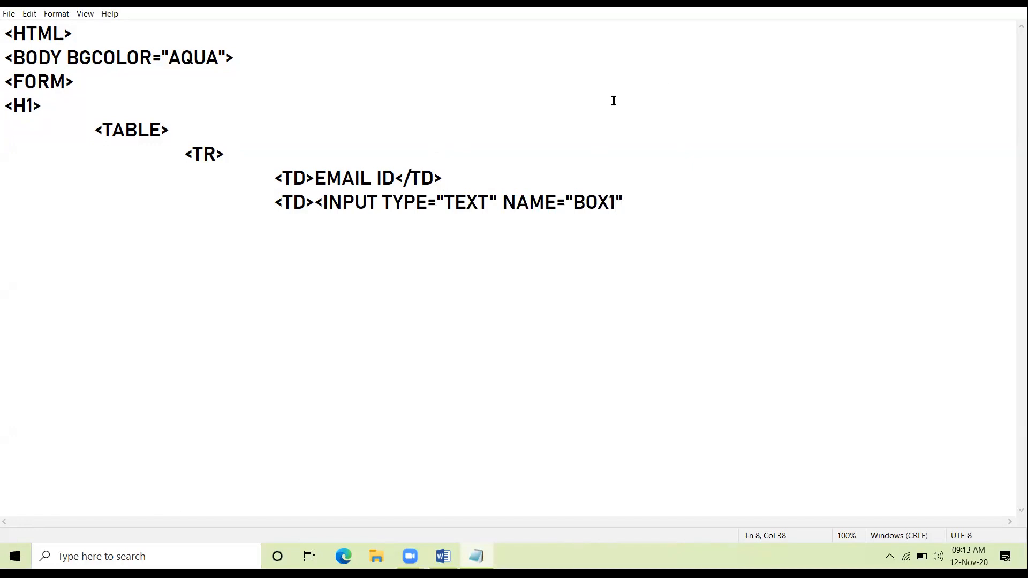
mouse_move(588, 206)
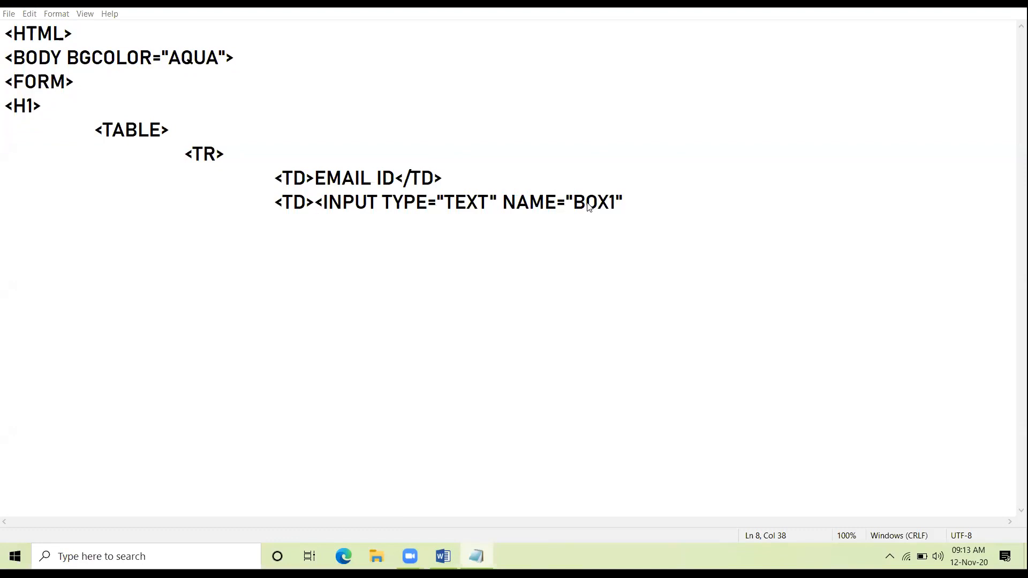
type(">")
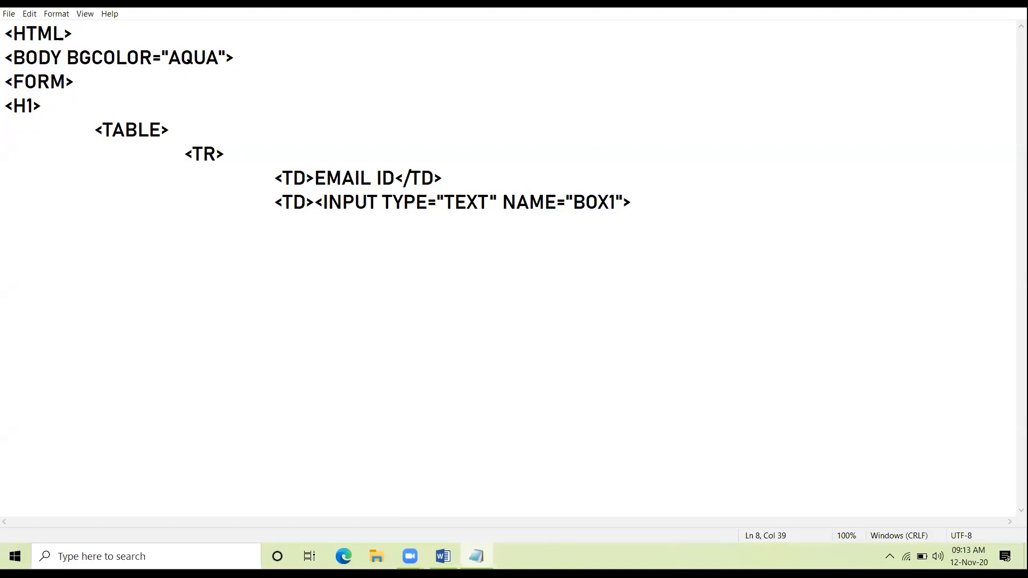
type("</TD>")
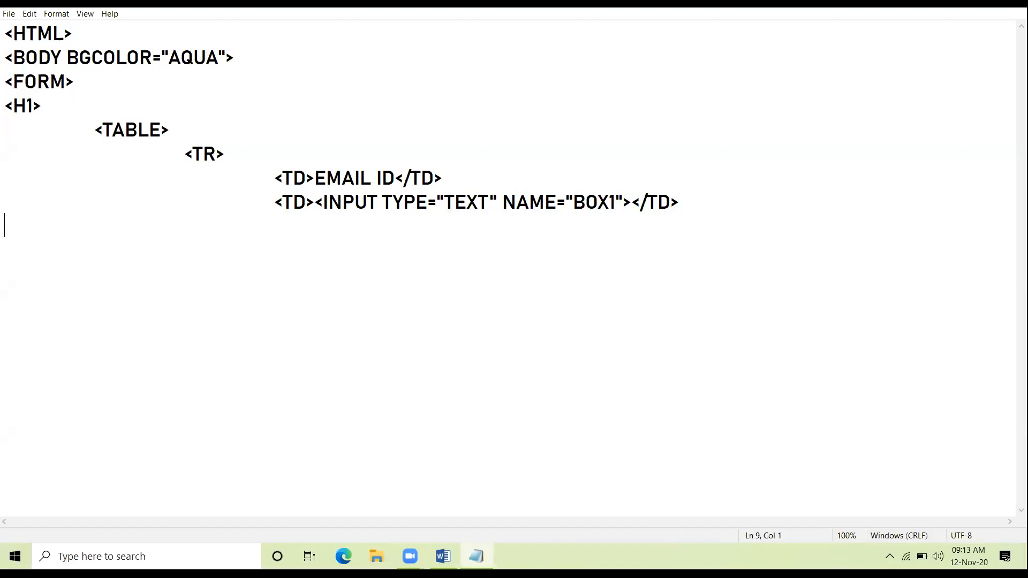
type("</TR>")
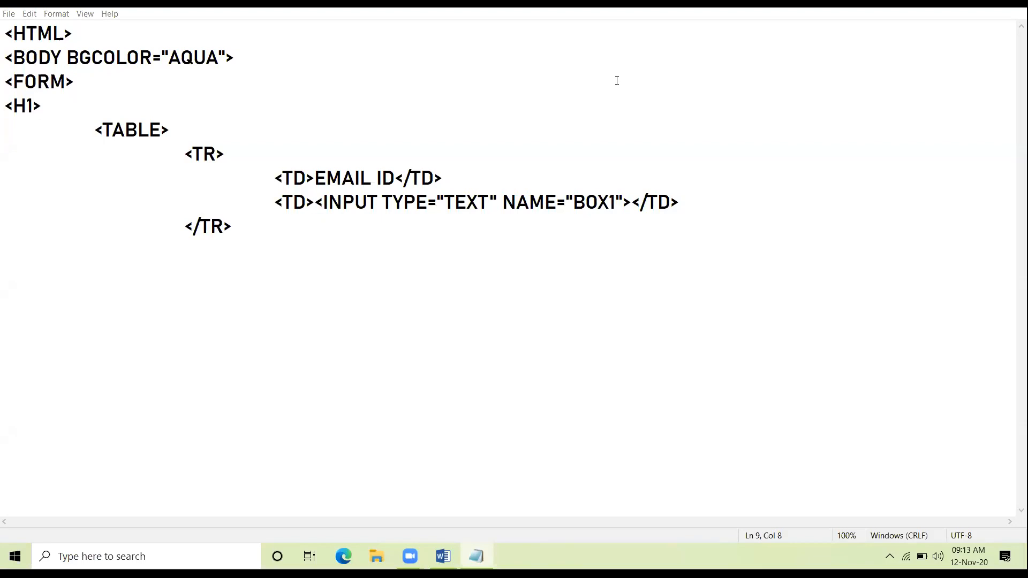
mouse_move(1013, 186)
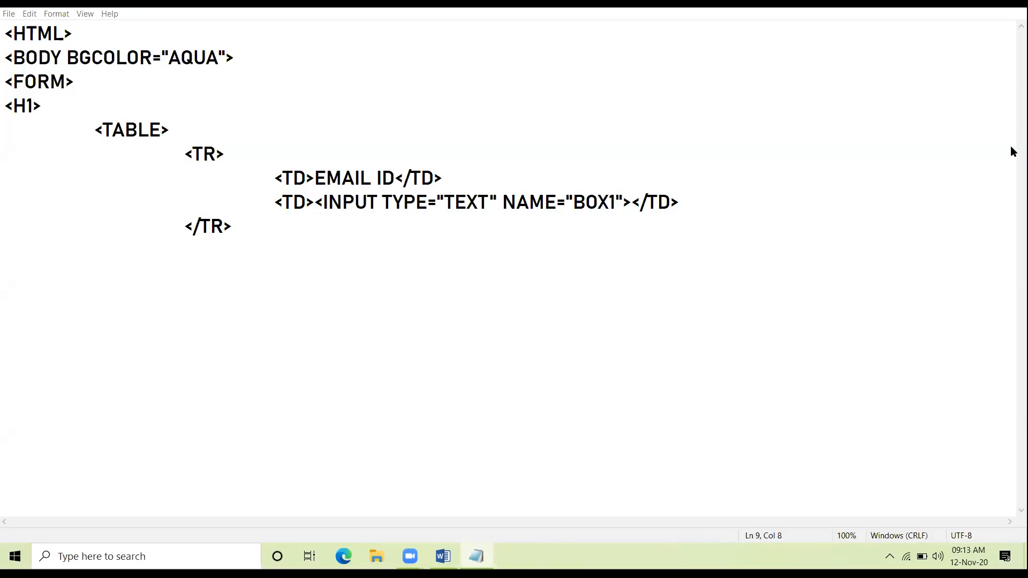
mouse_move(263, 221)
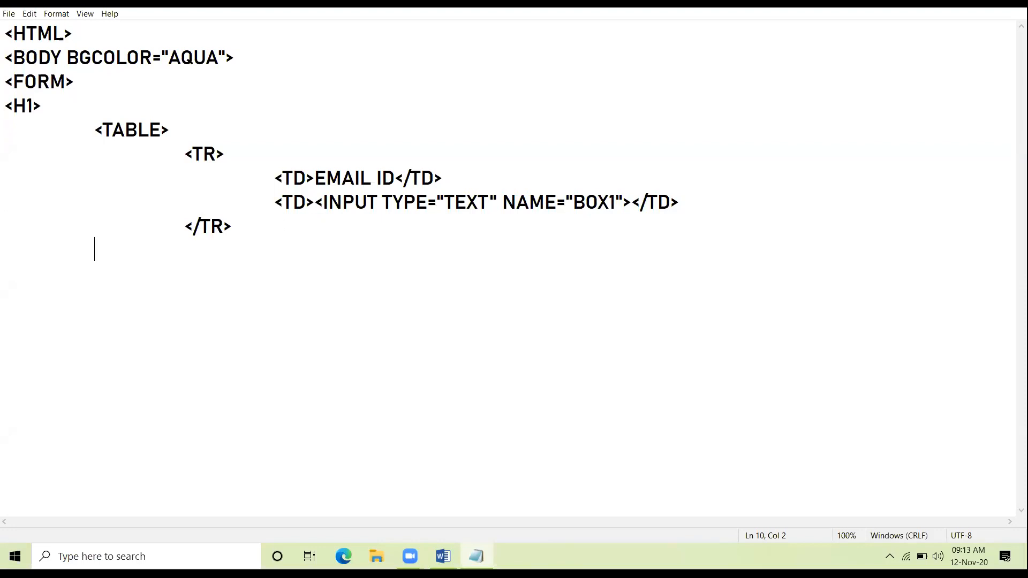
Write <TR>, the label cell <TD>PASSWORD</TD> and open the second cell
type("<T")
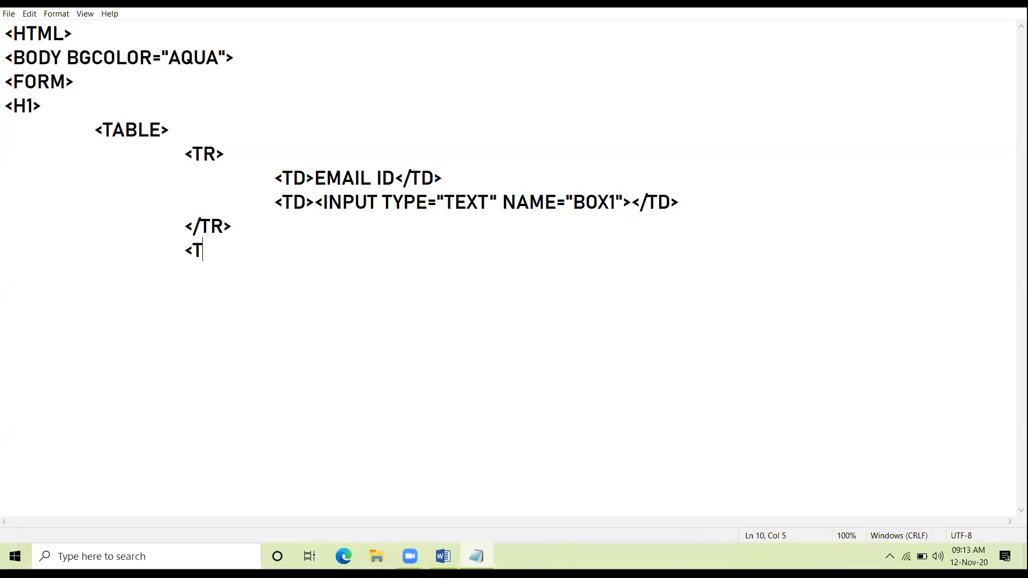
type("R>")
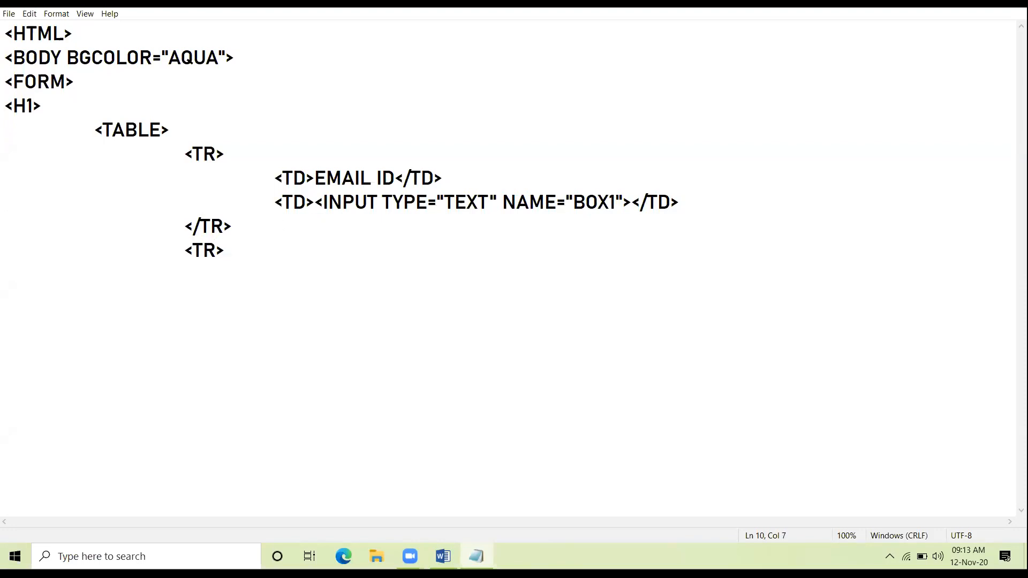
key("Enter")
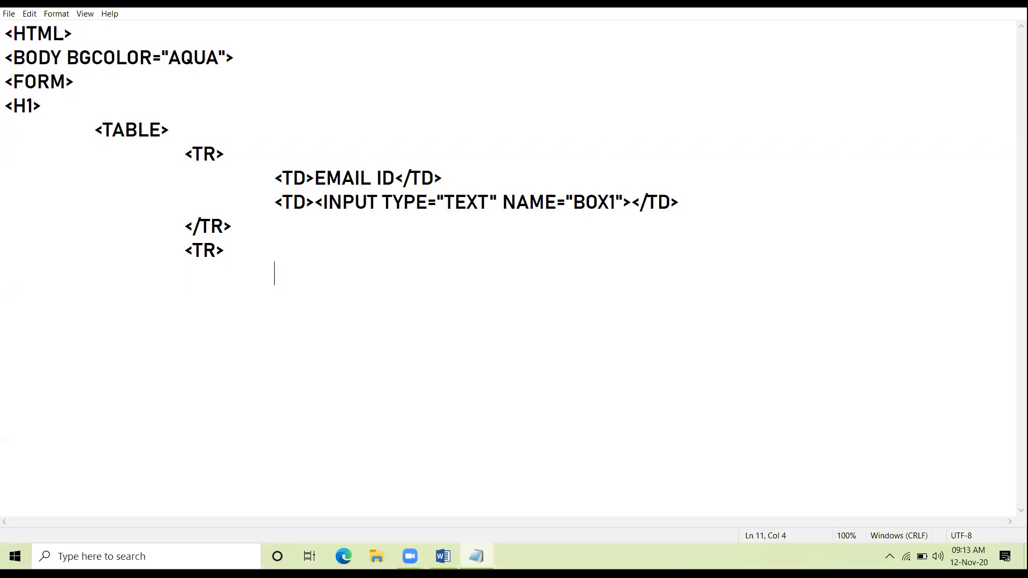
type("<TD")
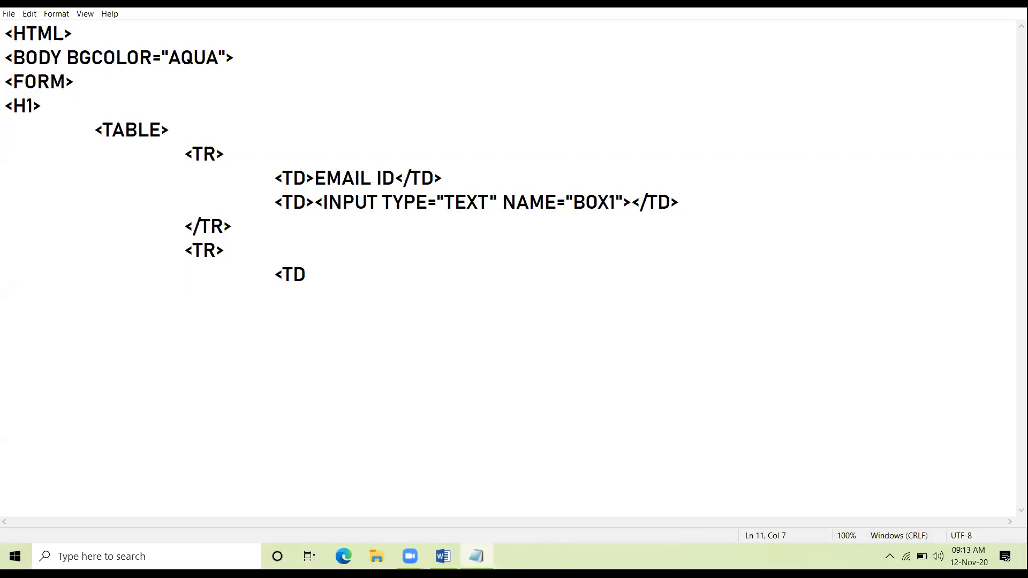
type(">PASSWO")
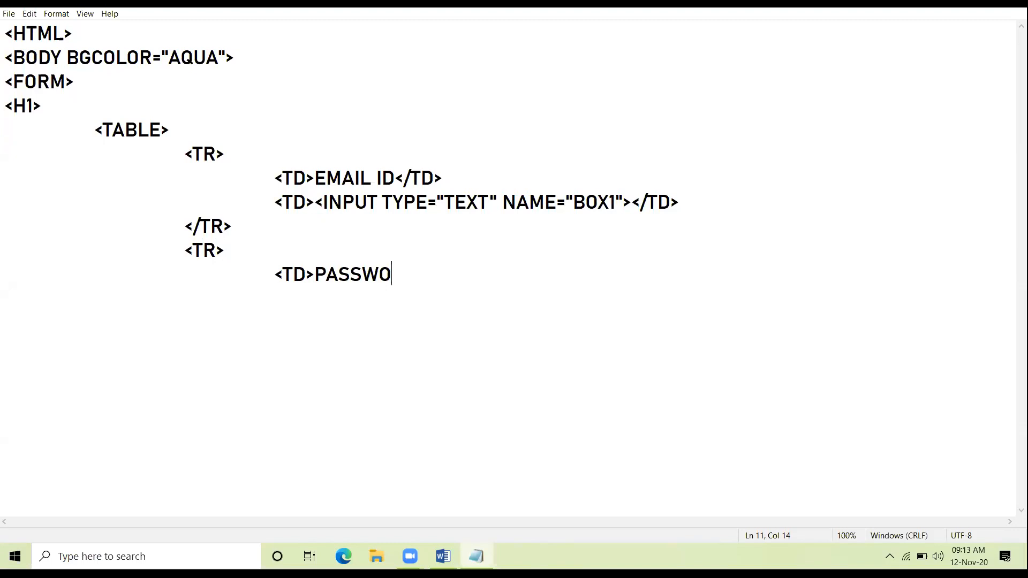
type("RD</TD")
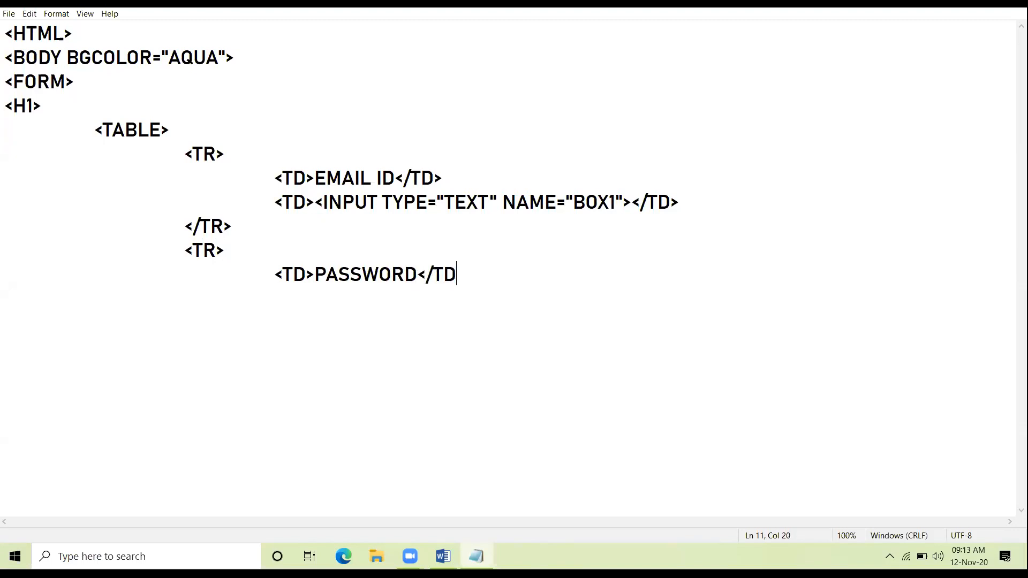
type(">")
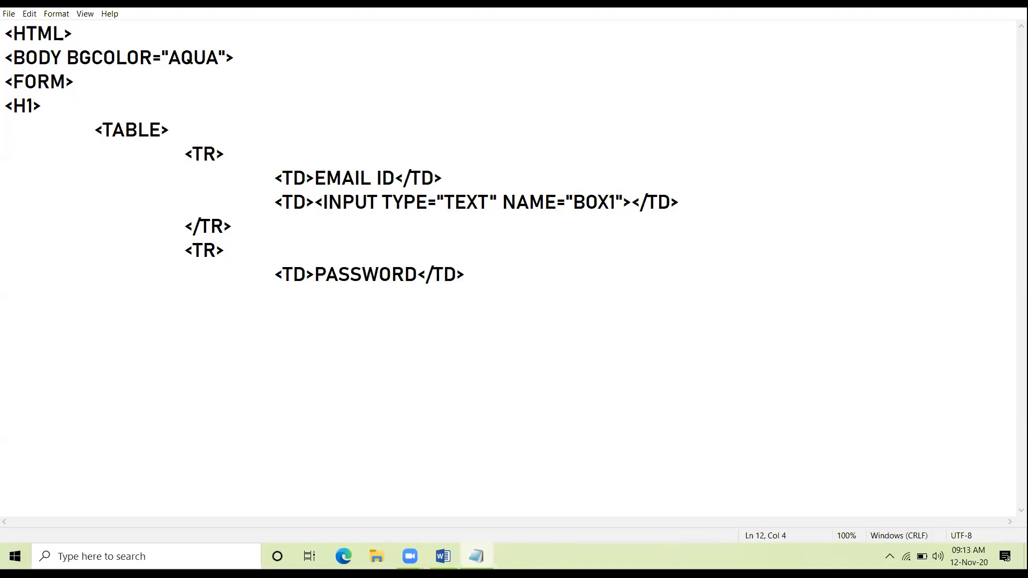
type("<TD>")
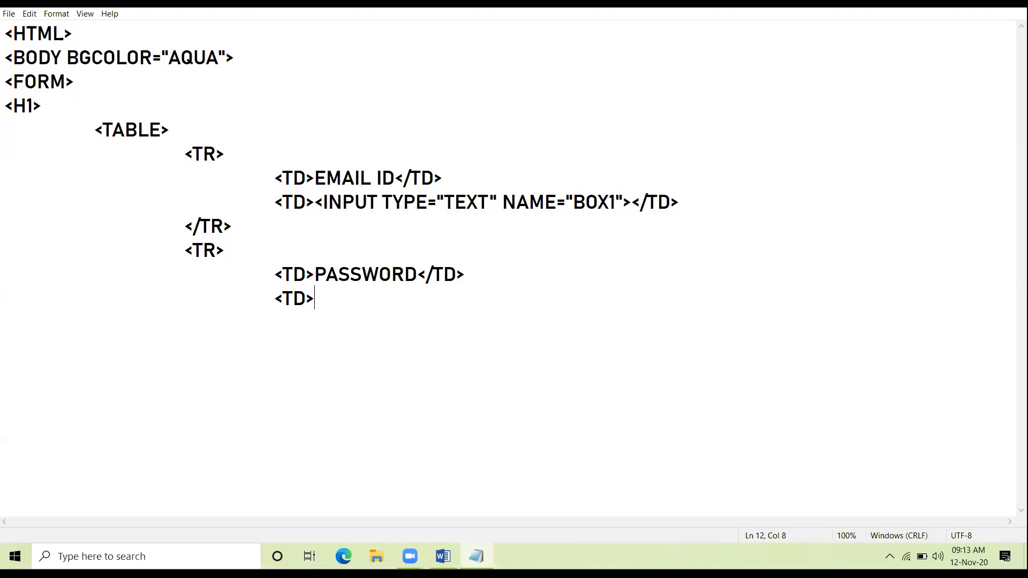
Add <INPUT TYPE="PASSWORD" NAME="PASS" and close the cell and row
type("<INPUT TYPE=")
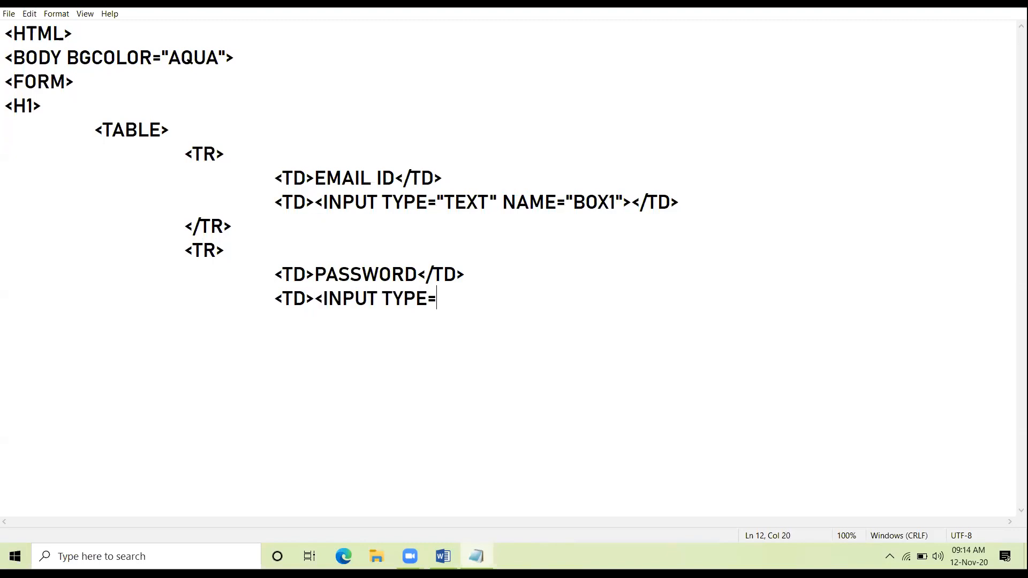
type("\"PASSWOR")
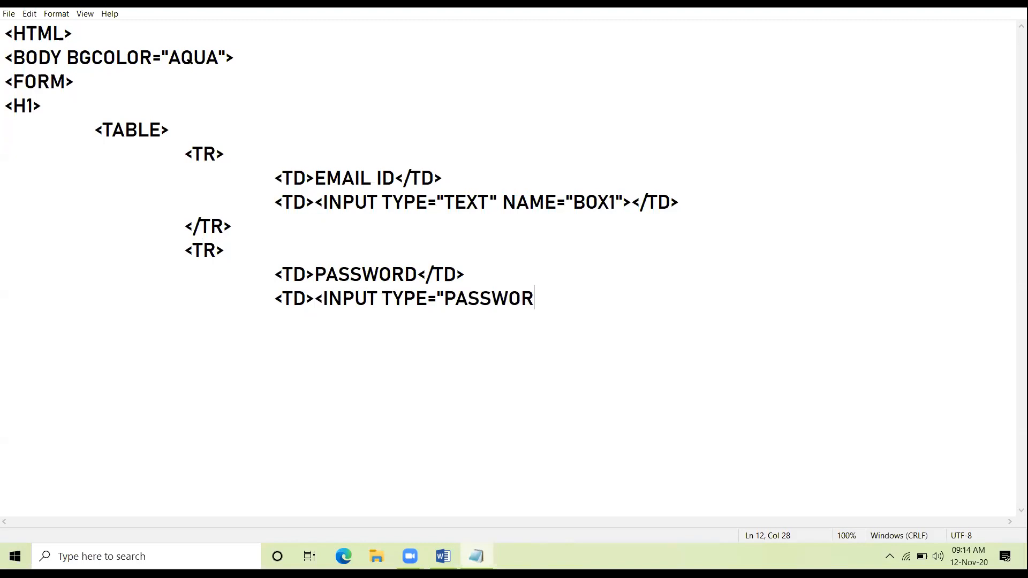
type("D")
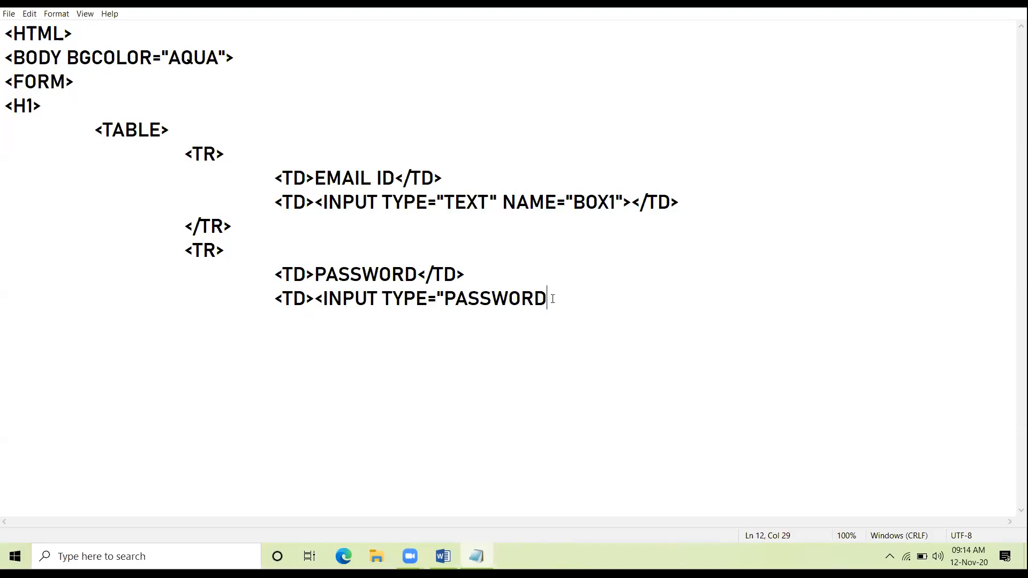
type("\"")
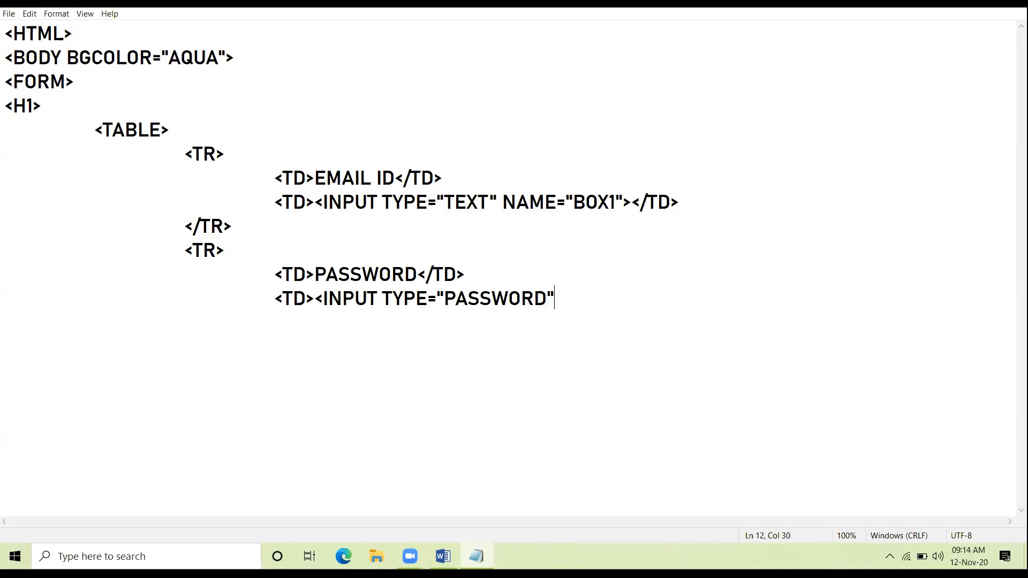
type("NAME")
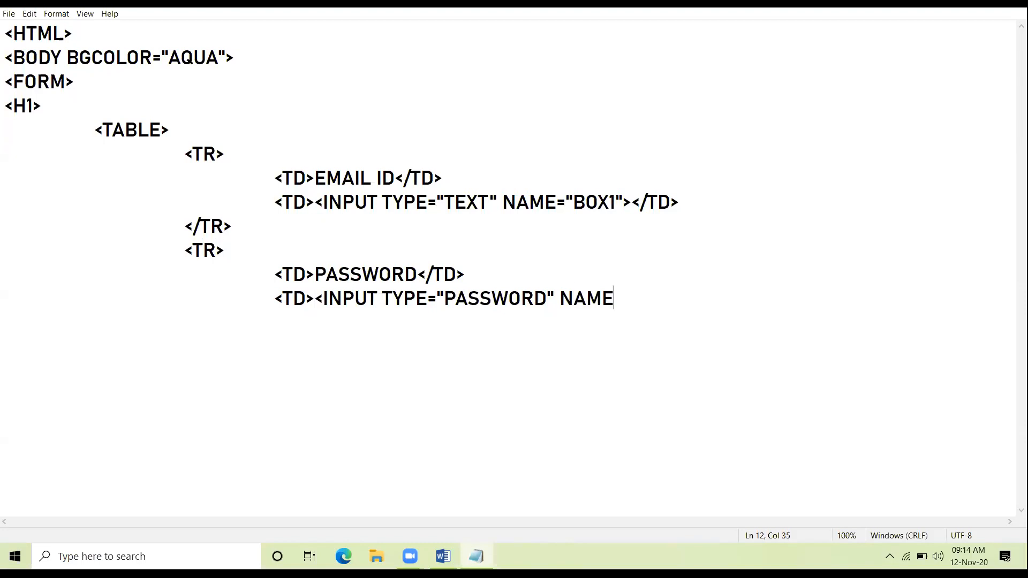
type("=\"PASS\">")
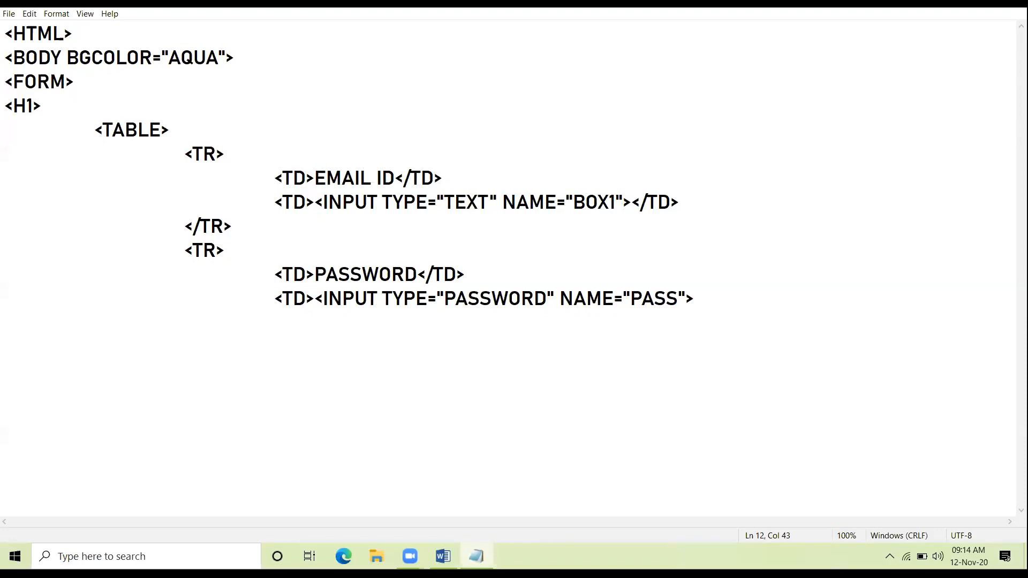
type("</TD>")
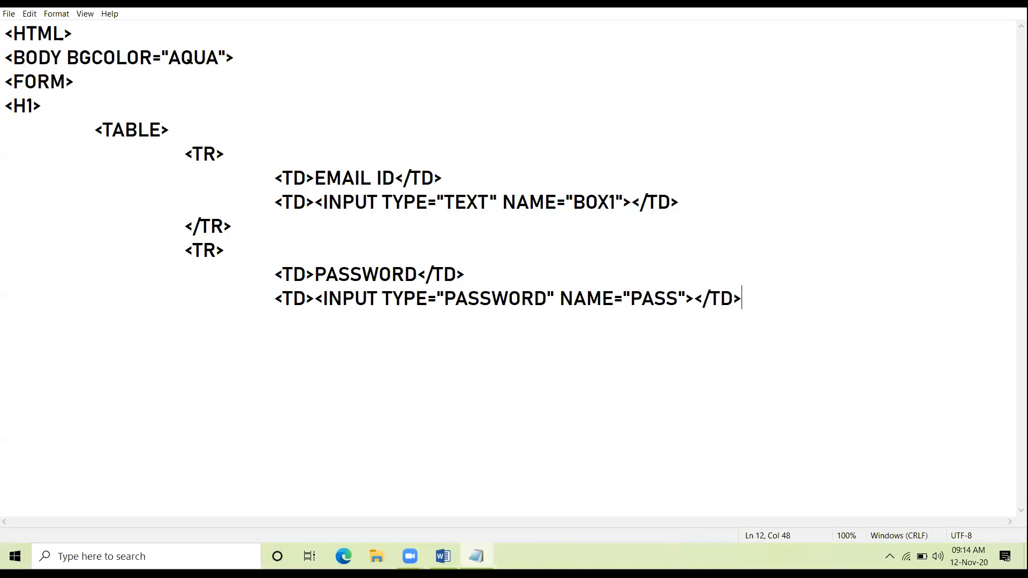
type("<")
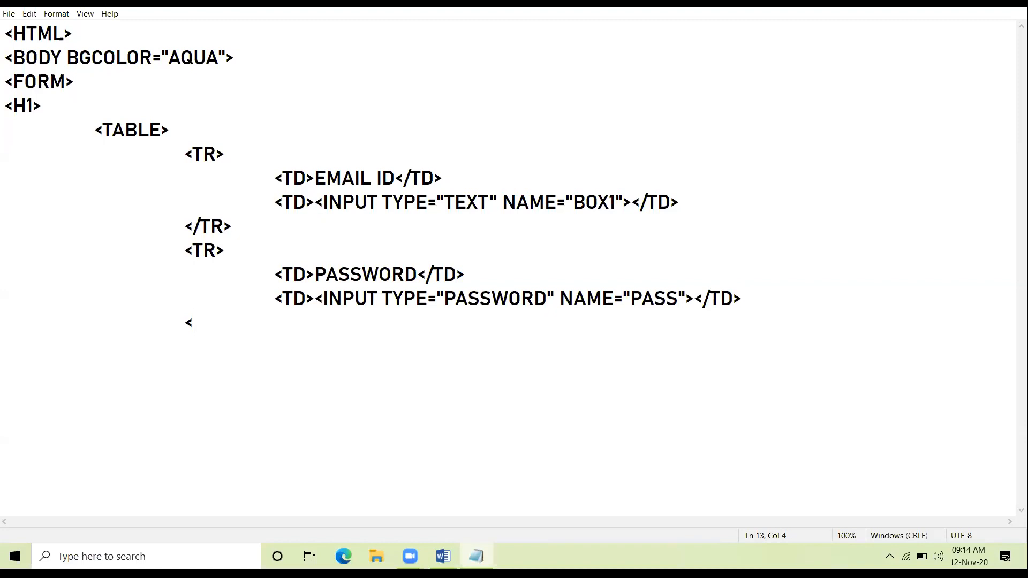
type("/TR>")
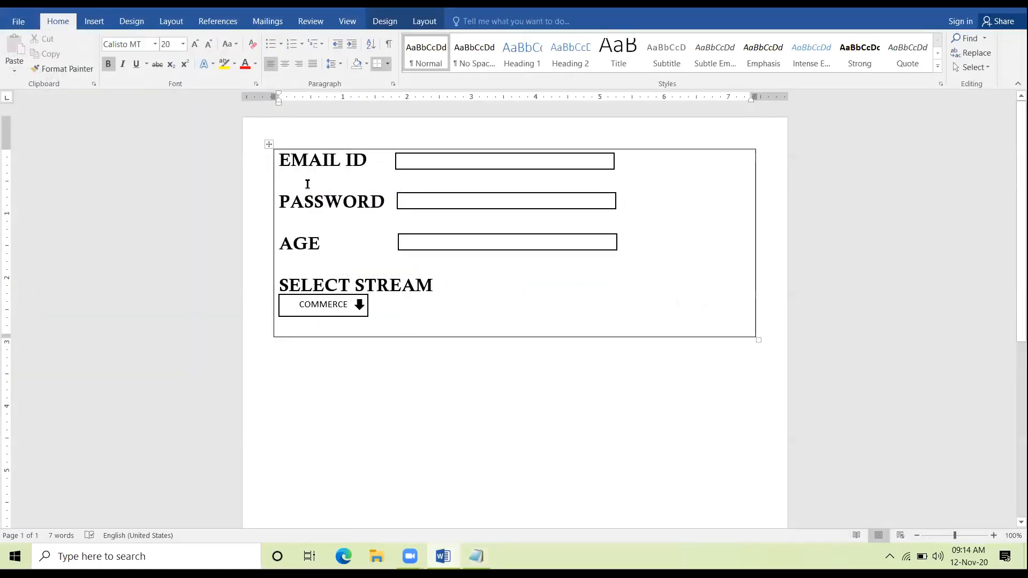
Review the Word form mockup, then switch back to the Notepad HTML file
left_click_drag(307, 160, 587, 203)
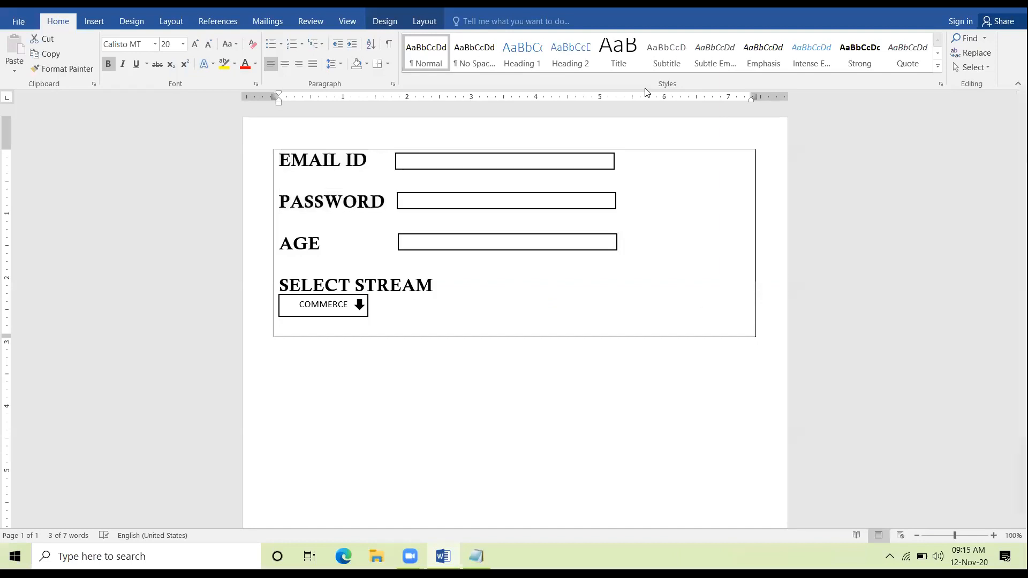
mouse_move(567, 323)
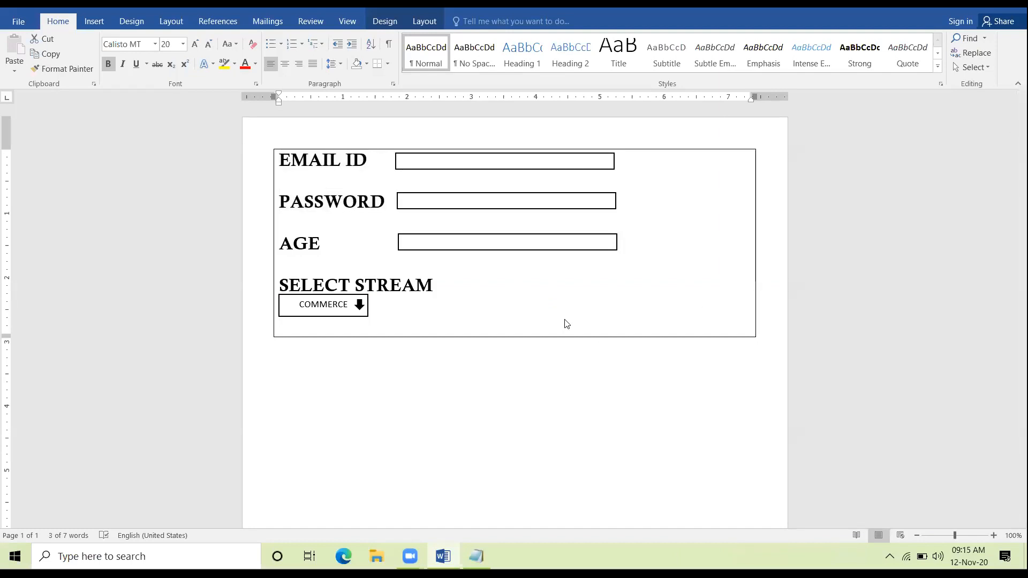
left_click(475, 556)
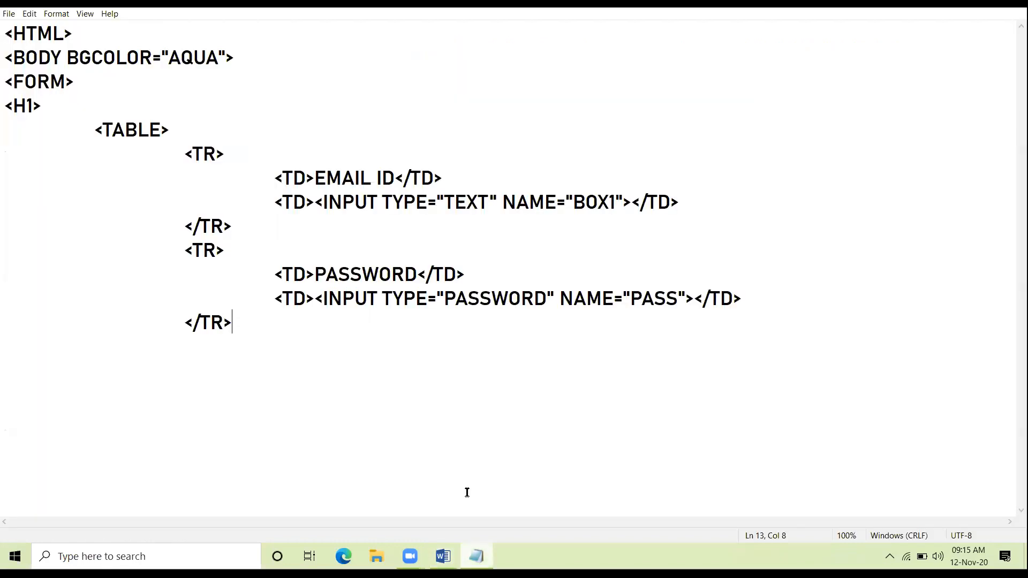
mouse_move(261, 320)
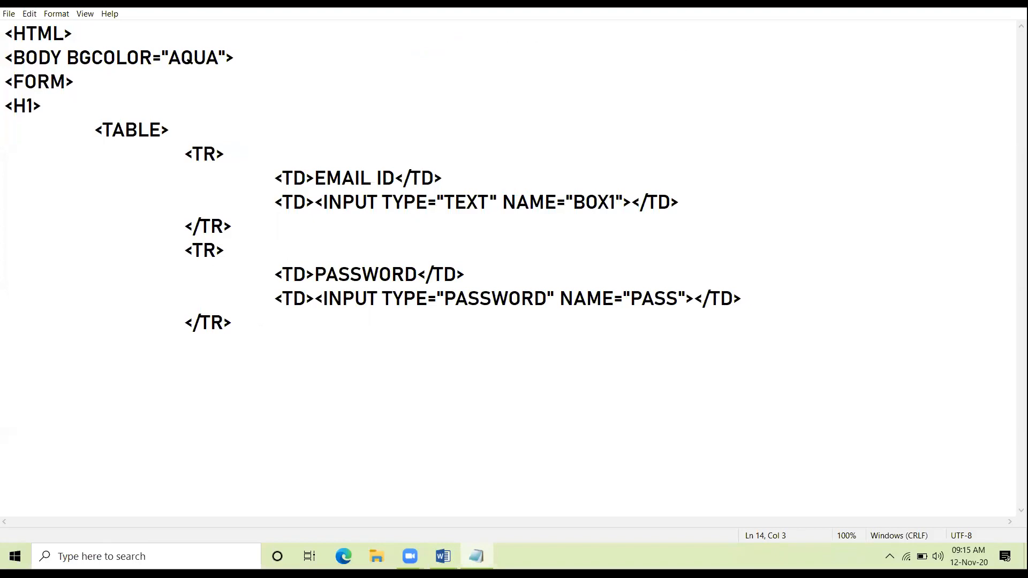
Write <TR>, the label cell <TD>AGE</TD> and start the input cell
type("<TR>")
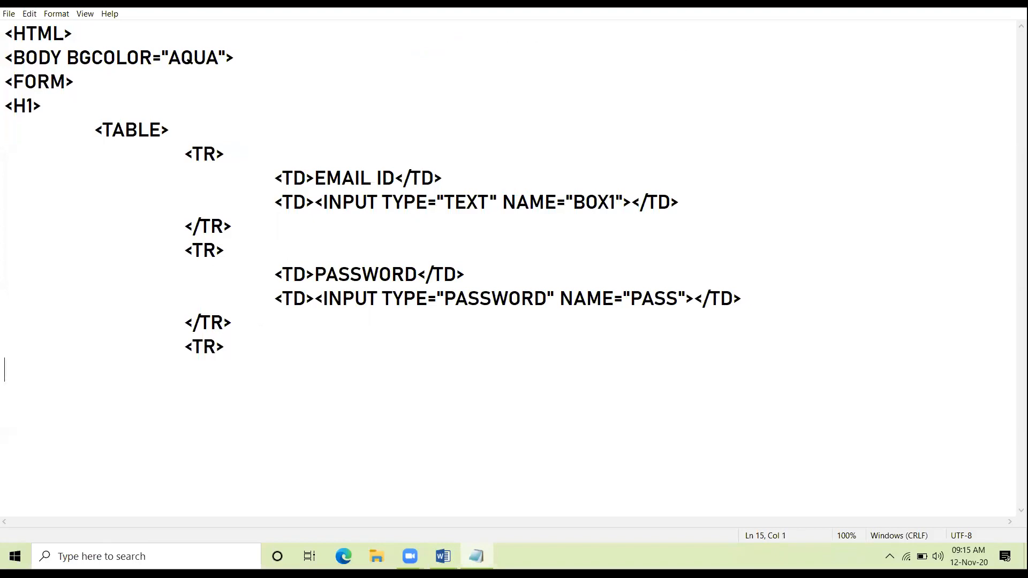
type("<TD")
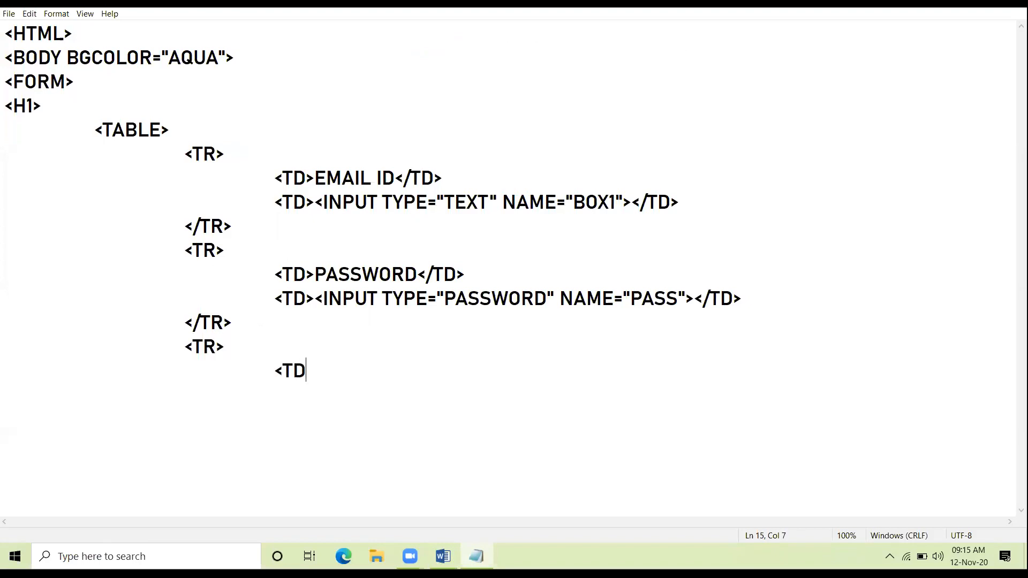
type(">AGE")
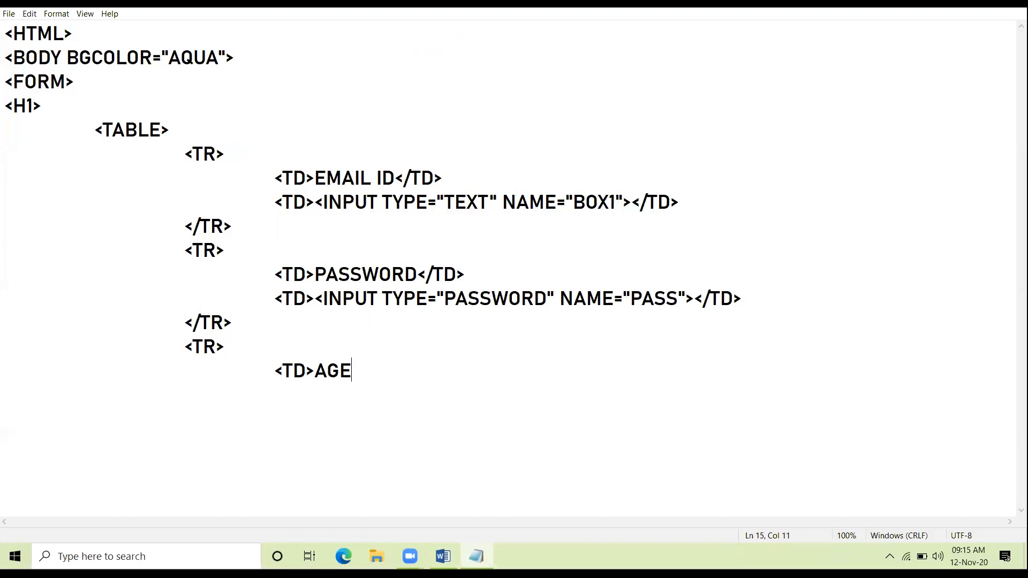
type("</TD>")
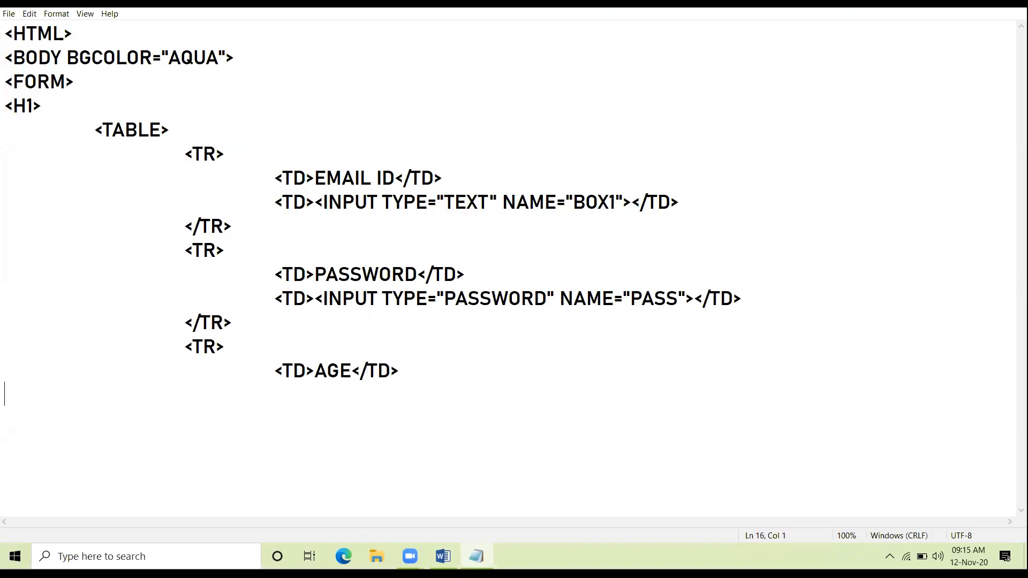
type("<TD")
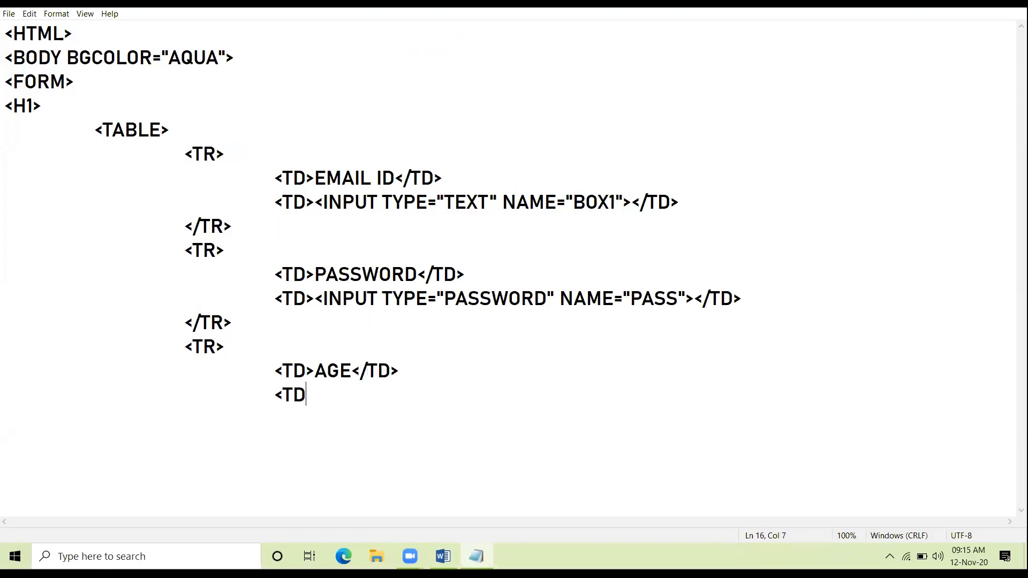
type("><IN")
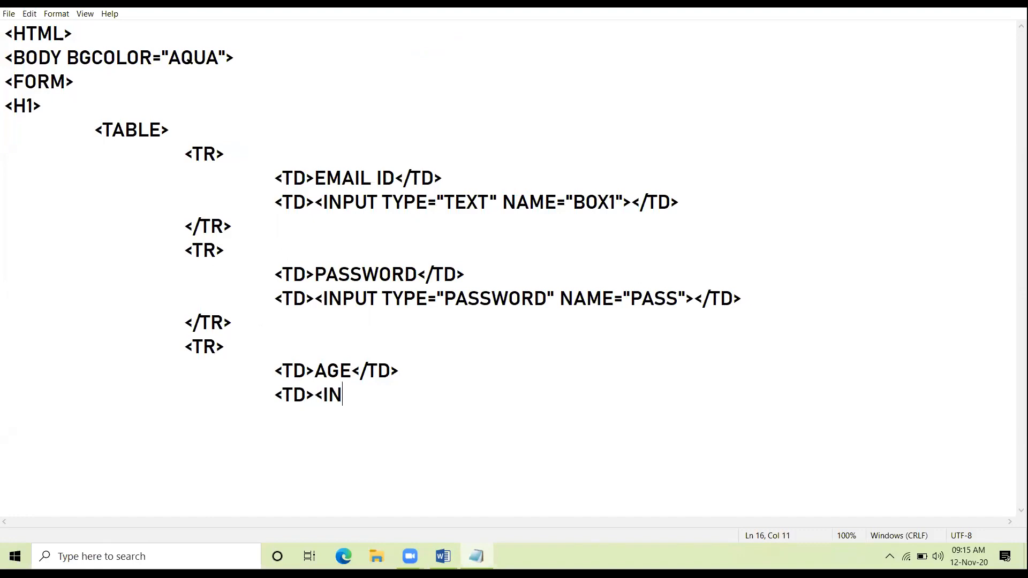
type("PUT TYP")
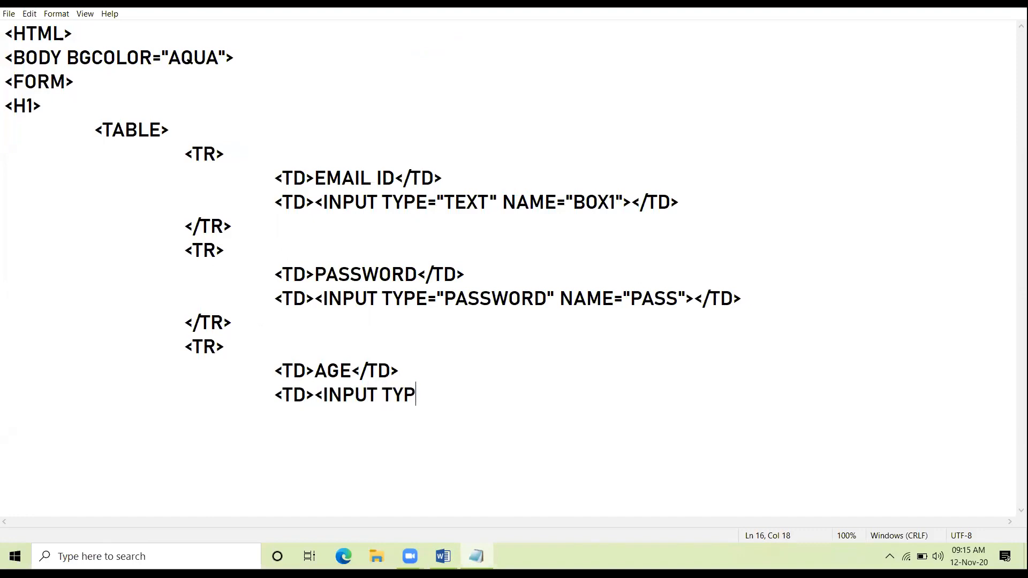
type("E=\"")
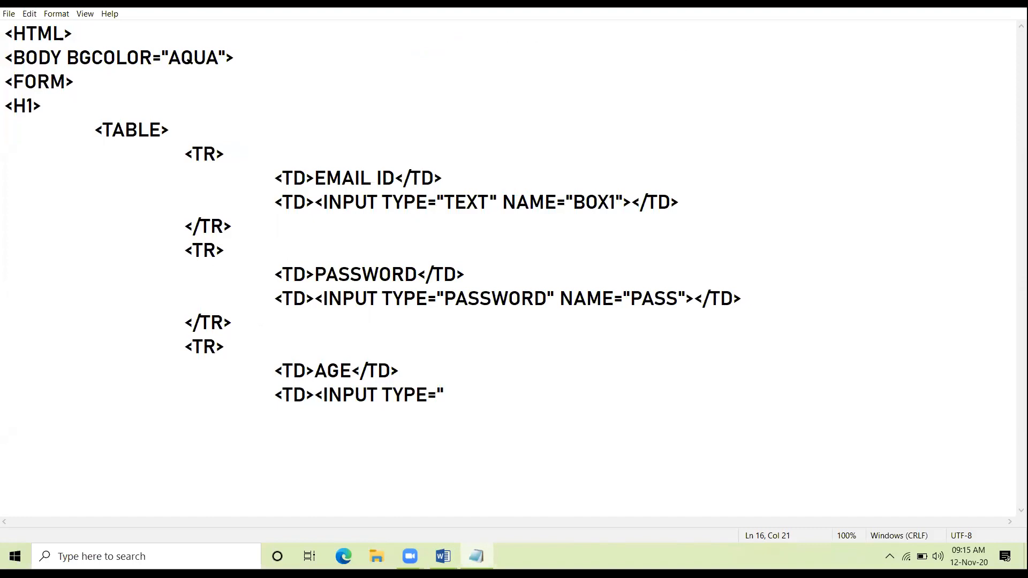
Complete <INPUT TYPE="TEXT" NAME="BOX2"> and close the cell and row
type("TEXT\"")
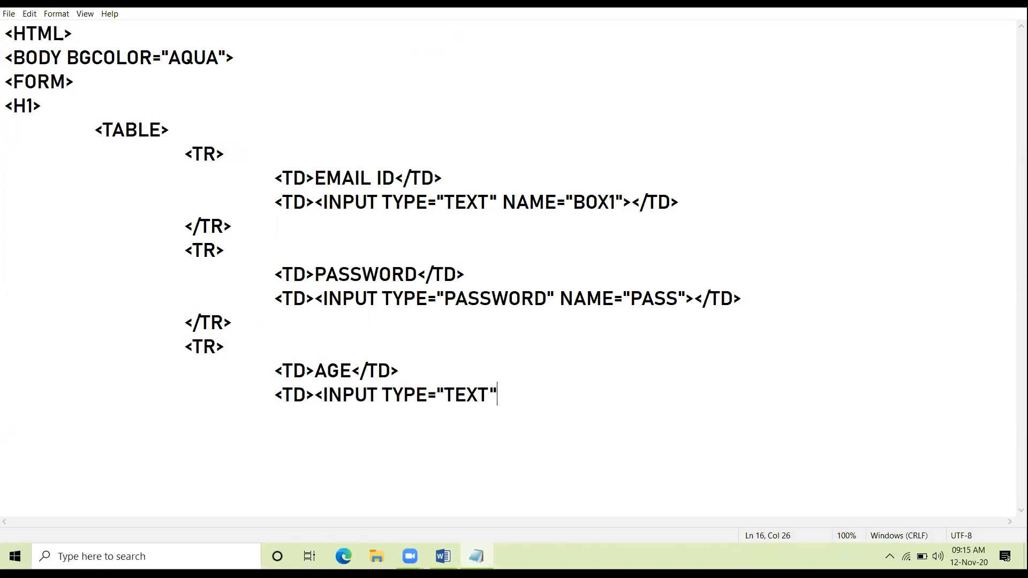
type("NAME=")
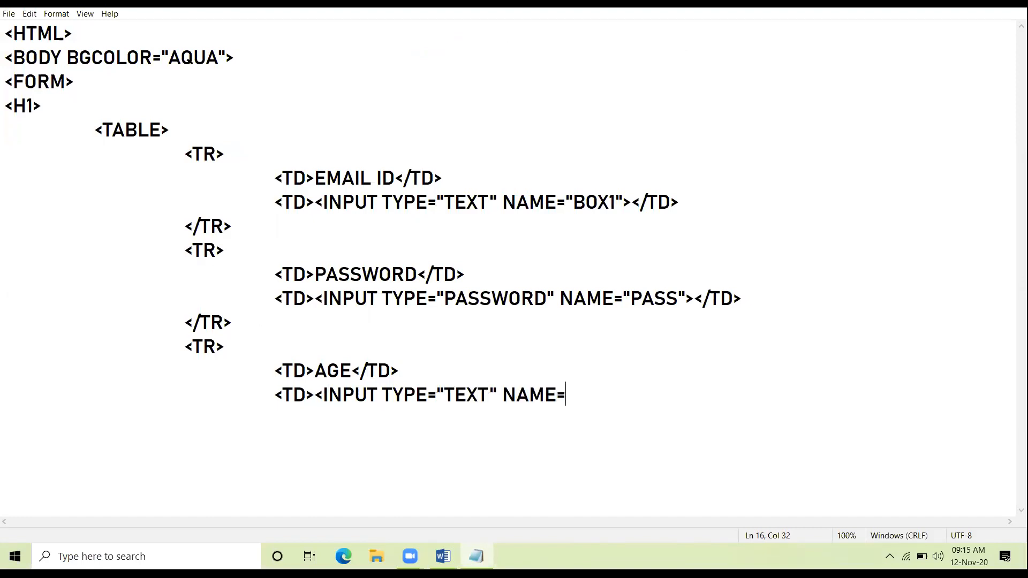
type("\"BOX2")
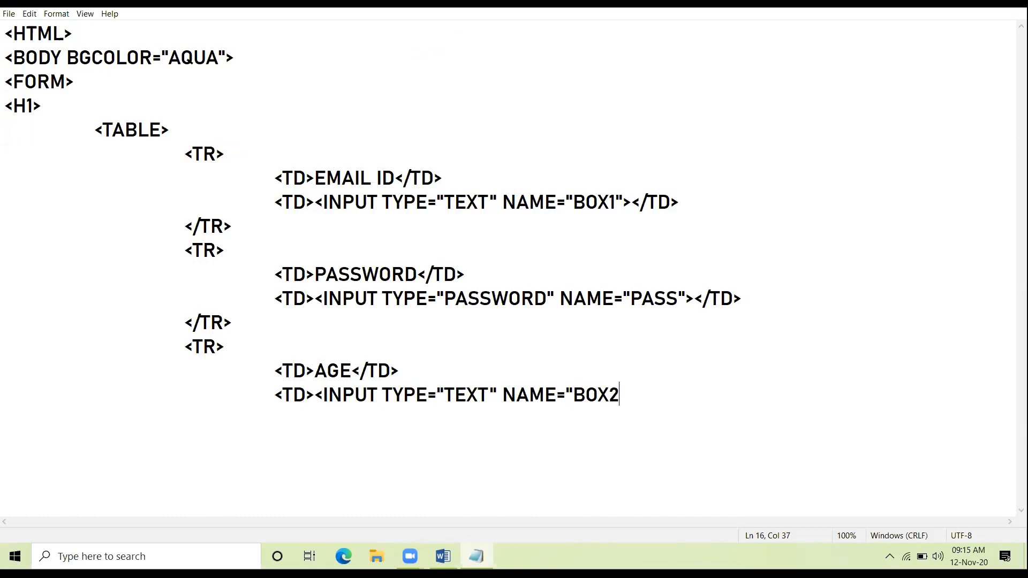
type("\"")
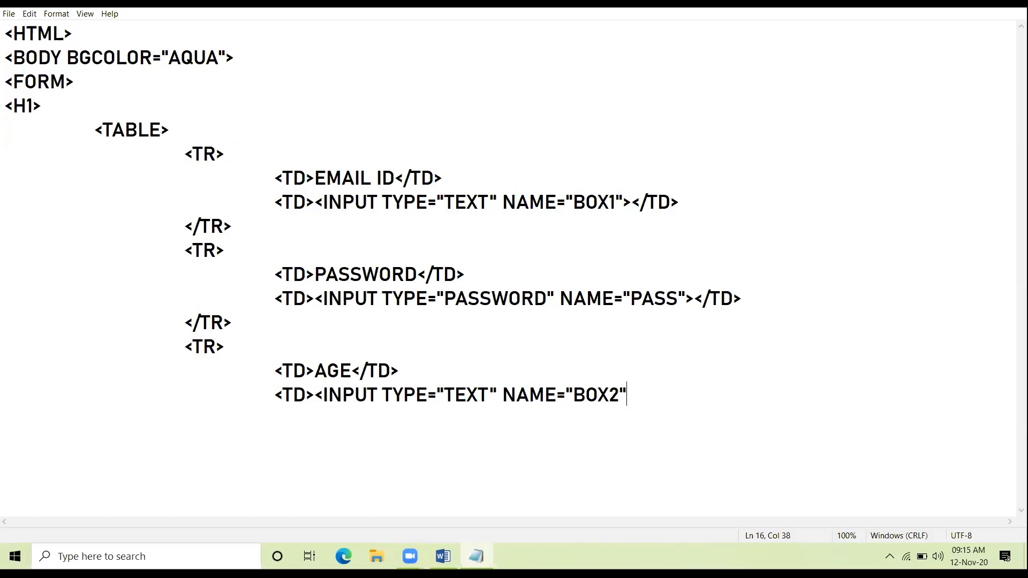
type(">")
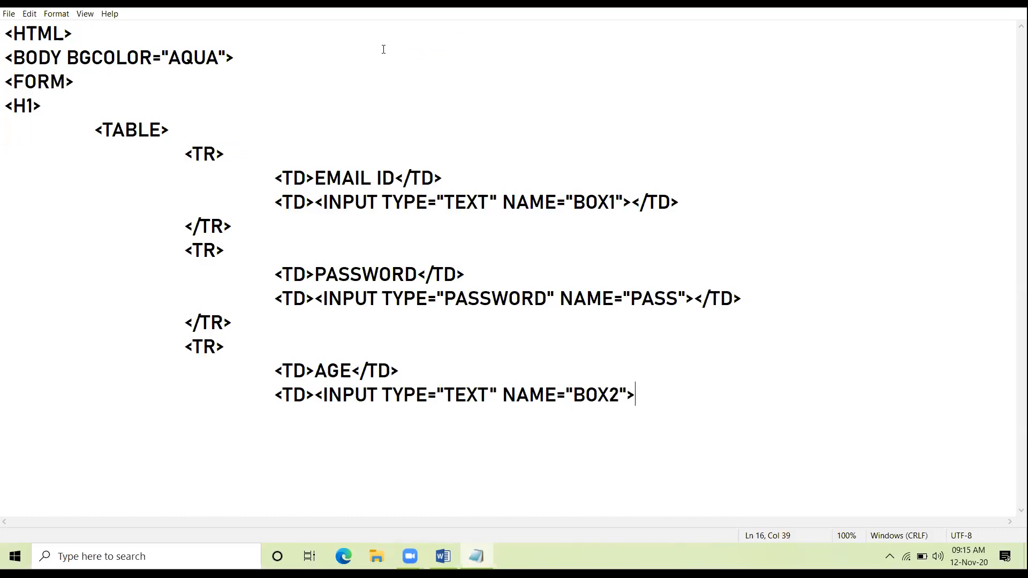
type("<")
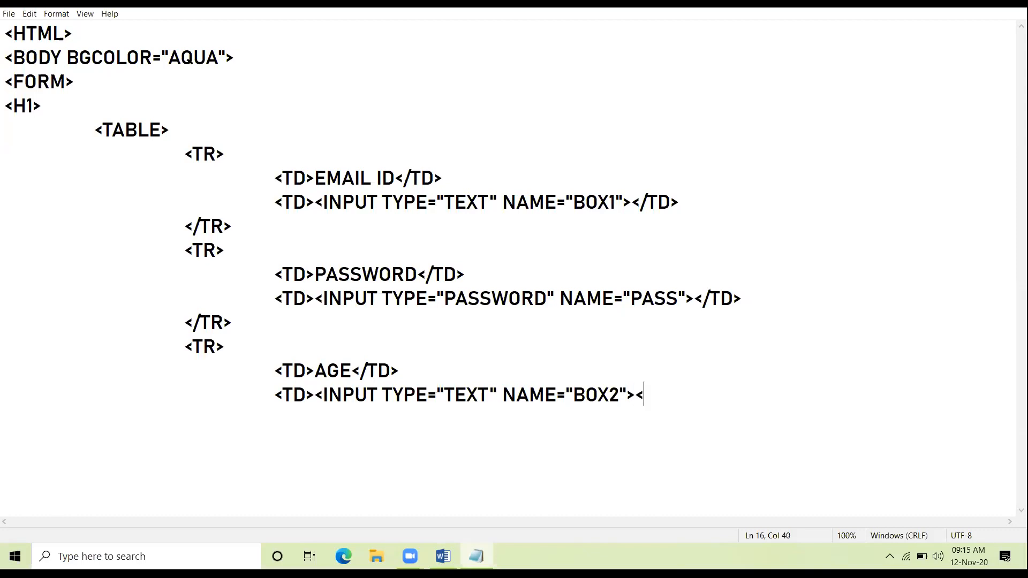
type("/TD>")
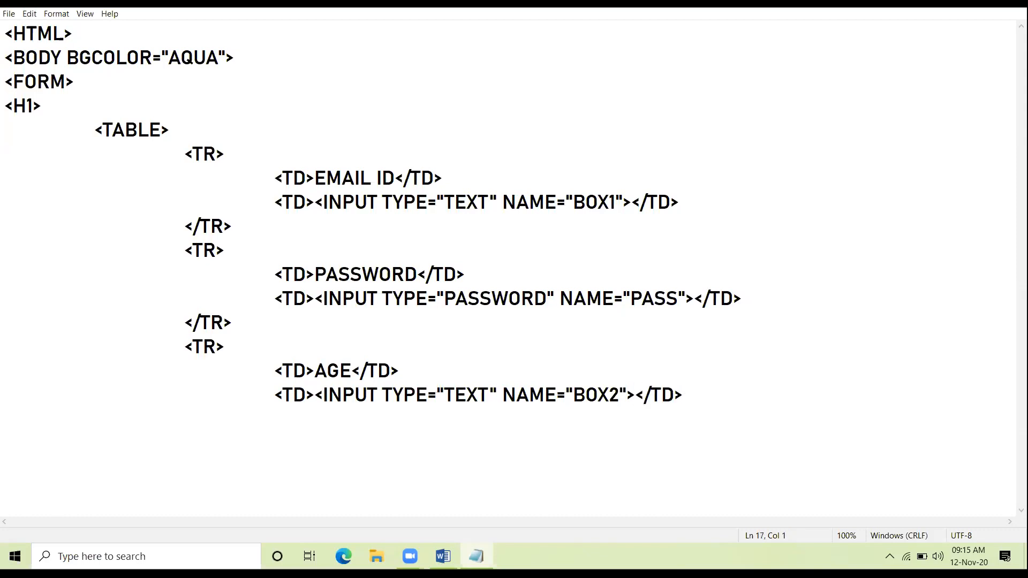
type("</TR")
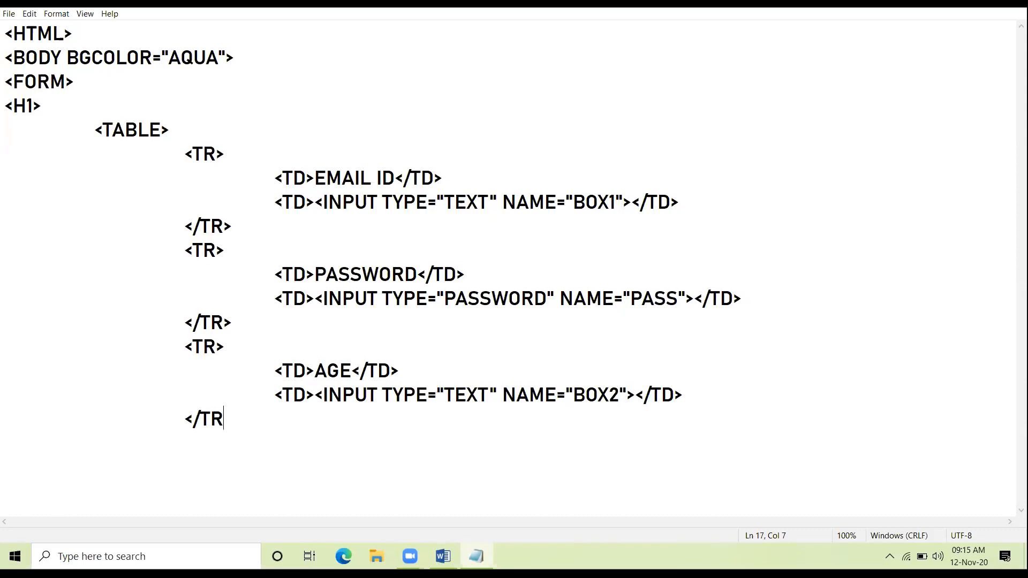
type(">")
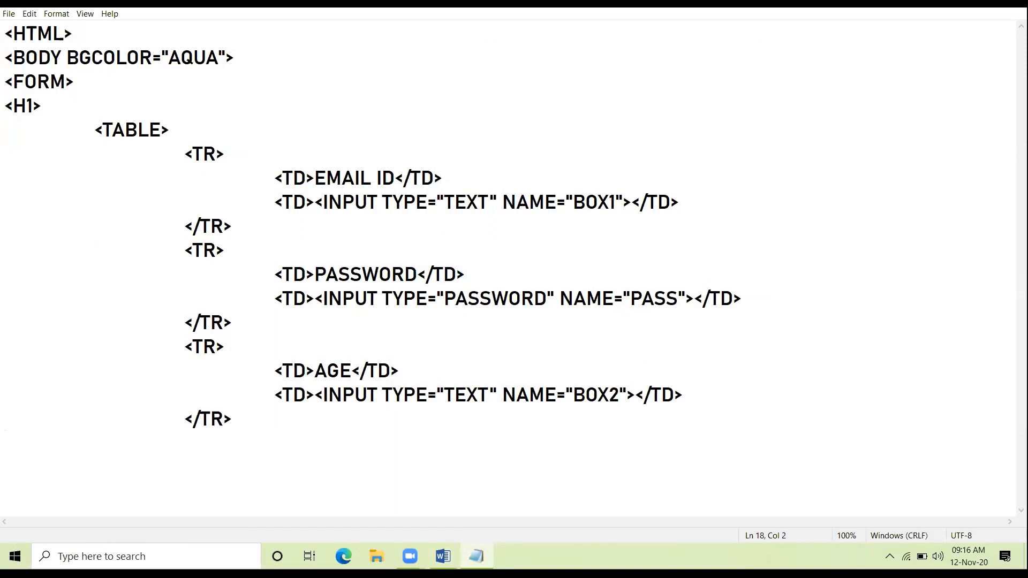
Close the table, add <BR> and open <SELECT NAME="BOX
type("</TABLE")
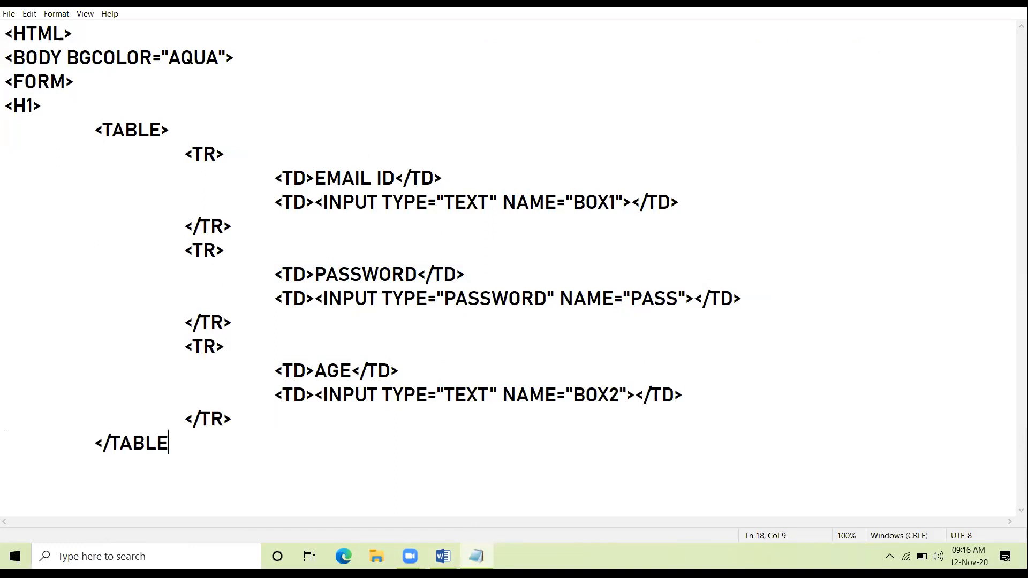
type(">")
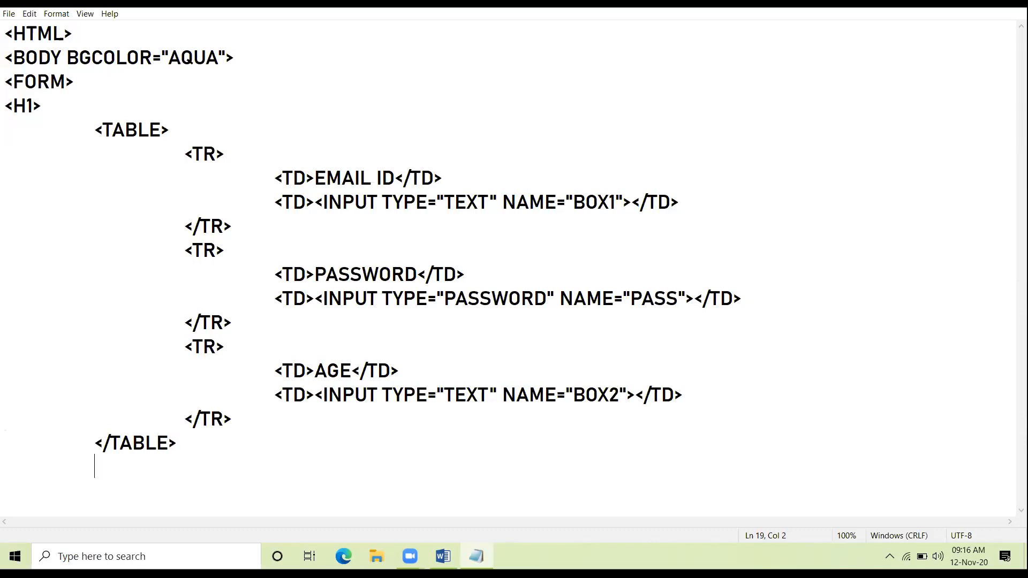
type("<")
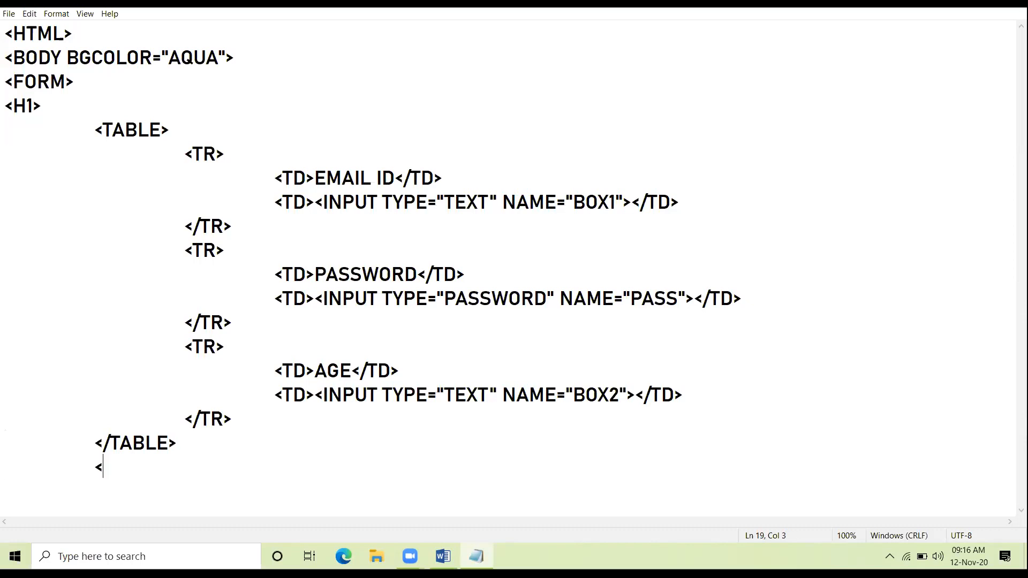
type("BR>")
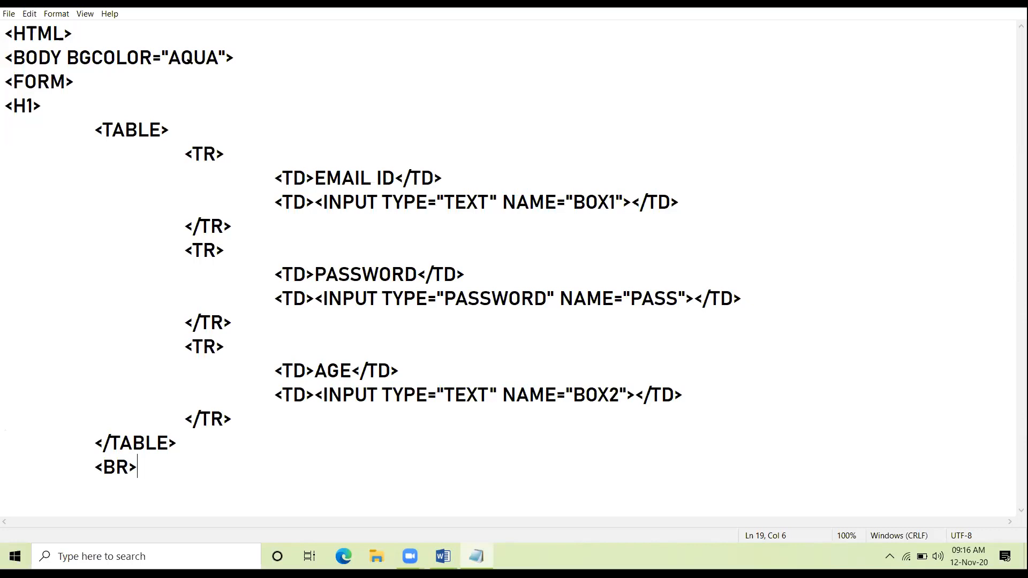
type("<SE")
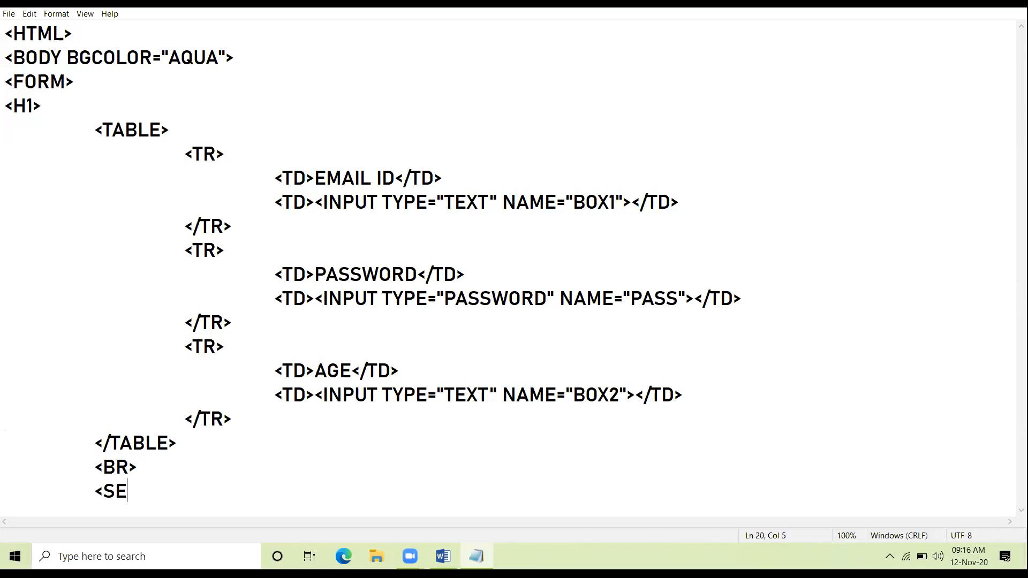
type("LECT")
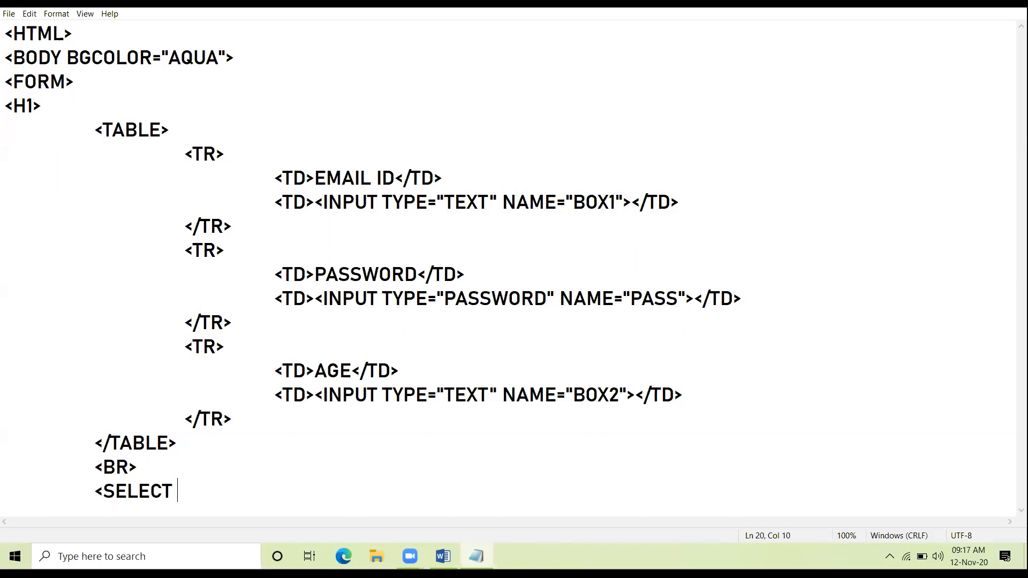
type("NAME=\"")
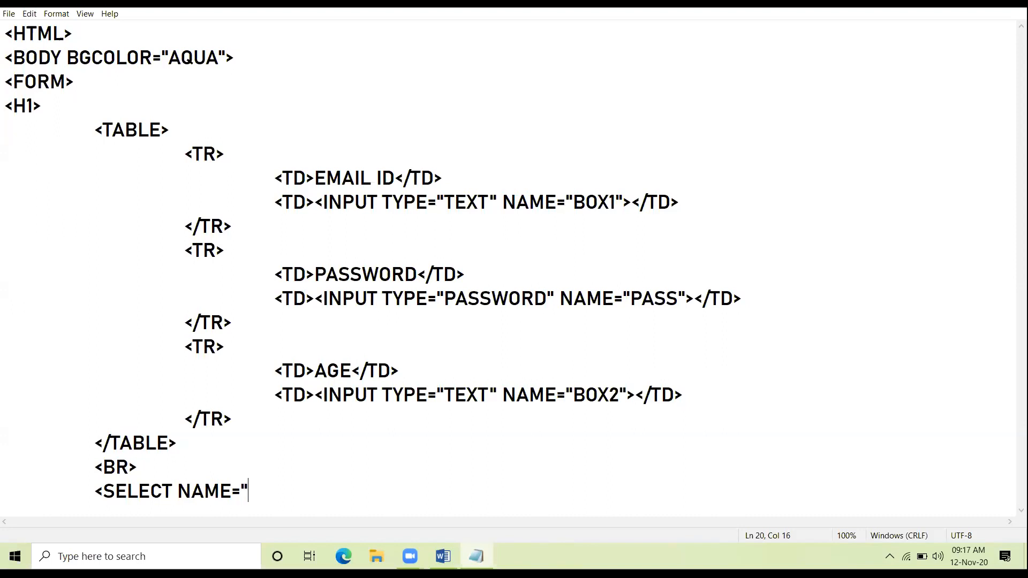
type("BOX\">")
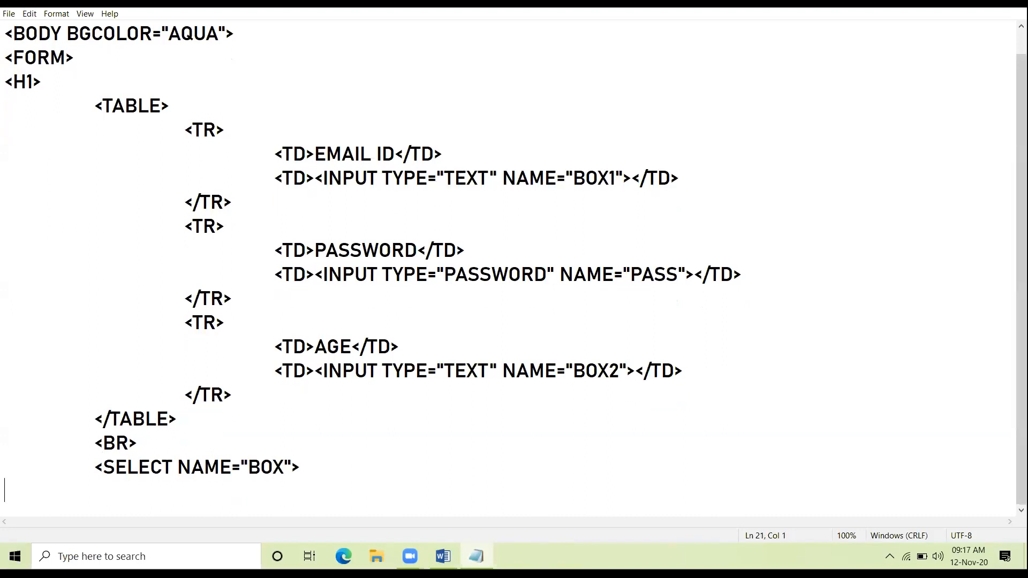
Add the option <OPTION VALUE="commerce">Commerce</OPTION>
type("<OP")
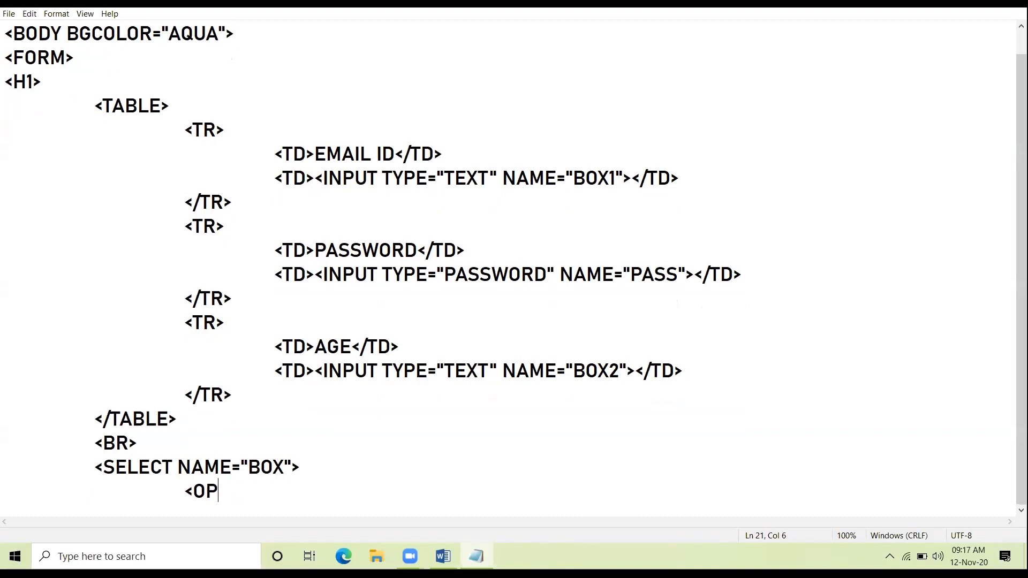
type("TION VALU")
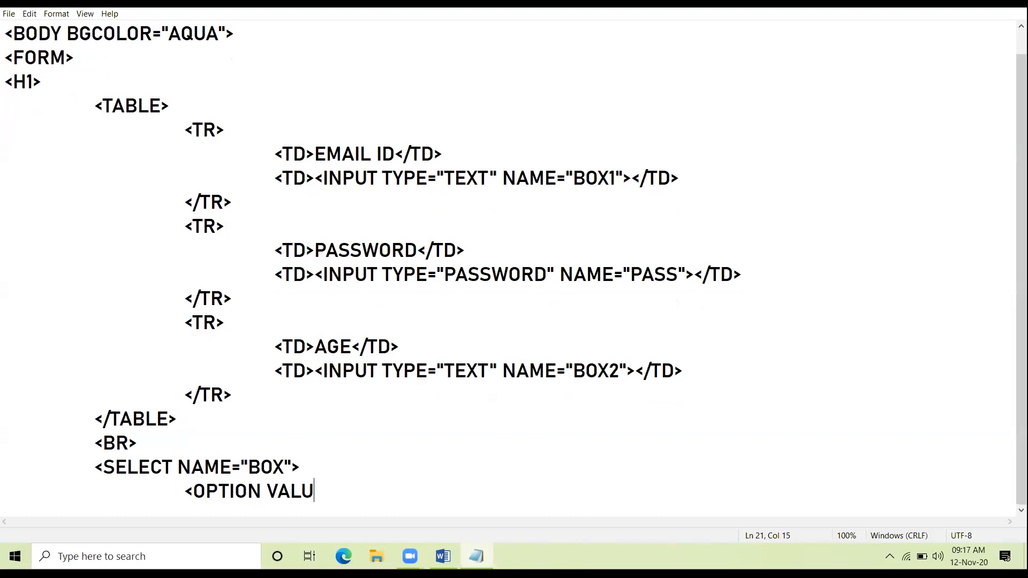
type("E=\"")
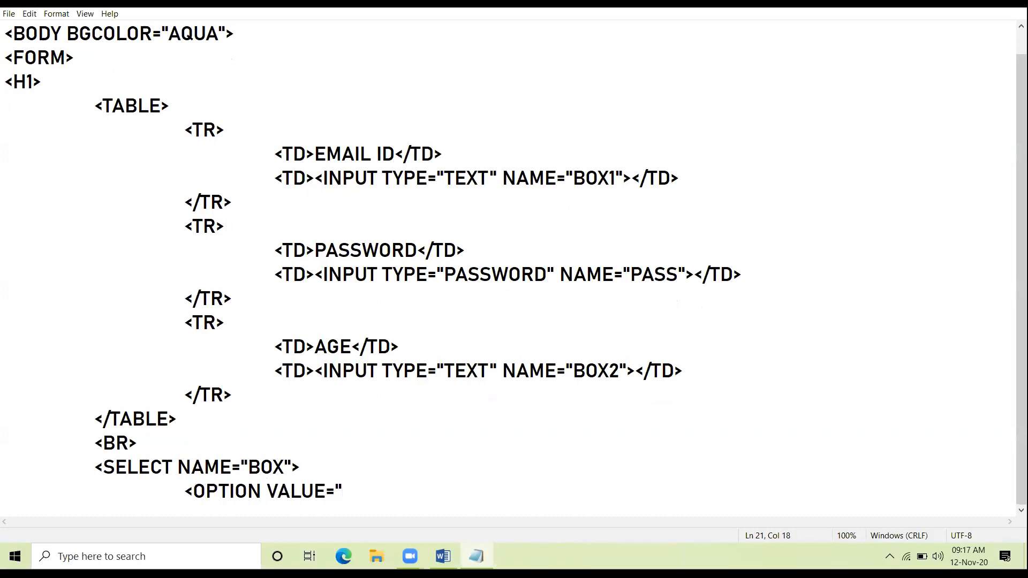
type("commer")
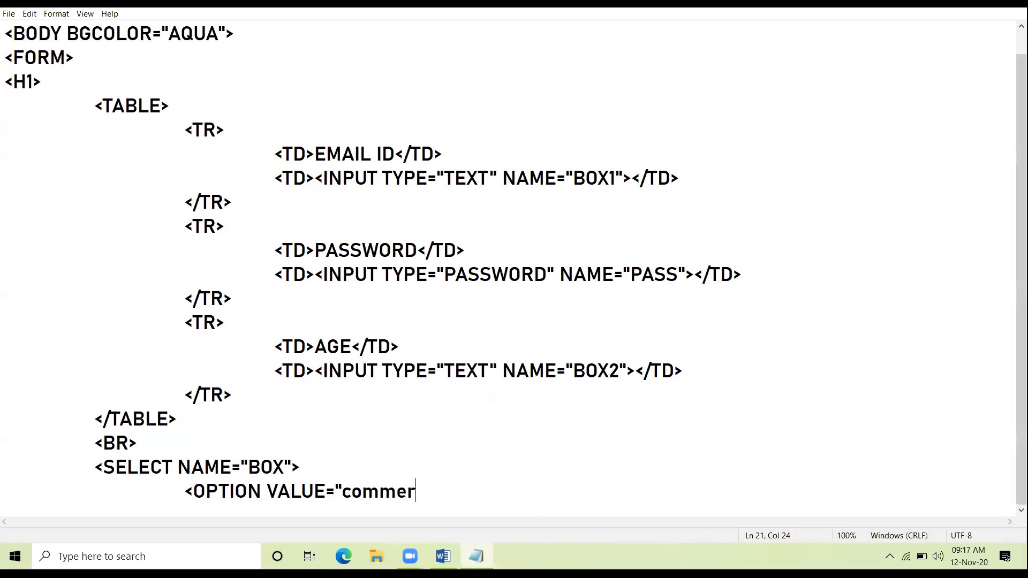
type("ce\">")
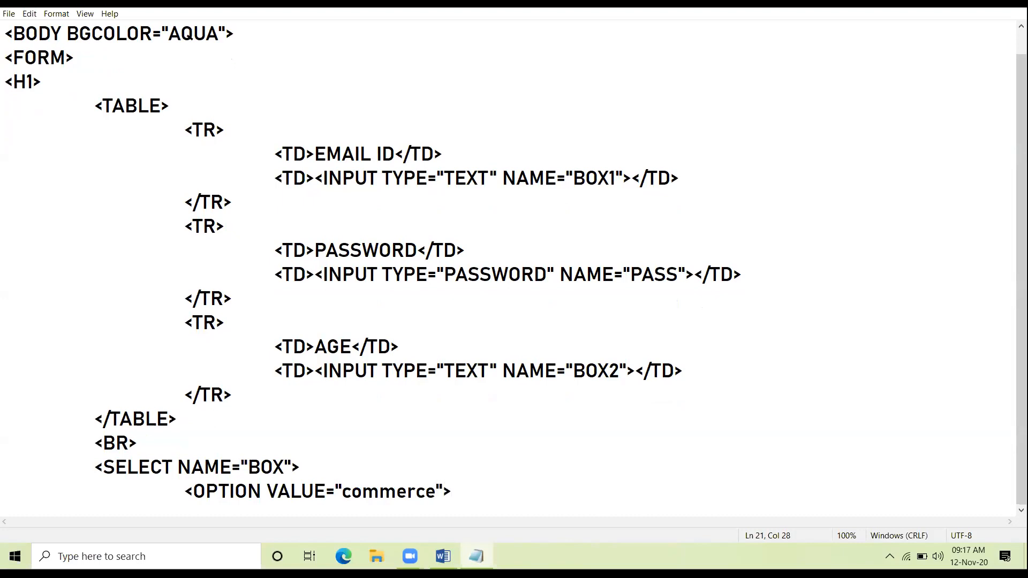
type("Commerce")
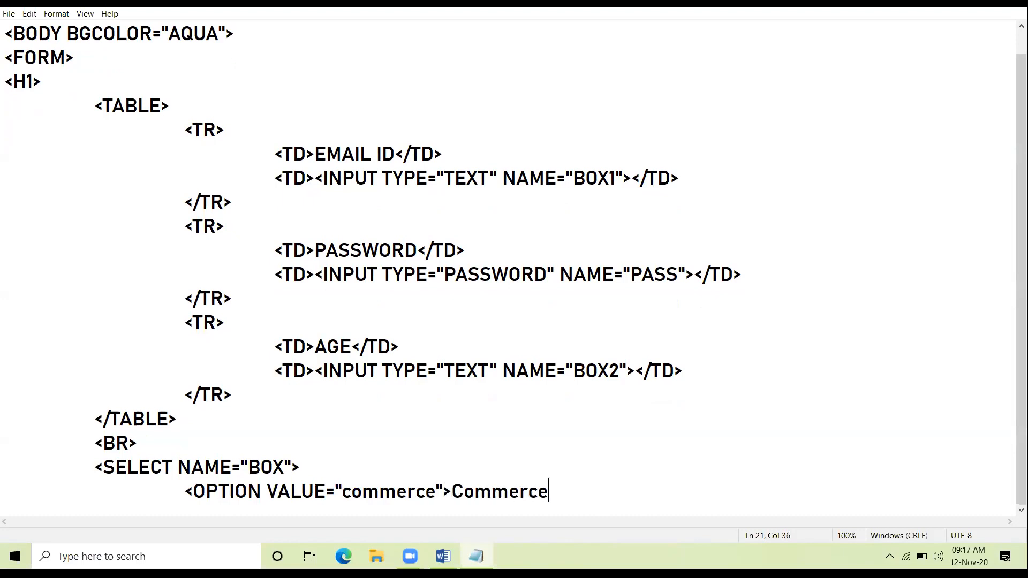
type("</OPTION>")
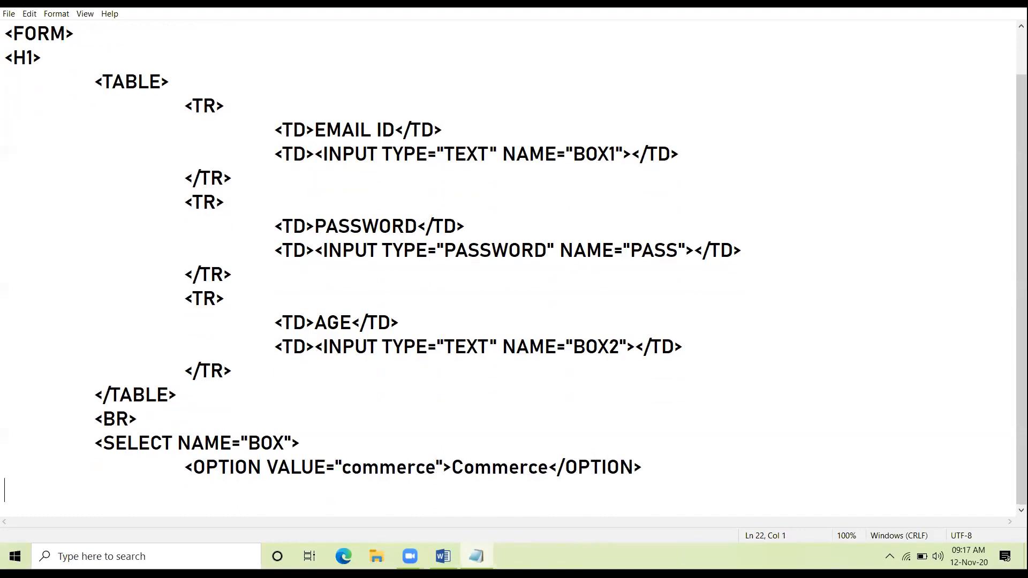
Add the option <OPTION VALUE="Medical">Medical</OPTION>
type("<")
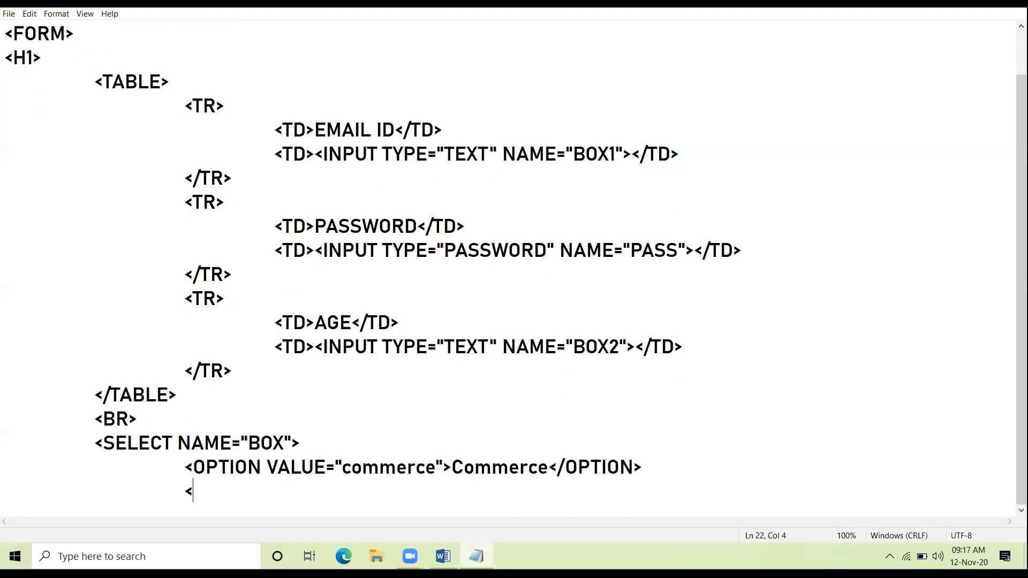
type("OPTION VA")
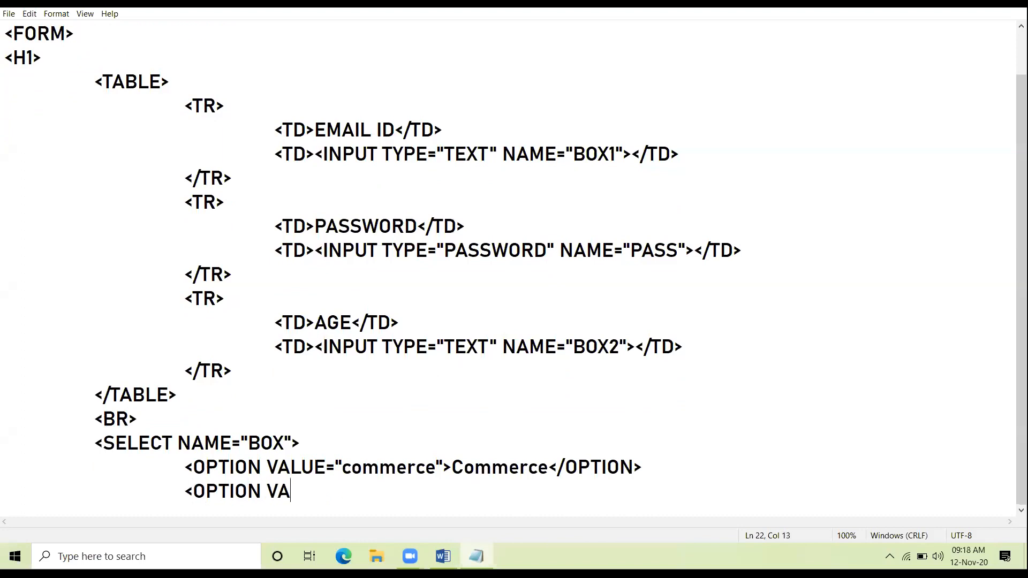
type("LUE=\"")
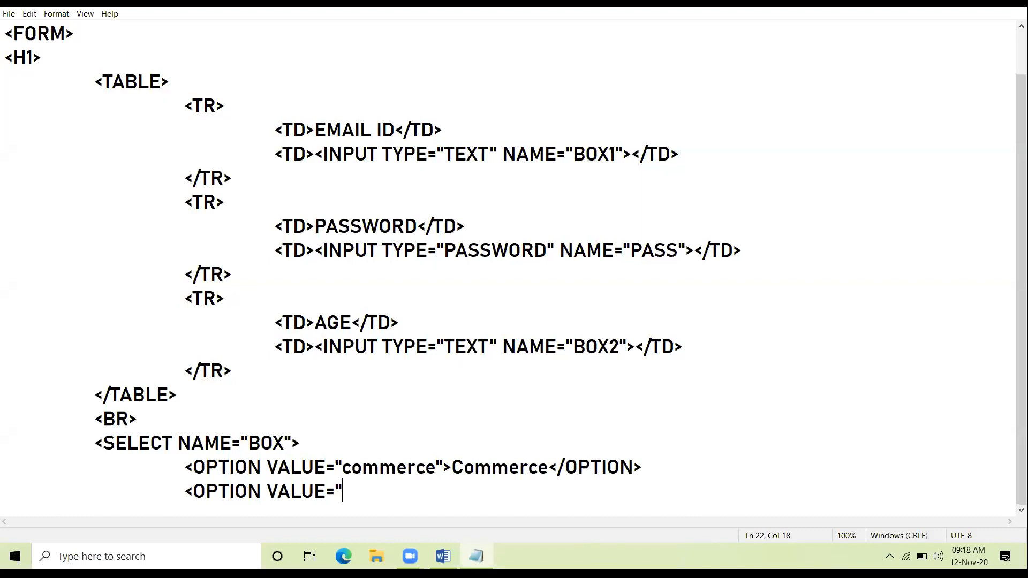
type("Medical")
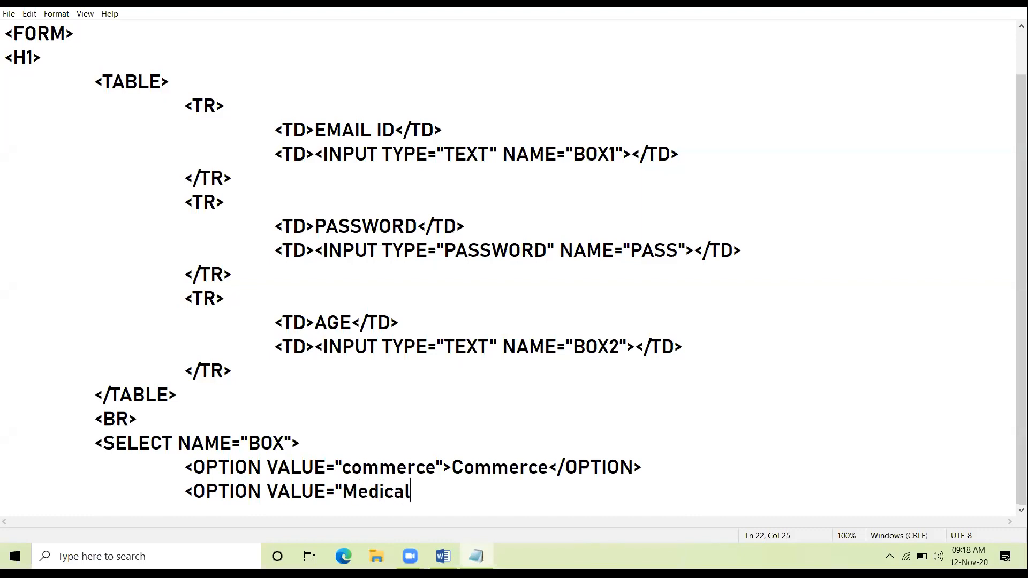
type("\">Med")
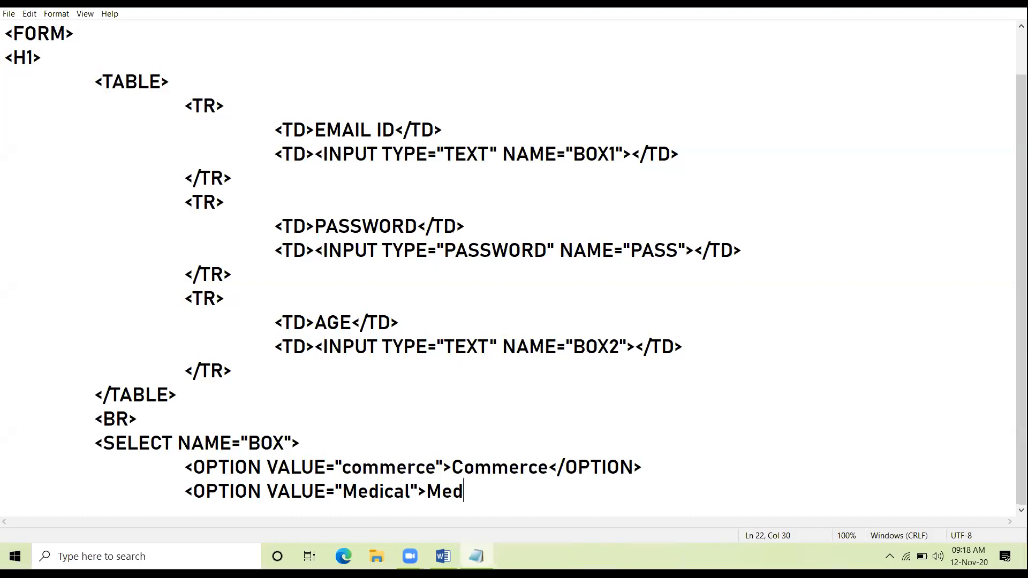
type("ical</")
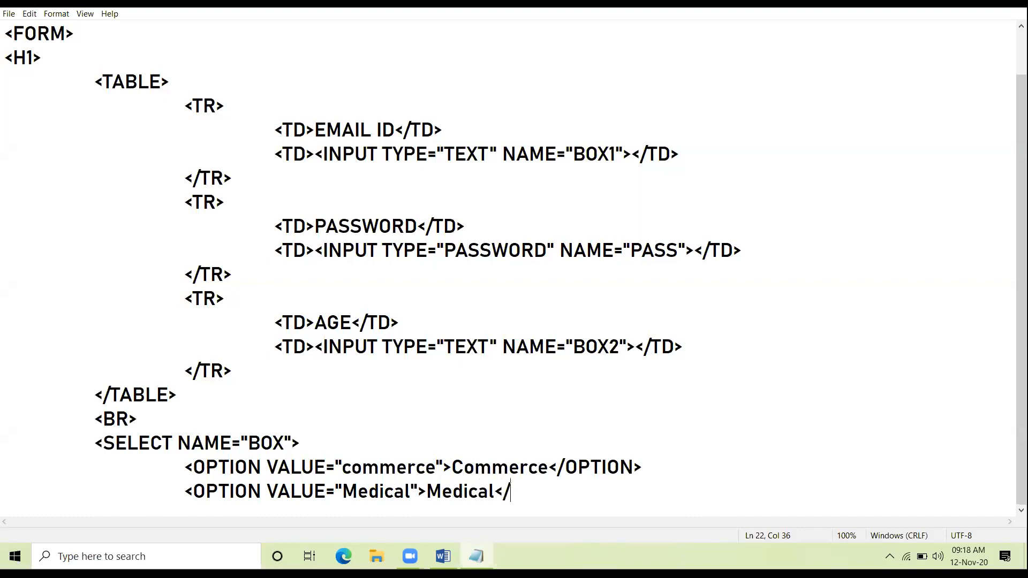
type("OPTION")
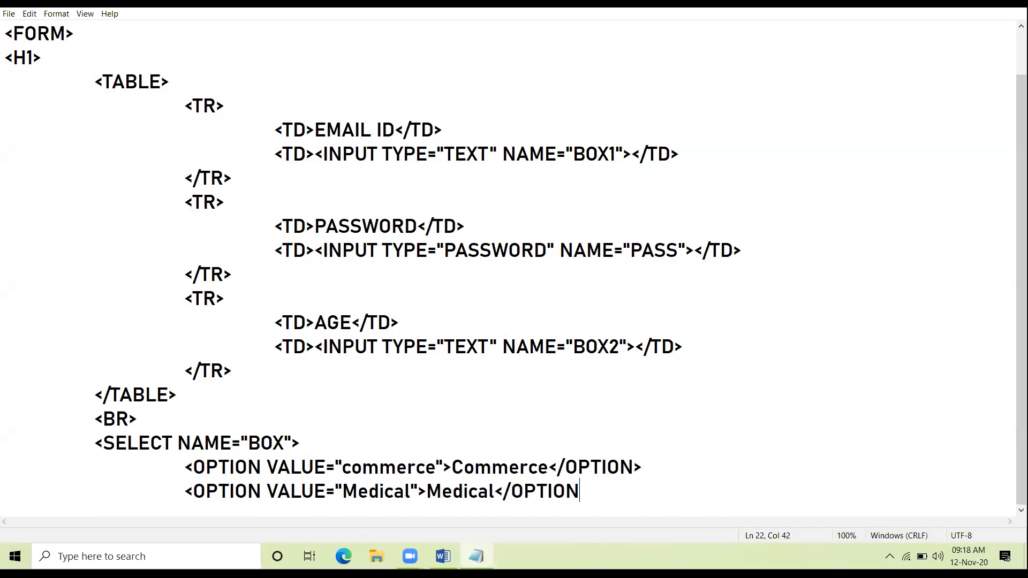
key("enter")
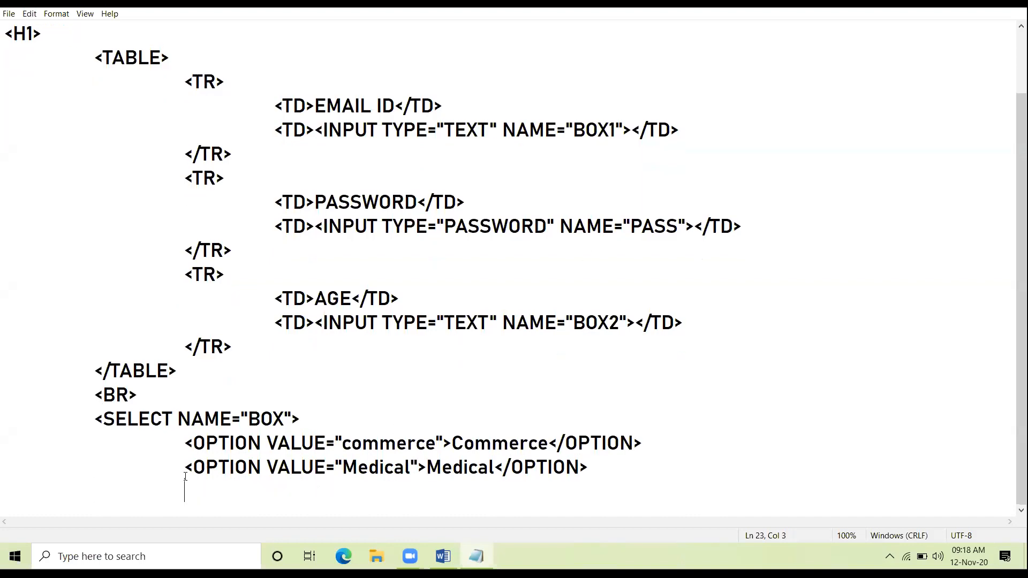
Copy the Medical option line twice and retype the copies as Non-Medical and Arts
left_click_drag(186, 467, 587, 467)
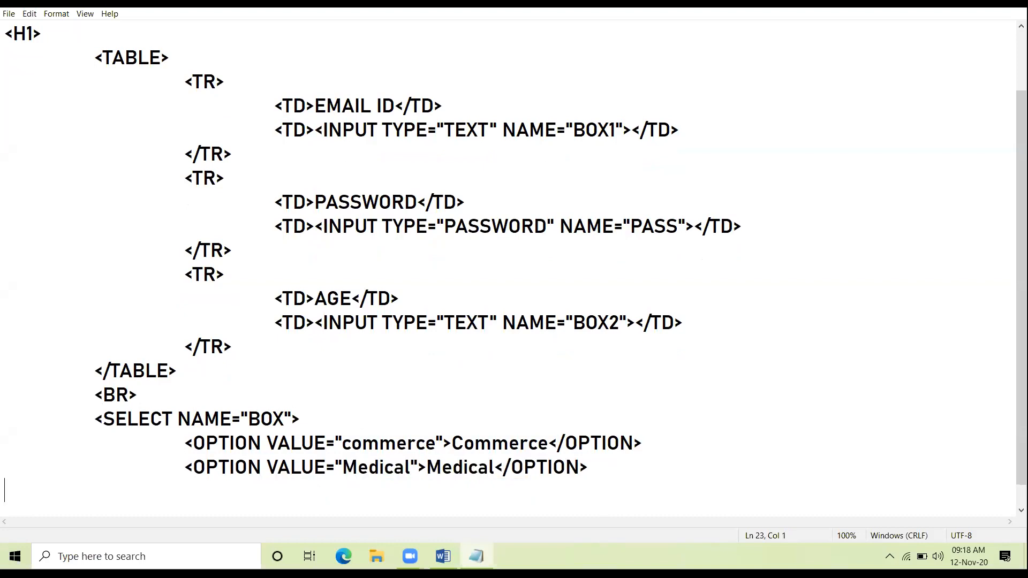
type("<OPTION VALUE=\"Medical\">Medical</OPTION>")
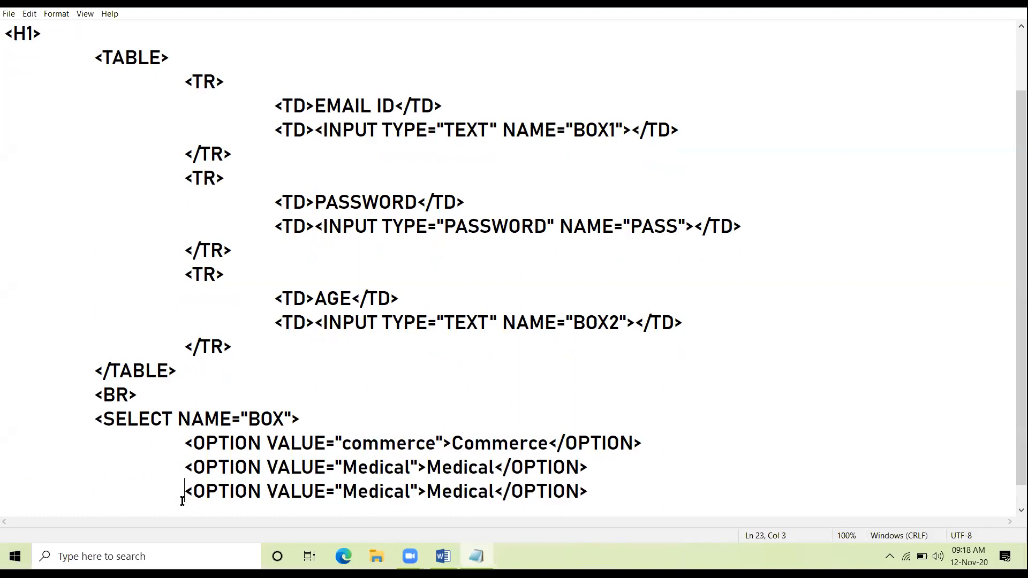
type("N")
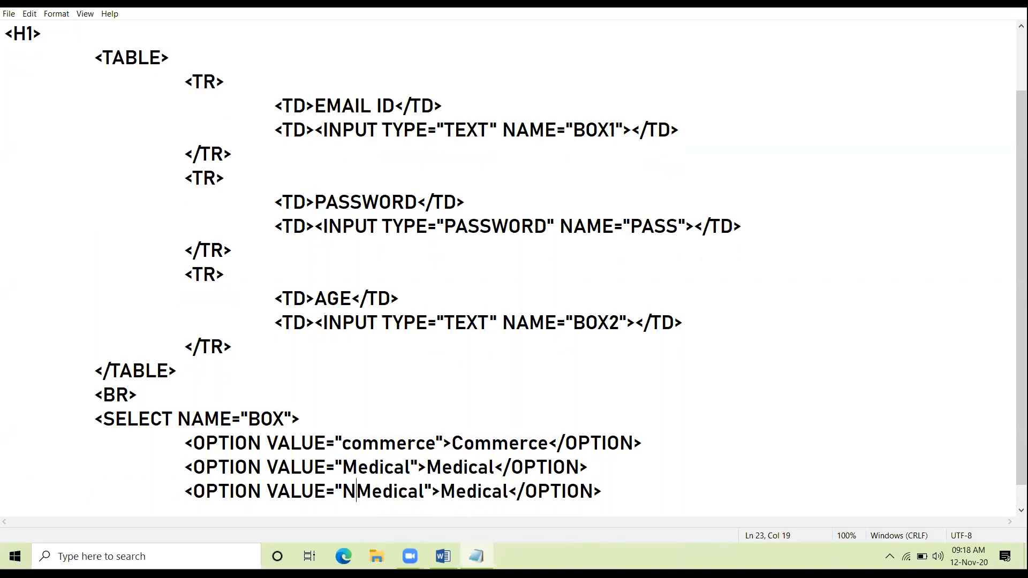
type("on-")
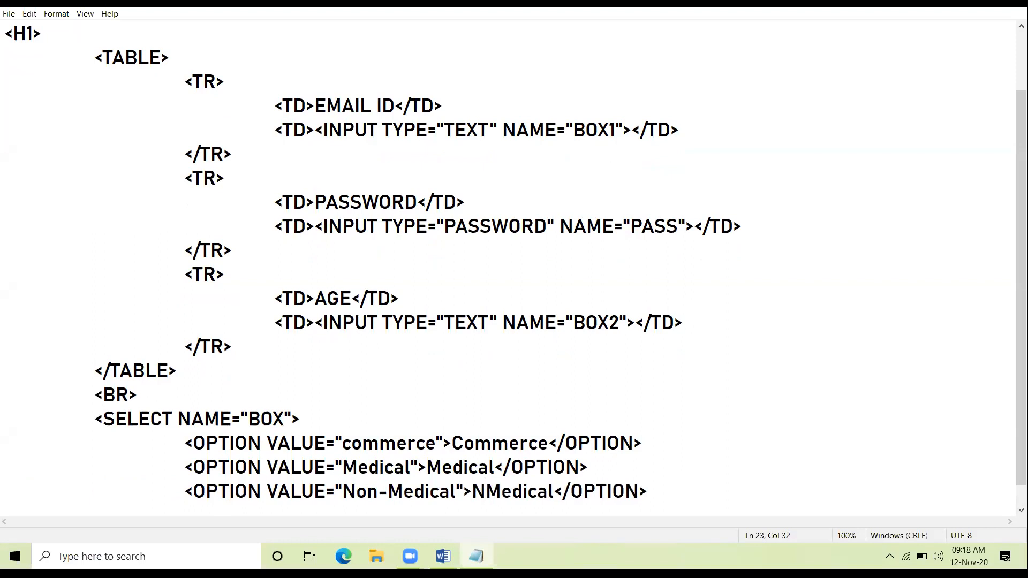
type("on-")
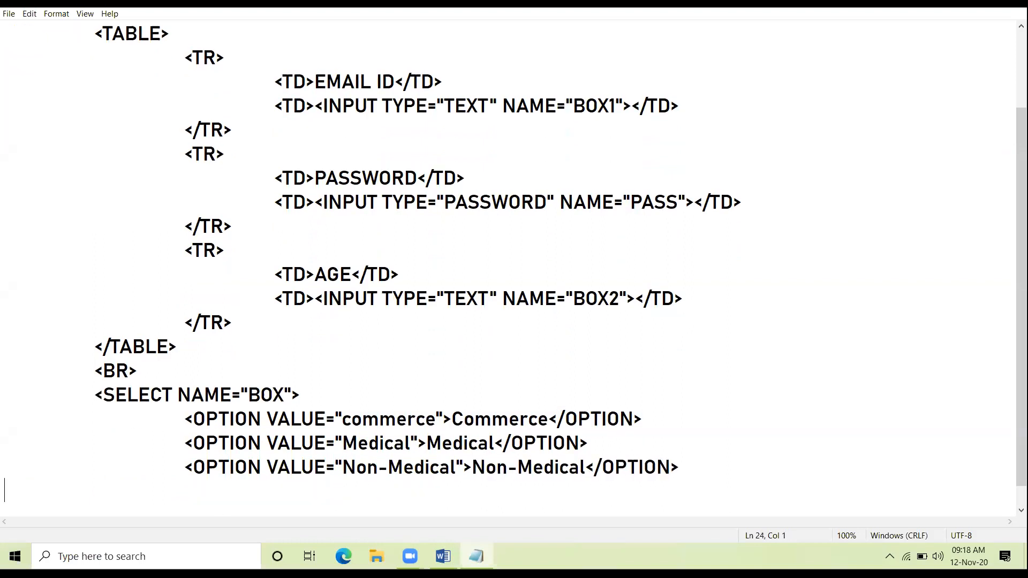
type("<OPTION VALUE=\"Medical\">Medical</OPTION>")
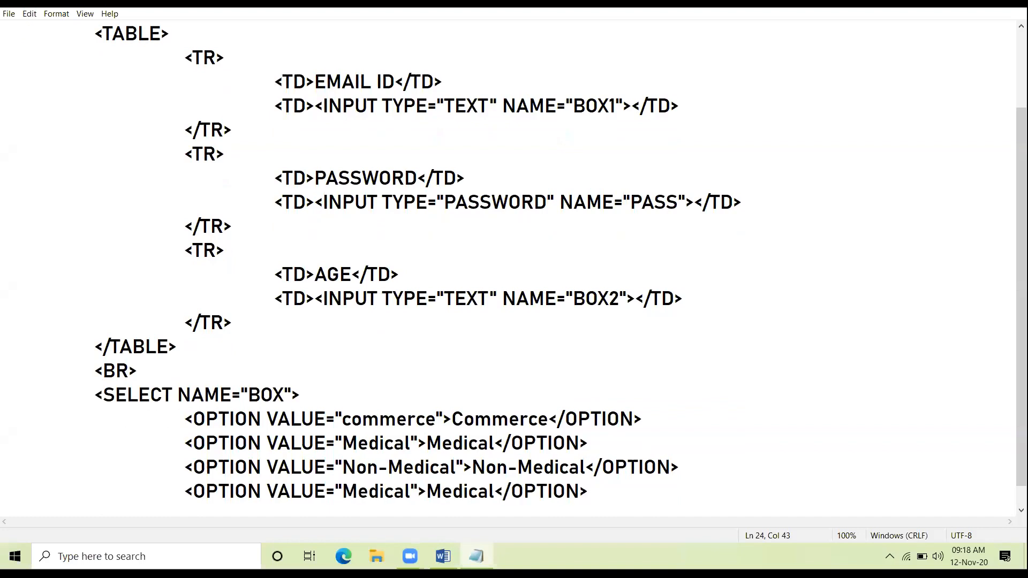
double_click(375, 492)
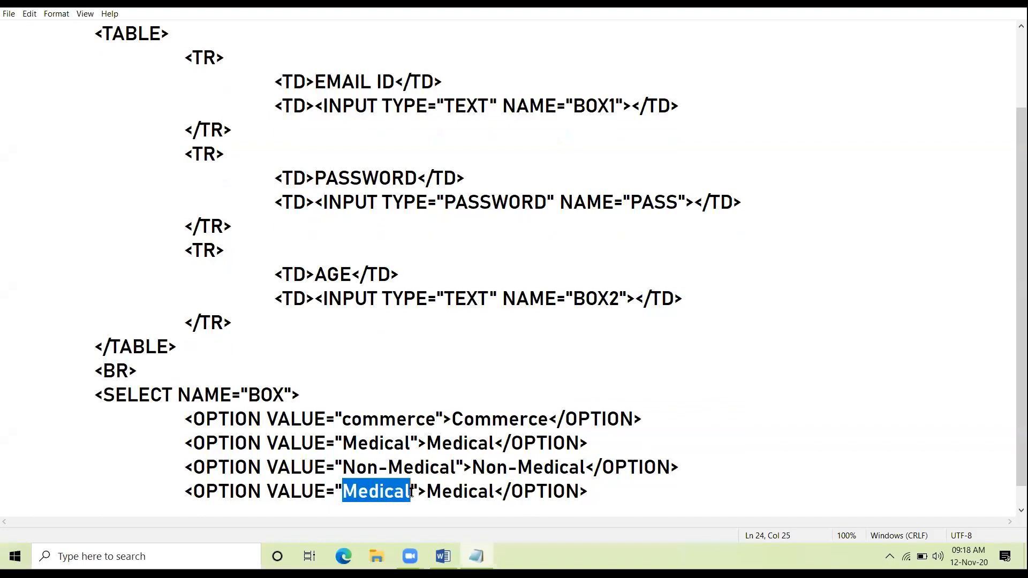
type("Arts")
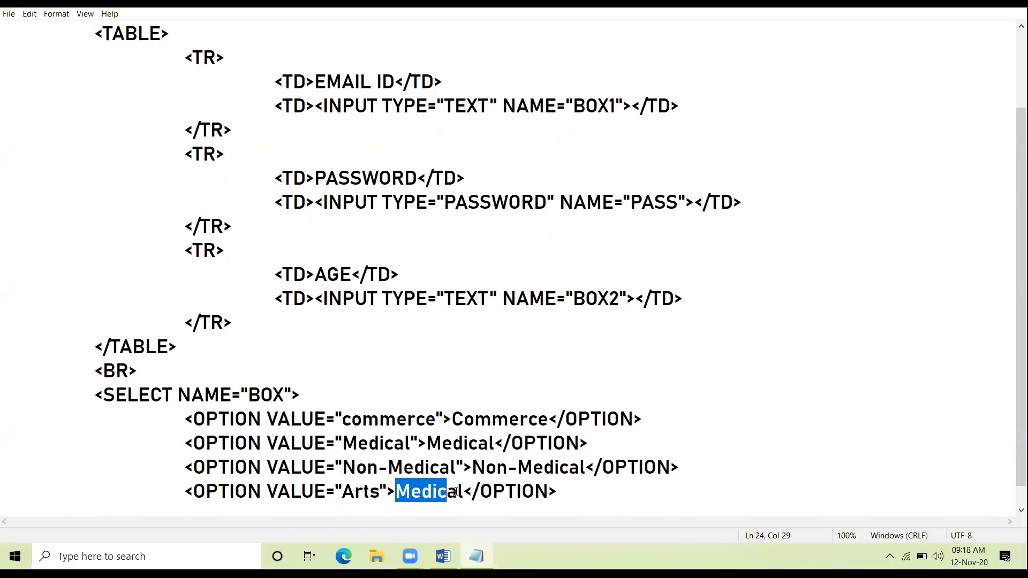
type("Arts")
type("<")
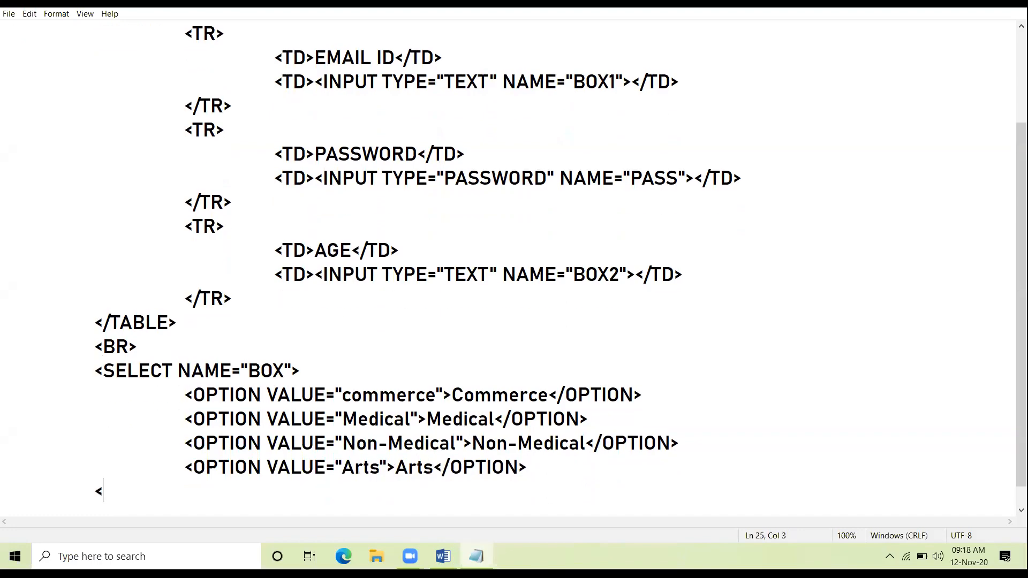
Close the page with </SELECT>, </FORM>, </BODY> and </HTML>
type("/SELECT>")
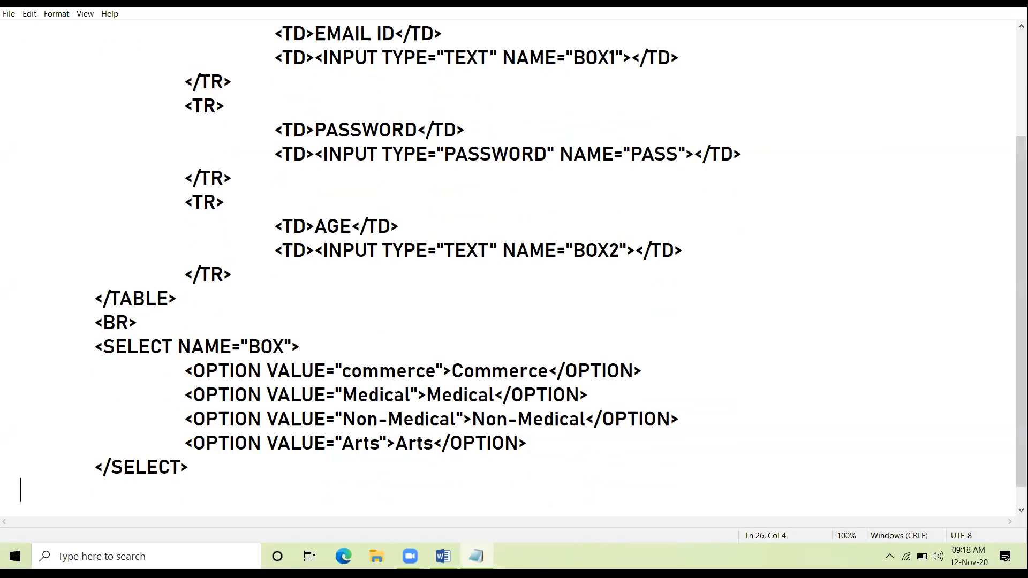
type("</FORM>")
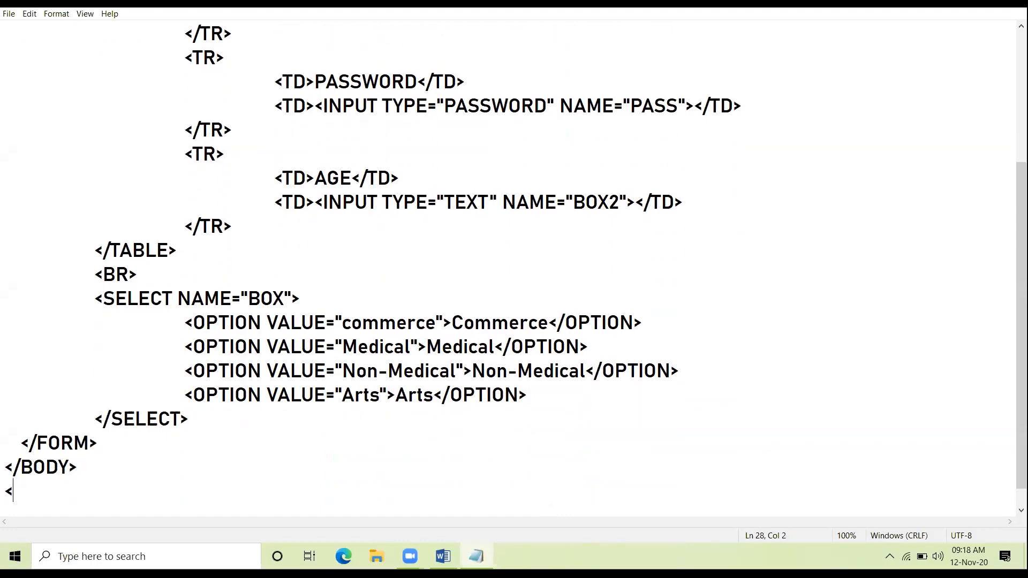
type("/HTML>")
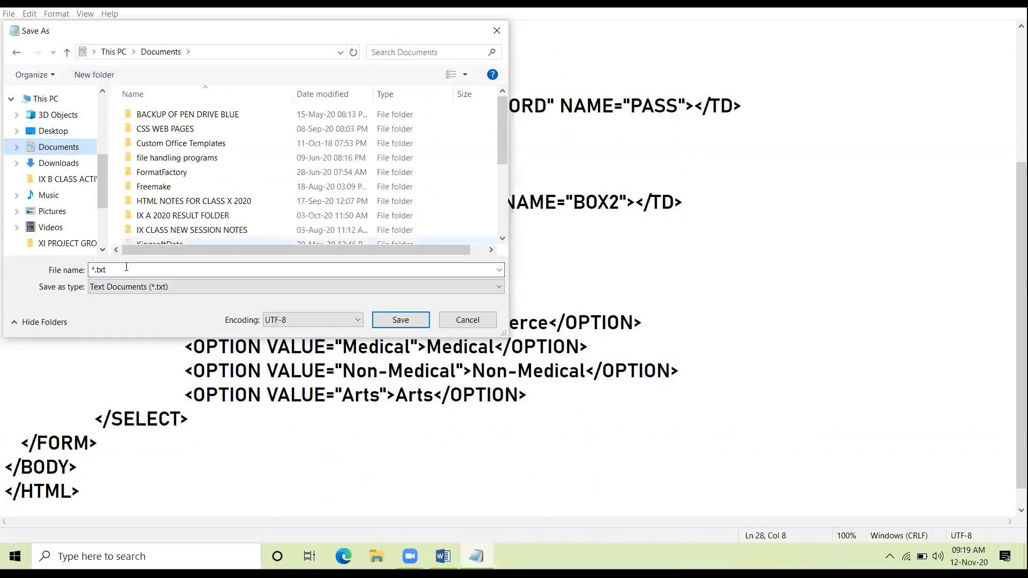
Name the file FORMREVLECT.HTML and save it into Documents
type("FORMREVLECT.")
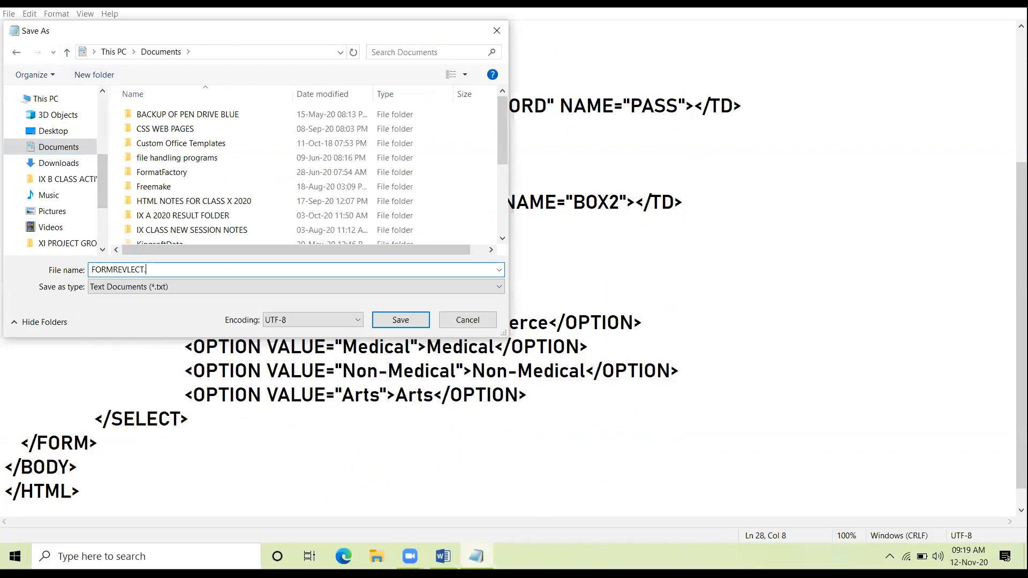
type("HTML")
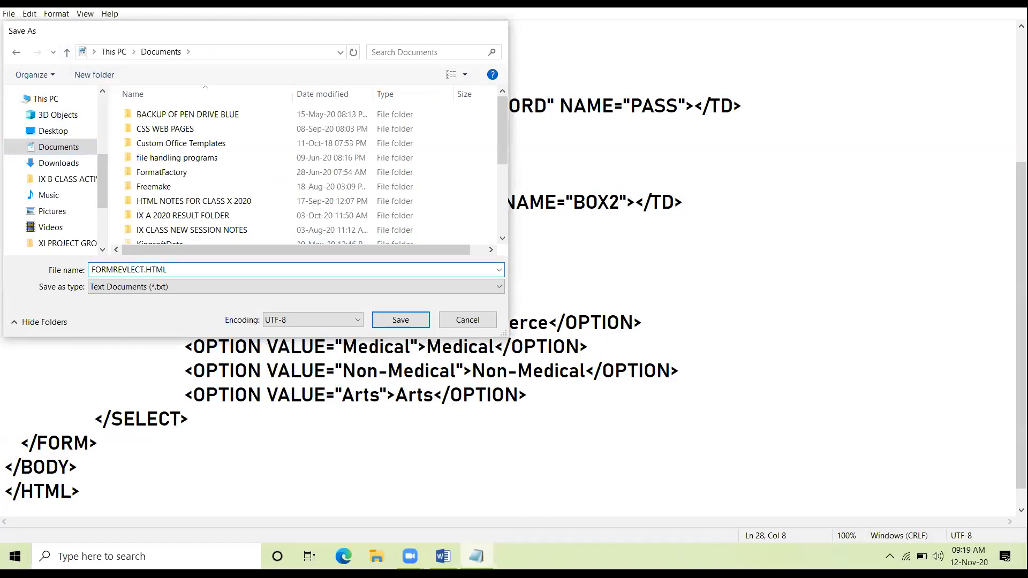
left_click(399, 320)
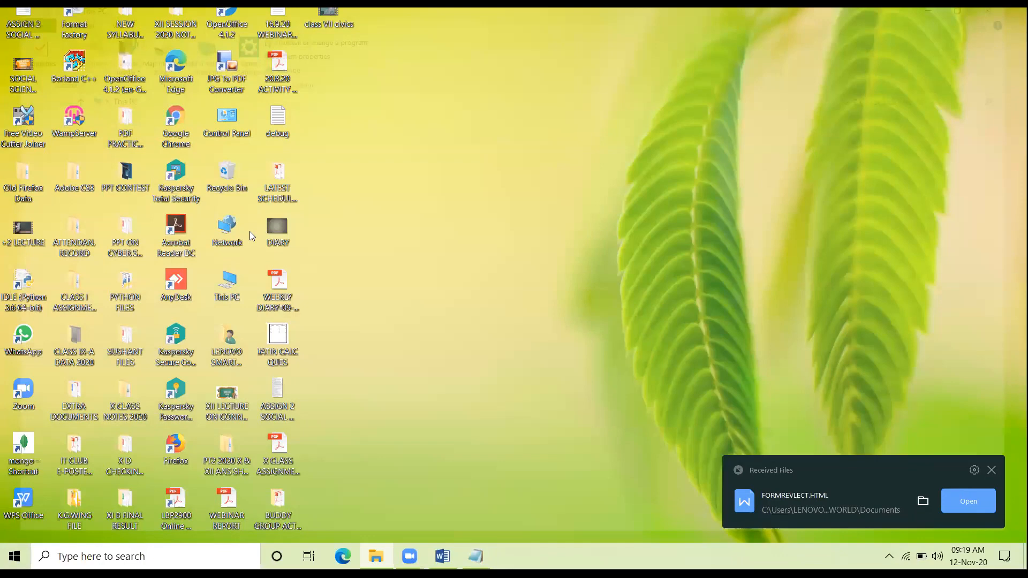
Launch FORMREVLECT.HTML from Documents so the aqua form opens in the browser
left_click(376, 556)
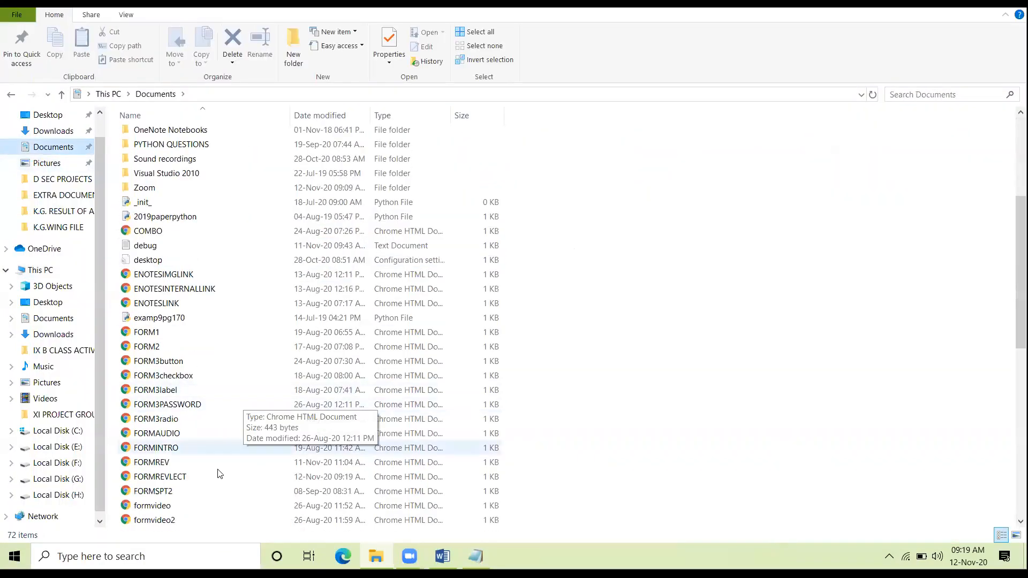
left_click(160, 476)
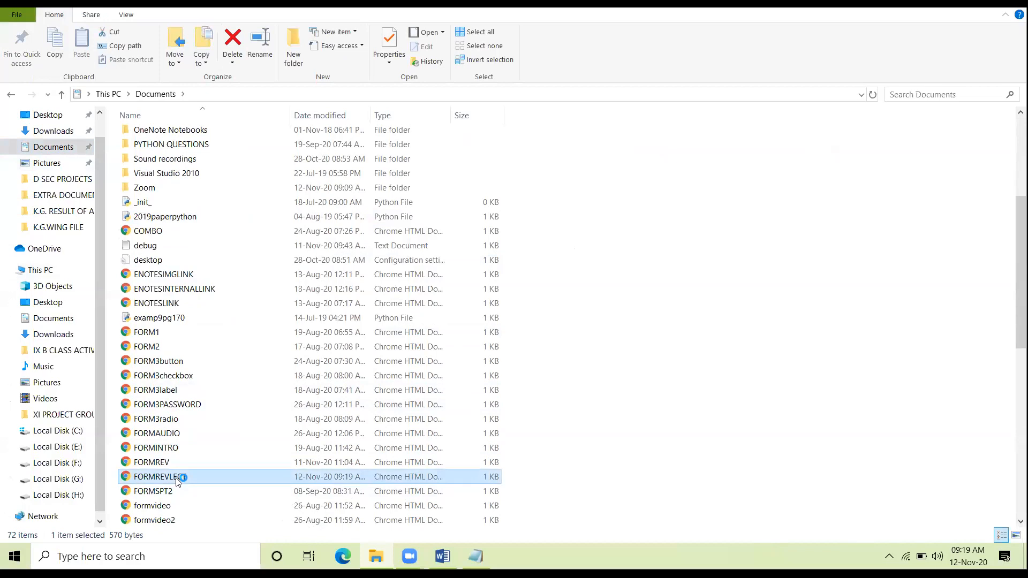
double_click(160, 477)
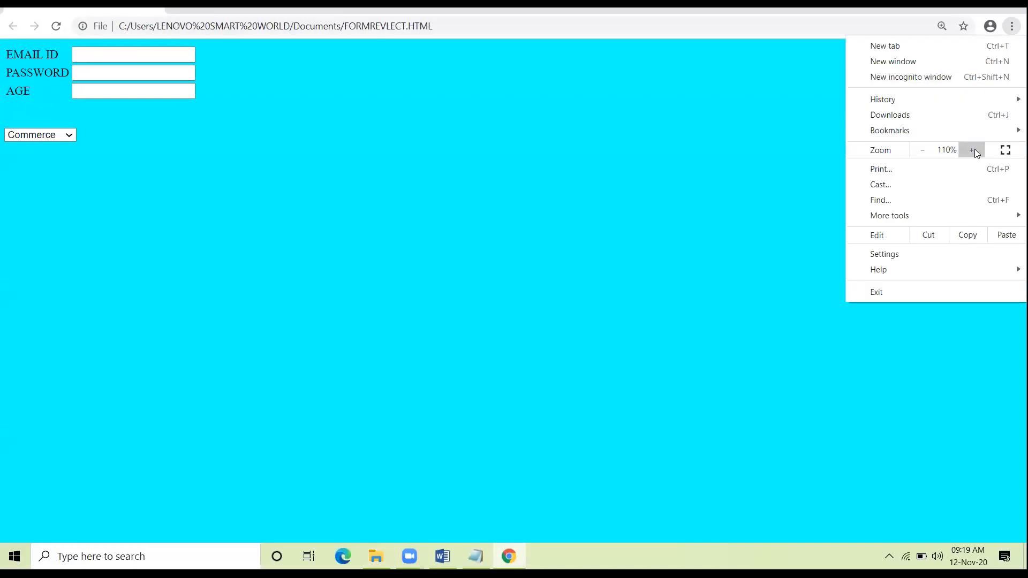
Zoom the page in twice and highlight the EMAIL ID, PASSWORD and AGE labels
left_click(973, 150)
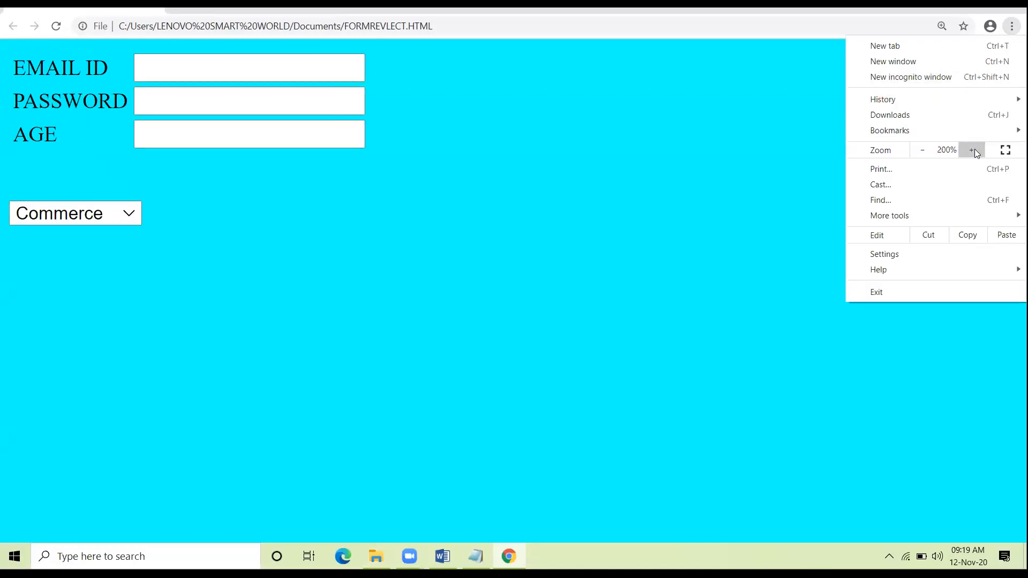
left_click(972, 150)
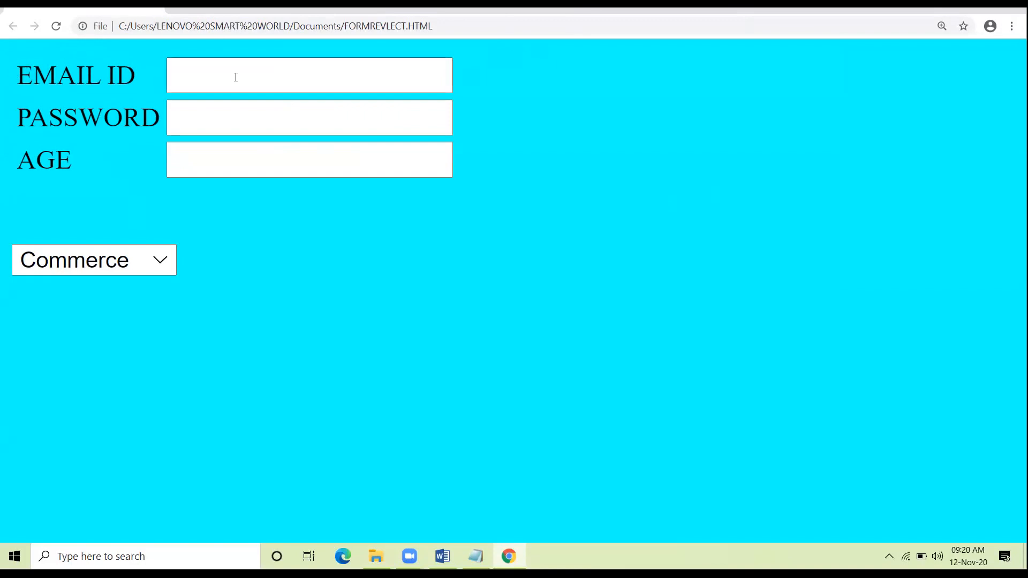
mouse_move(321, 99)
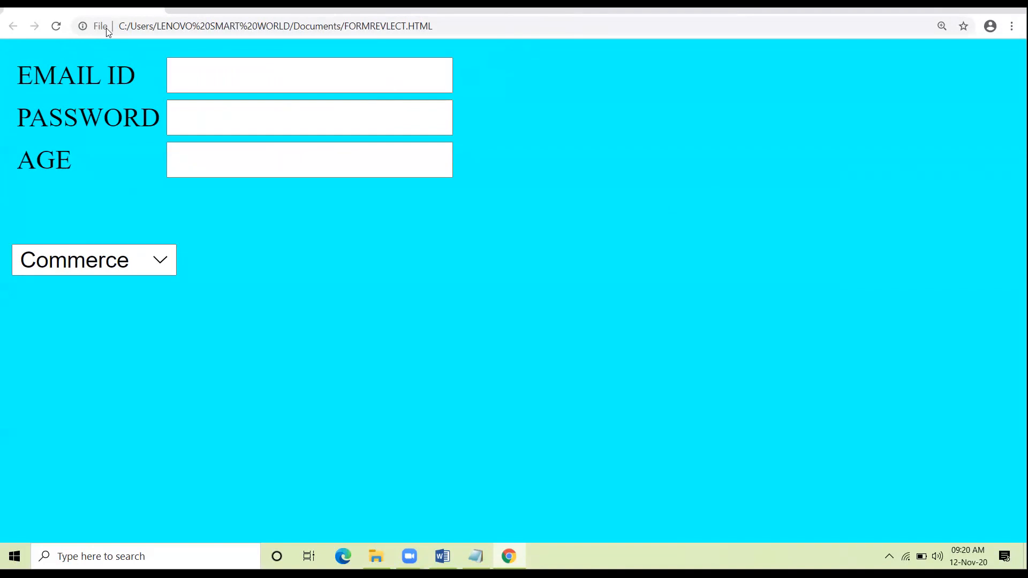
left_click_drag(20, 72, 72, 161)
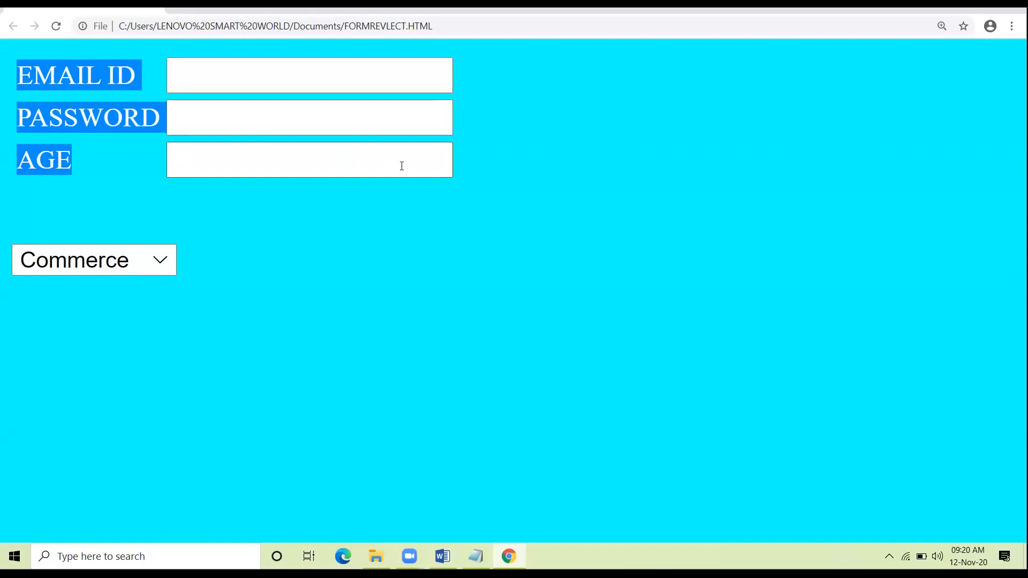
mouse_move(360, 199)
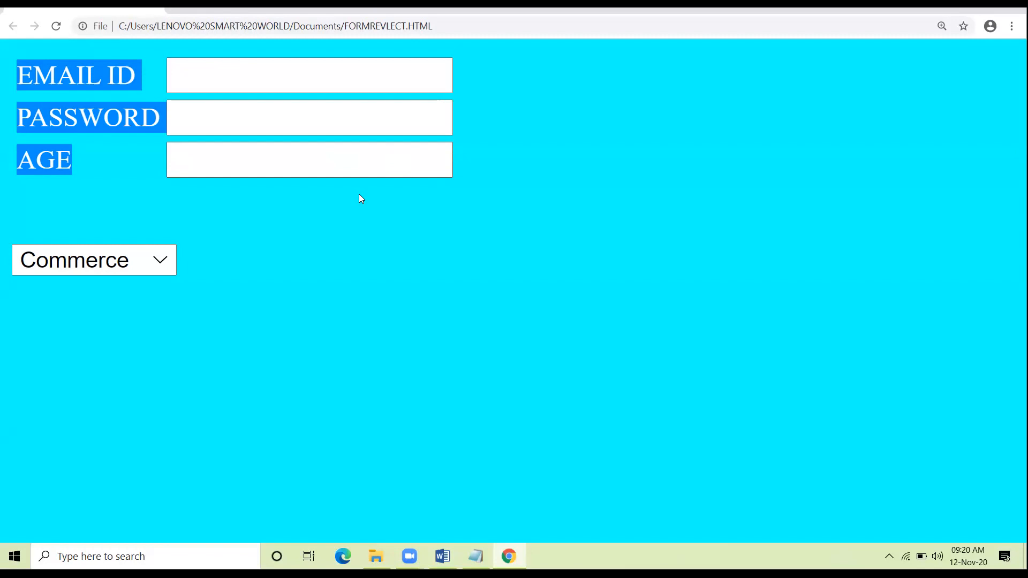
left_click(93, 259)
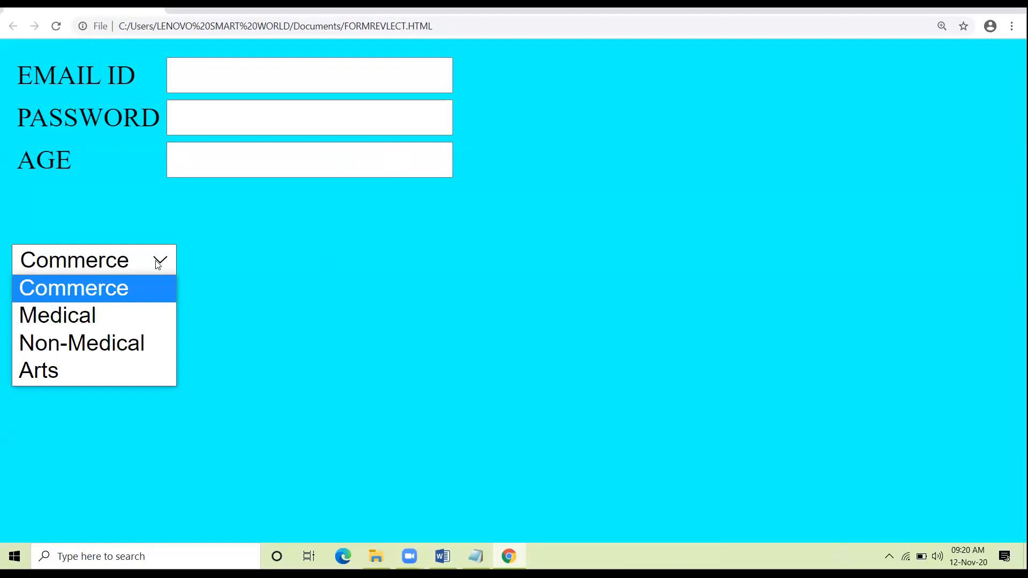
left_click(57, 315)
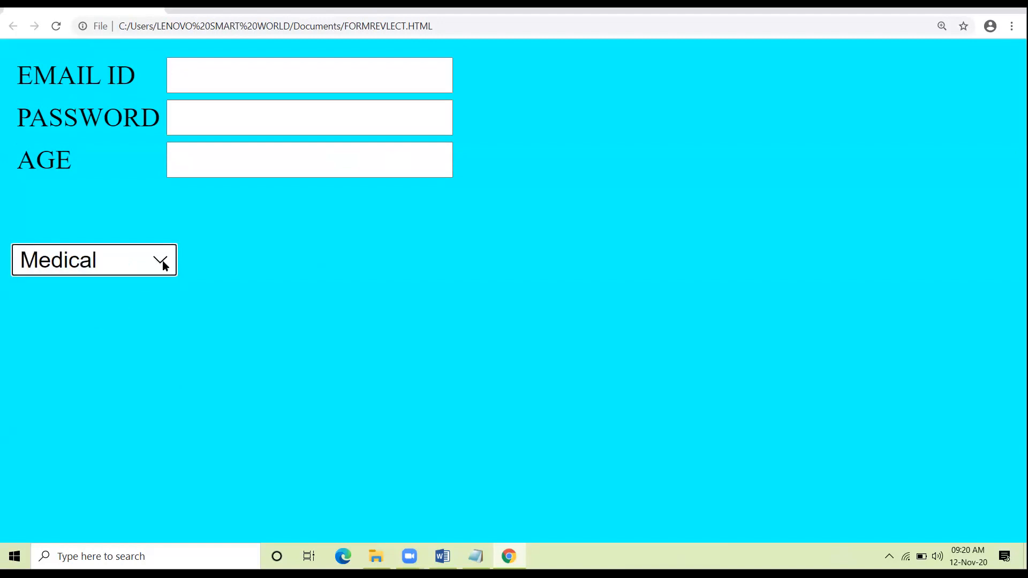
left_click(94, 259)
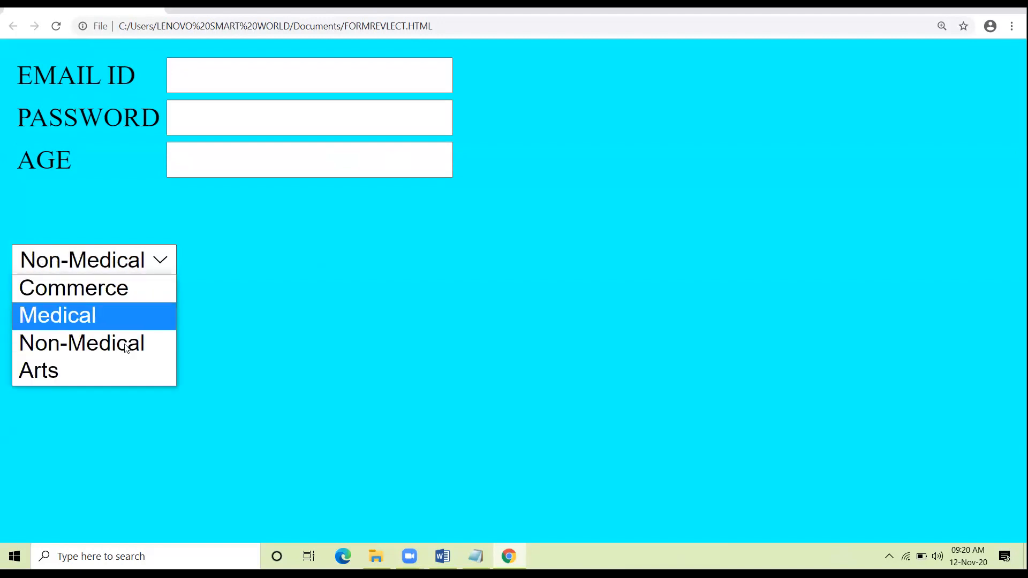
left_click(39, 371)
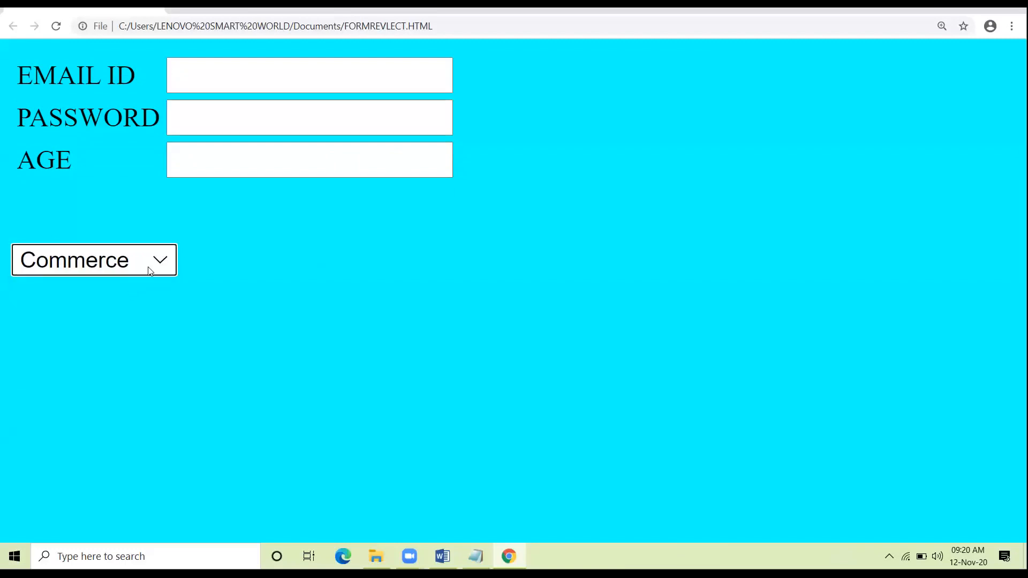
mouse_move(156, 262)
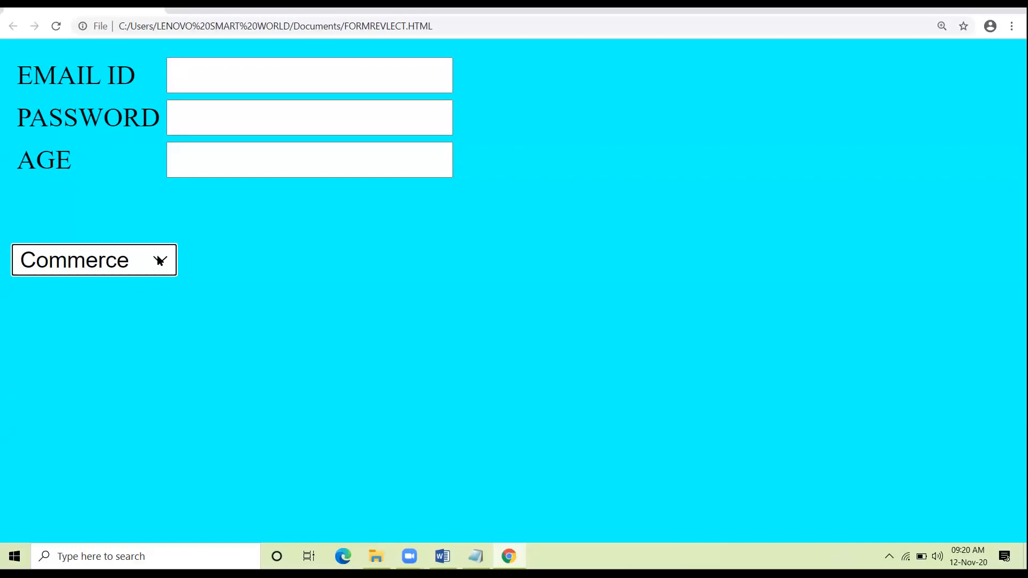
mouse_move(278, 428)
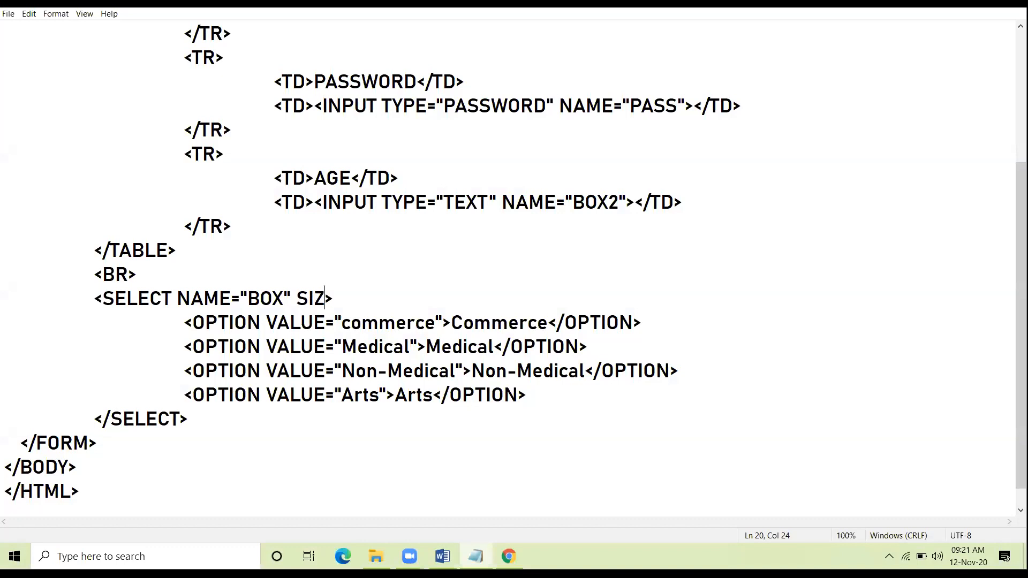
Add SIZE=3 to the BOX SELECT tag so the streams show as a list box
type("E=3")
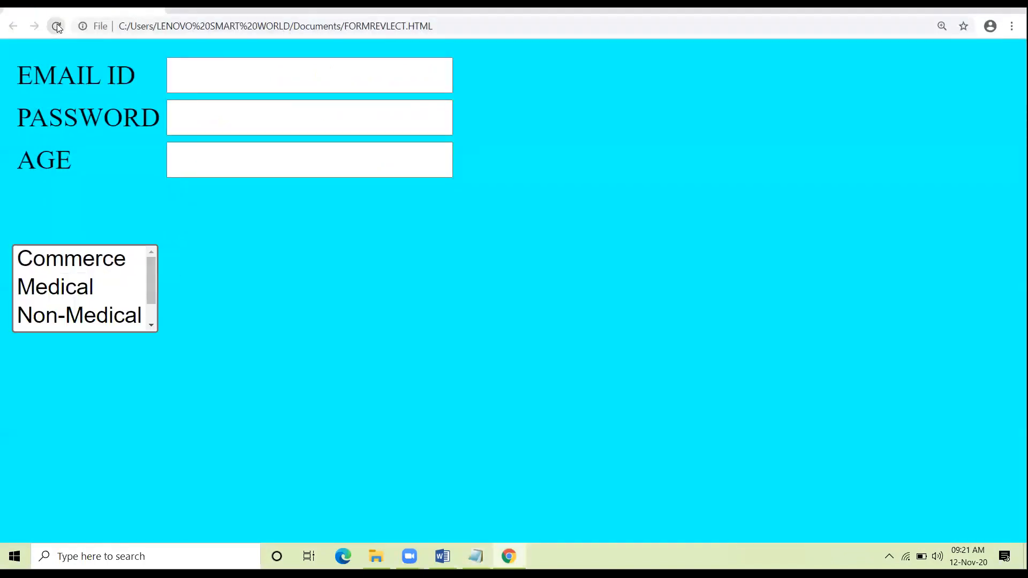
Reload FORMREVLECT so the streams appear as a three-row list box
left_click(57, 25)
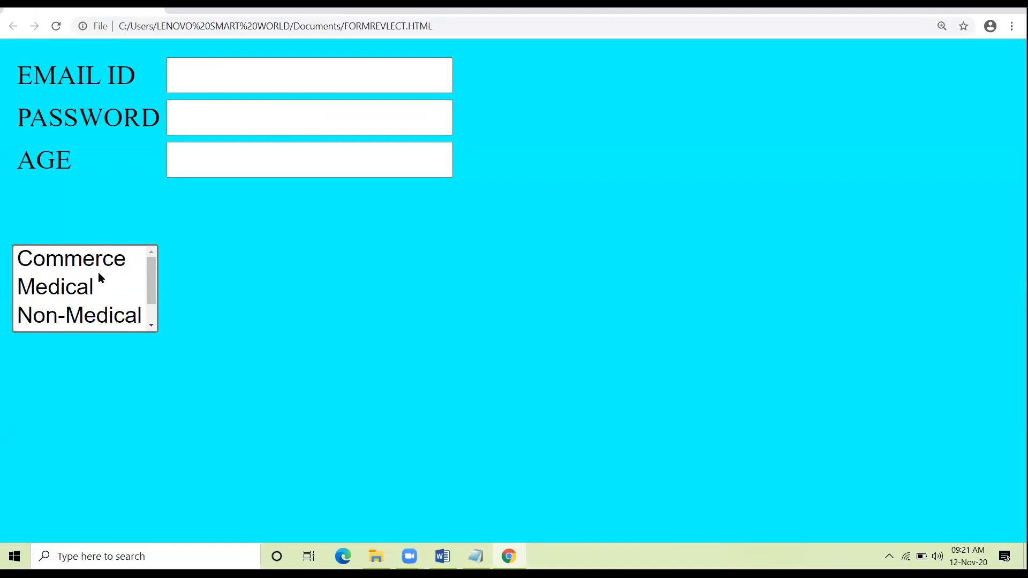
mouse_move(136, 277)
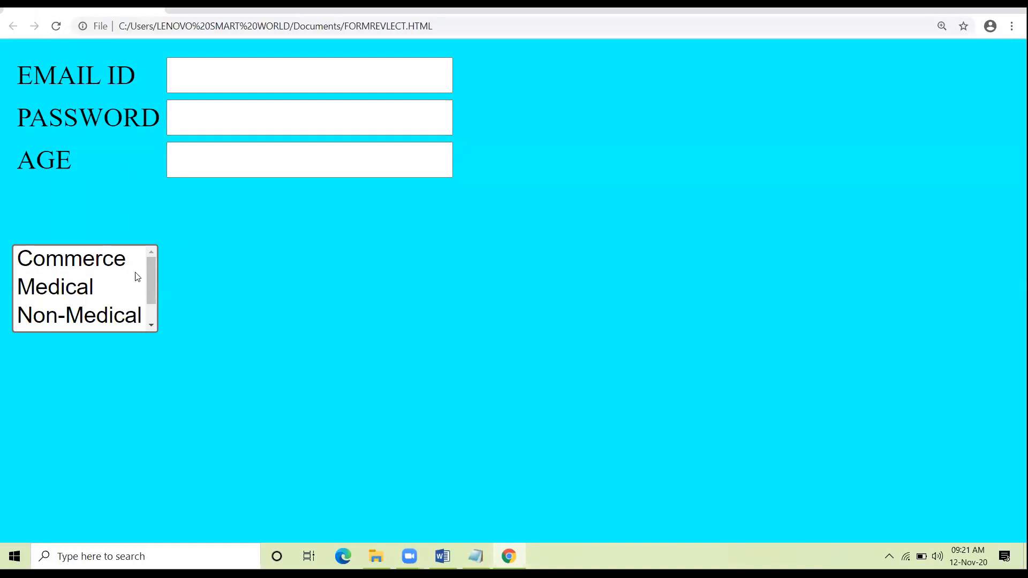